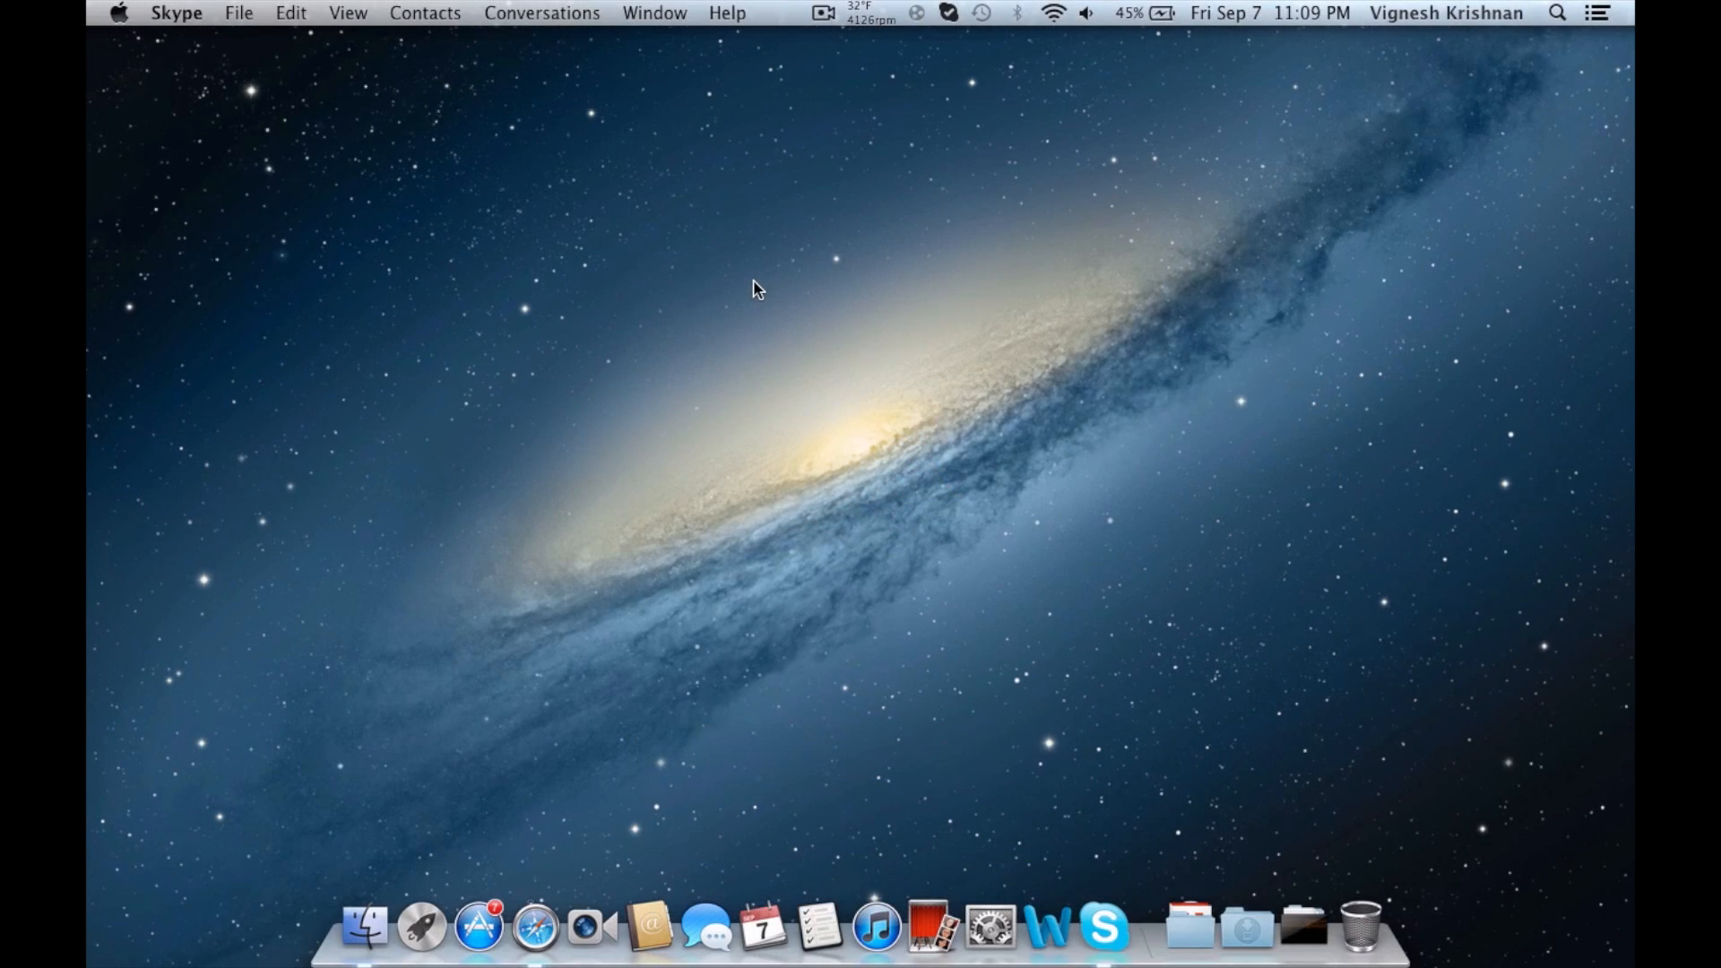
{"action": "mouse_move", "coordinate": [736, 283]}
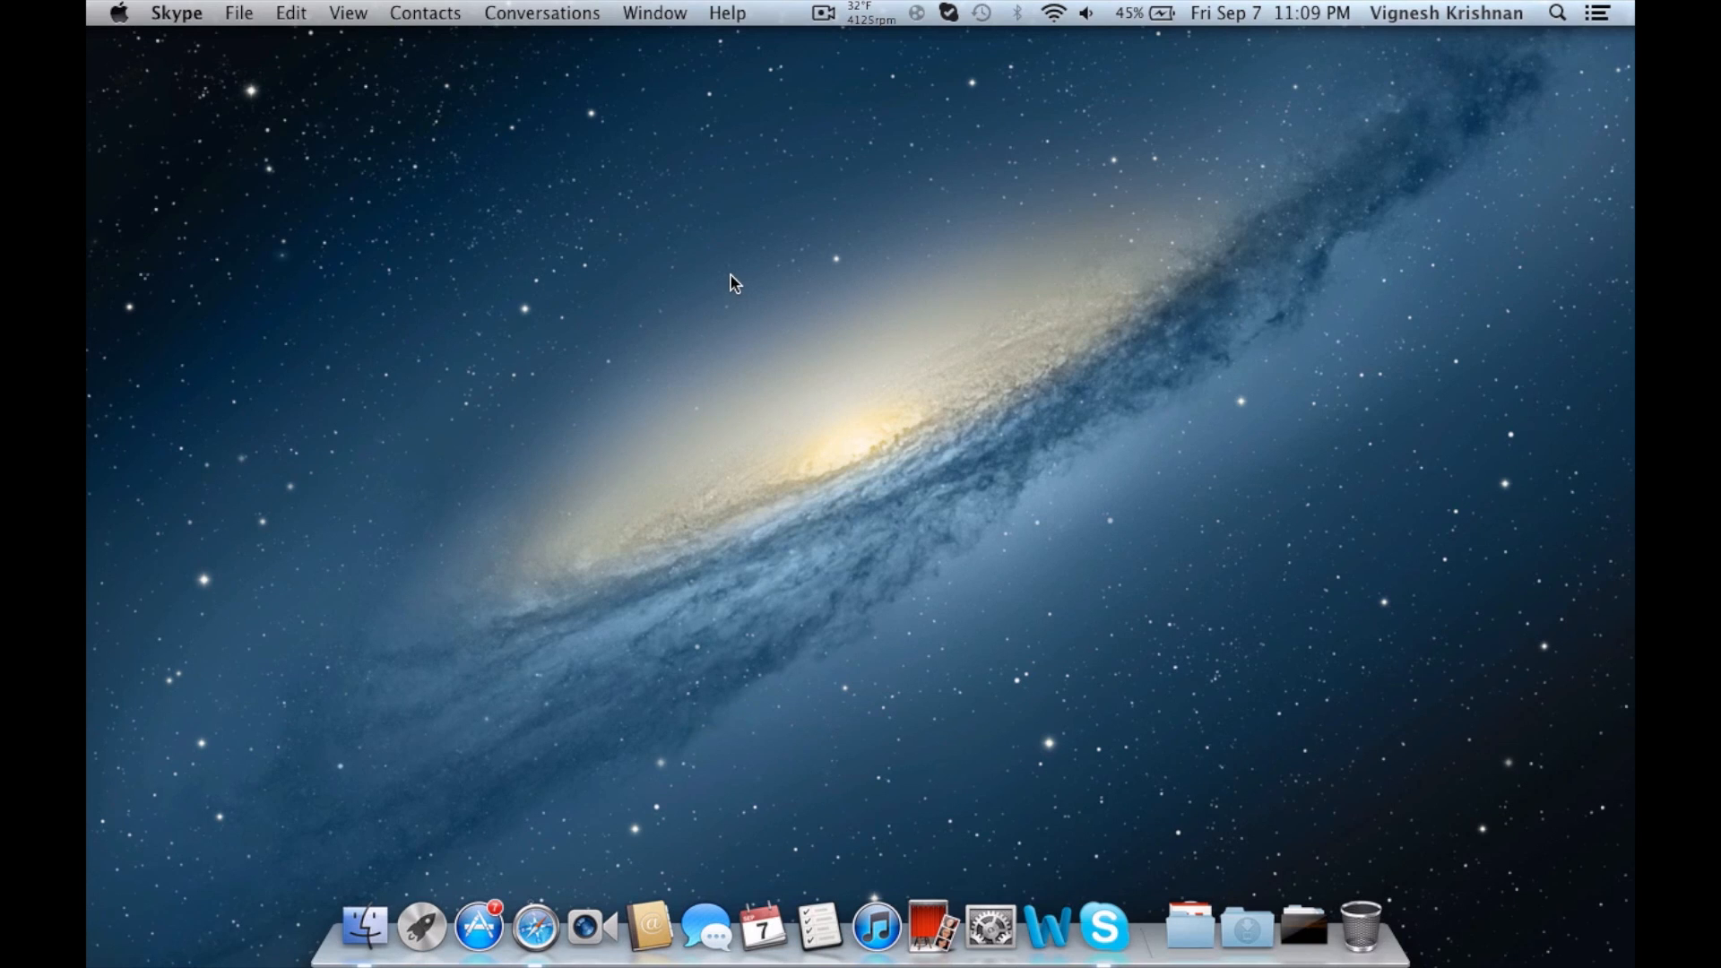
{"action": "mouse_move", "coordinate": [1094, 806]}
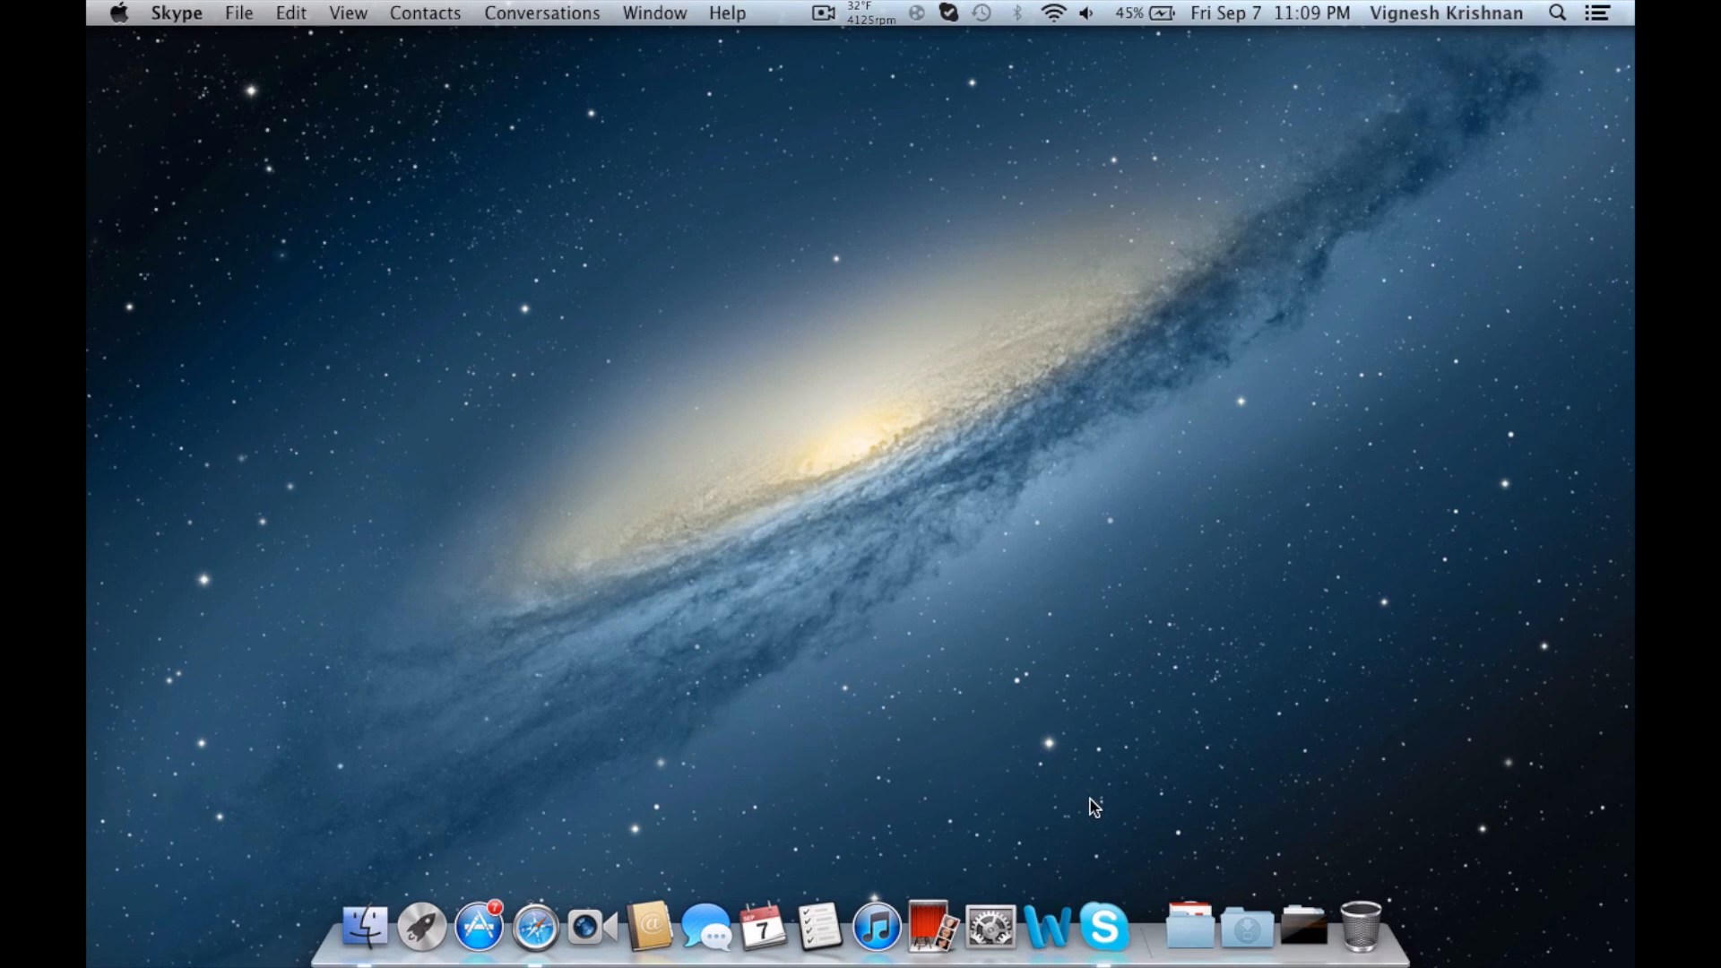
{"action": "mouse_move", "coordinate": [864, 371]}
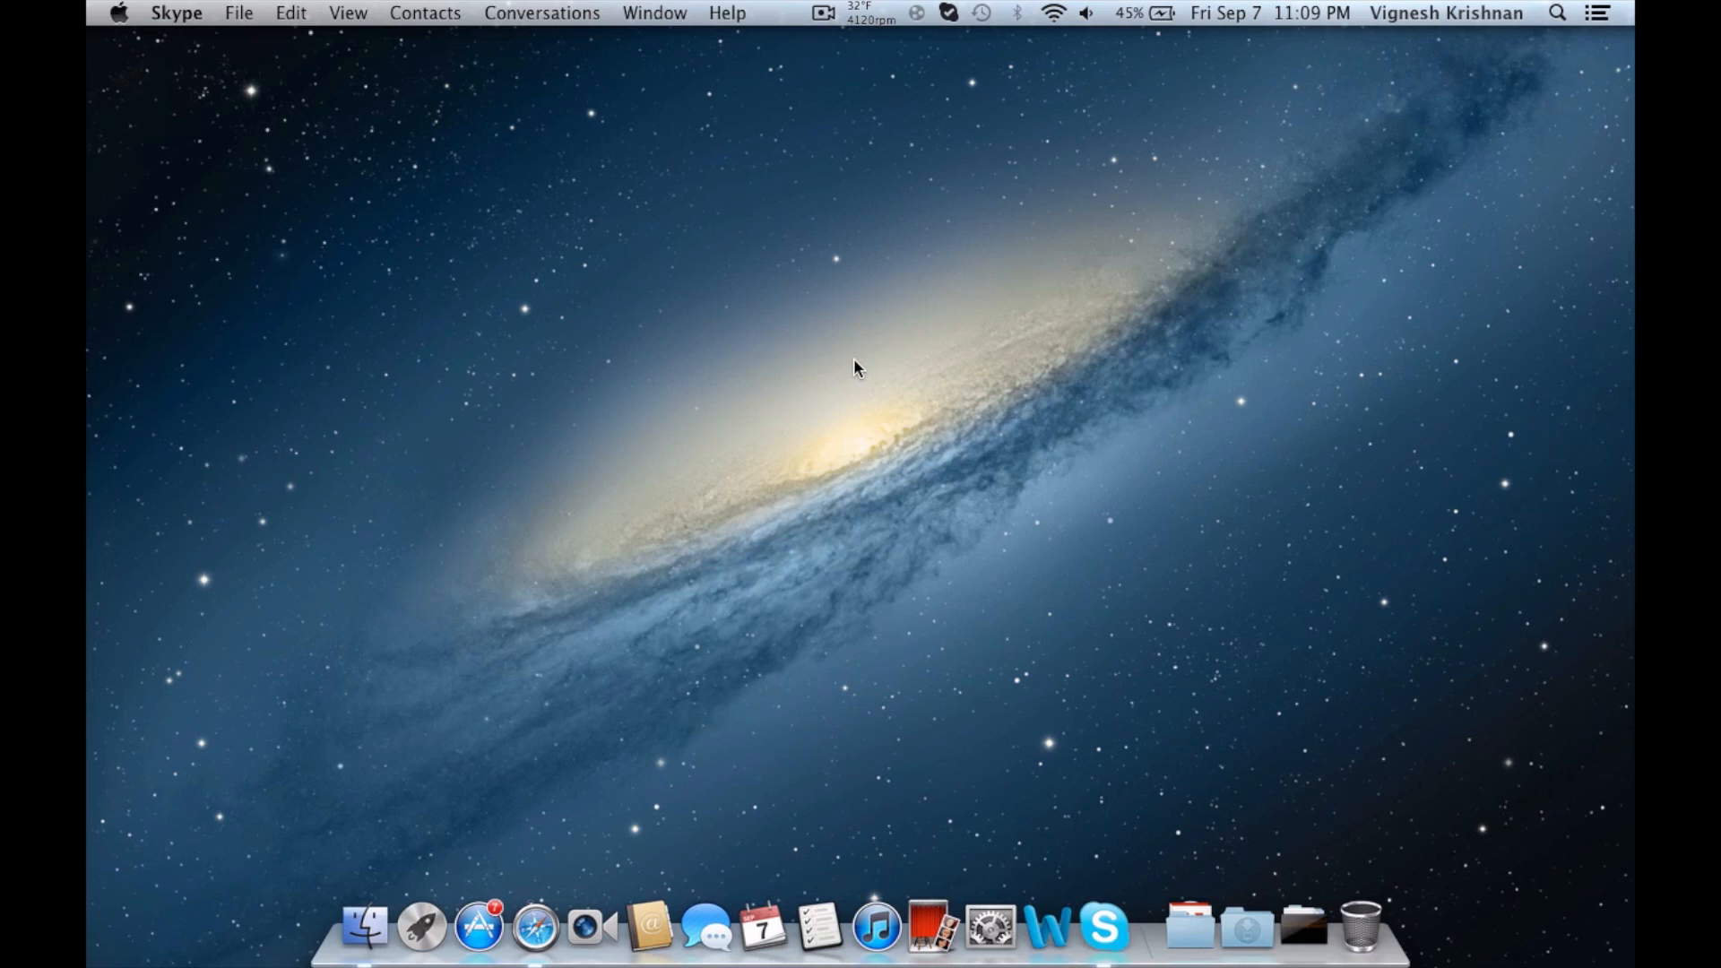
{"action": "mouse_move", "coordinate": [779, 197]}
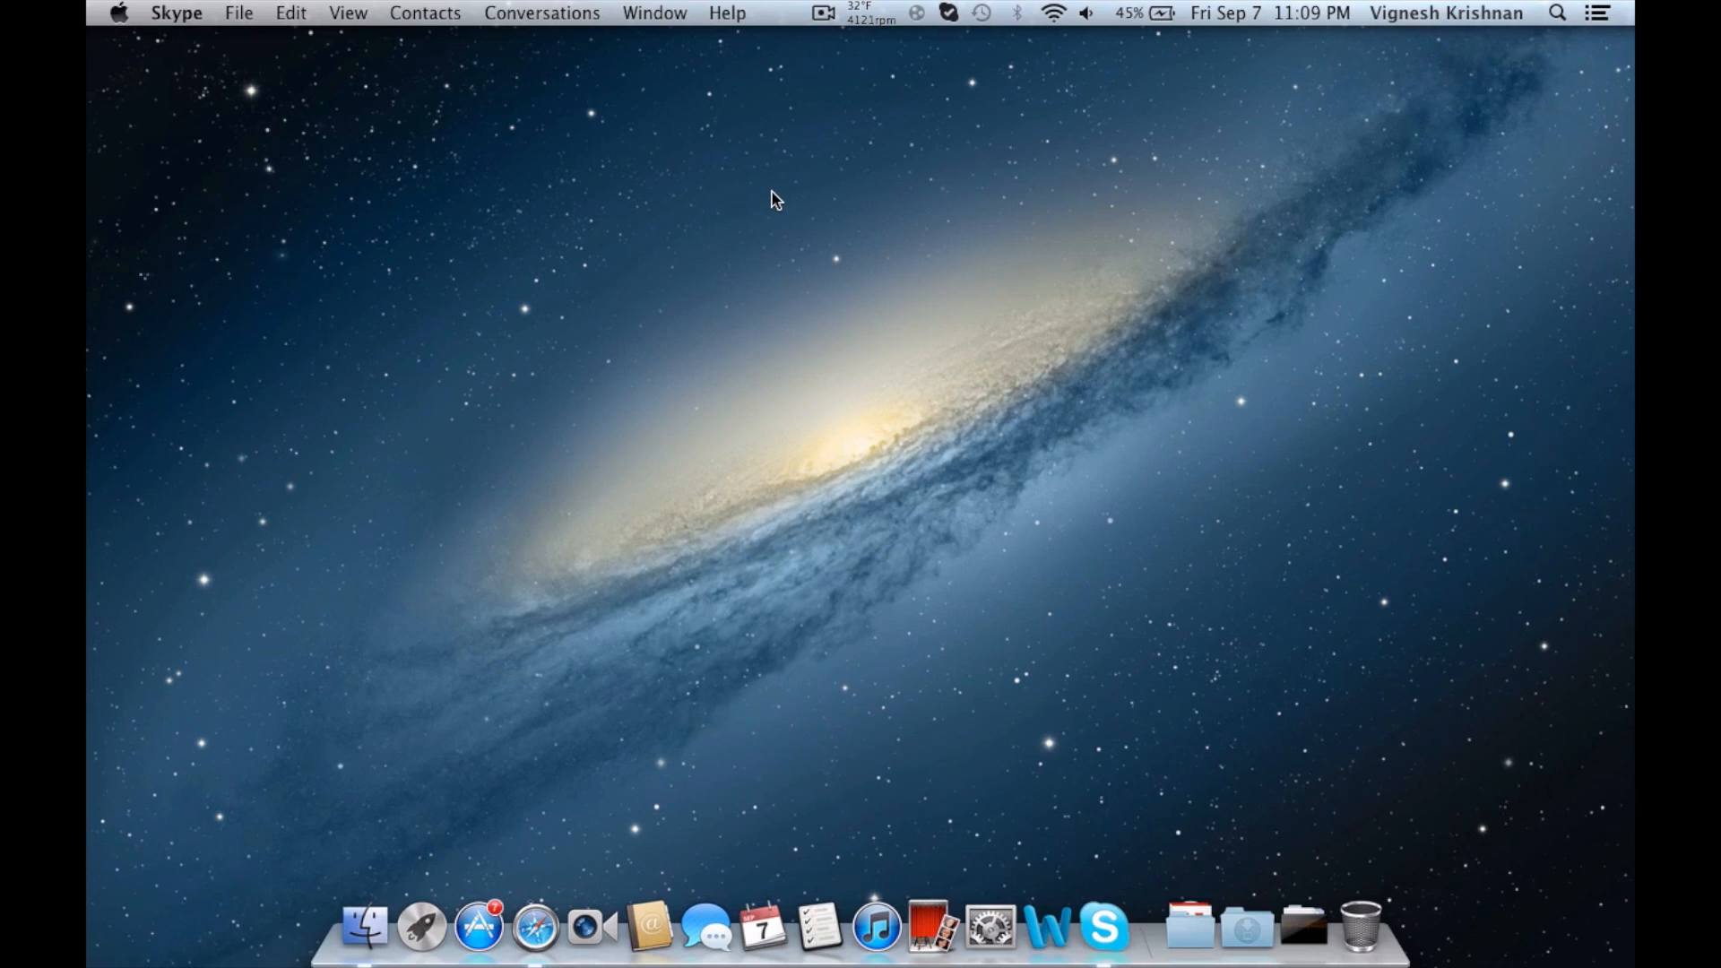
{"action": "mouse_move", "coordinate": [823, 498]}
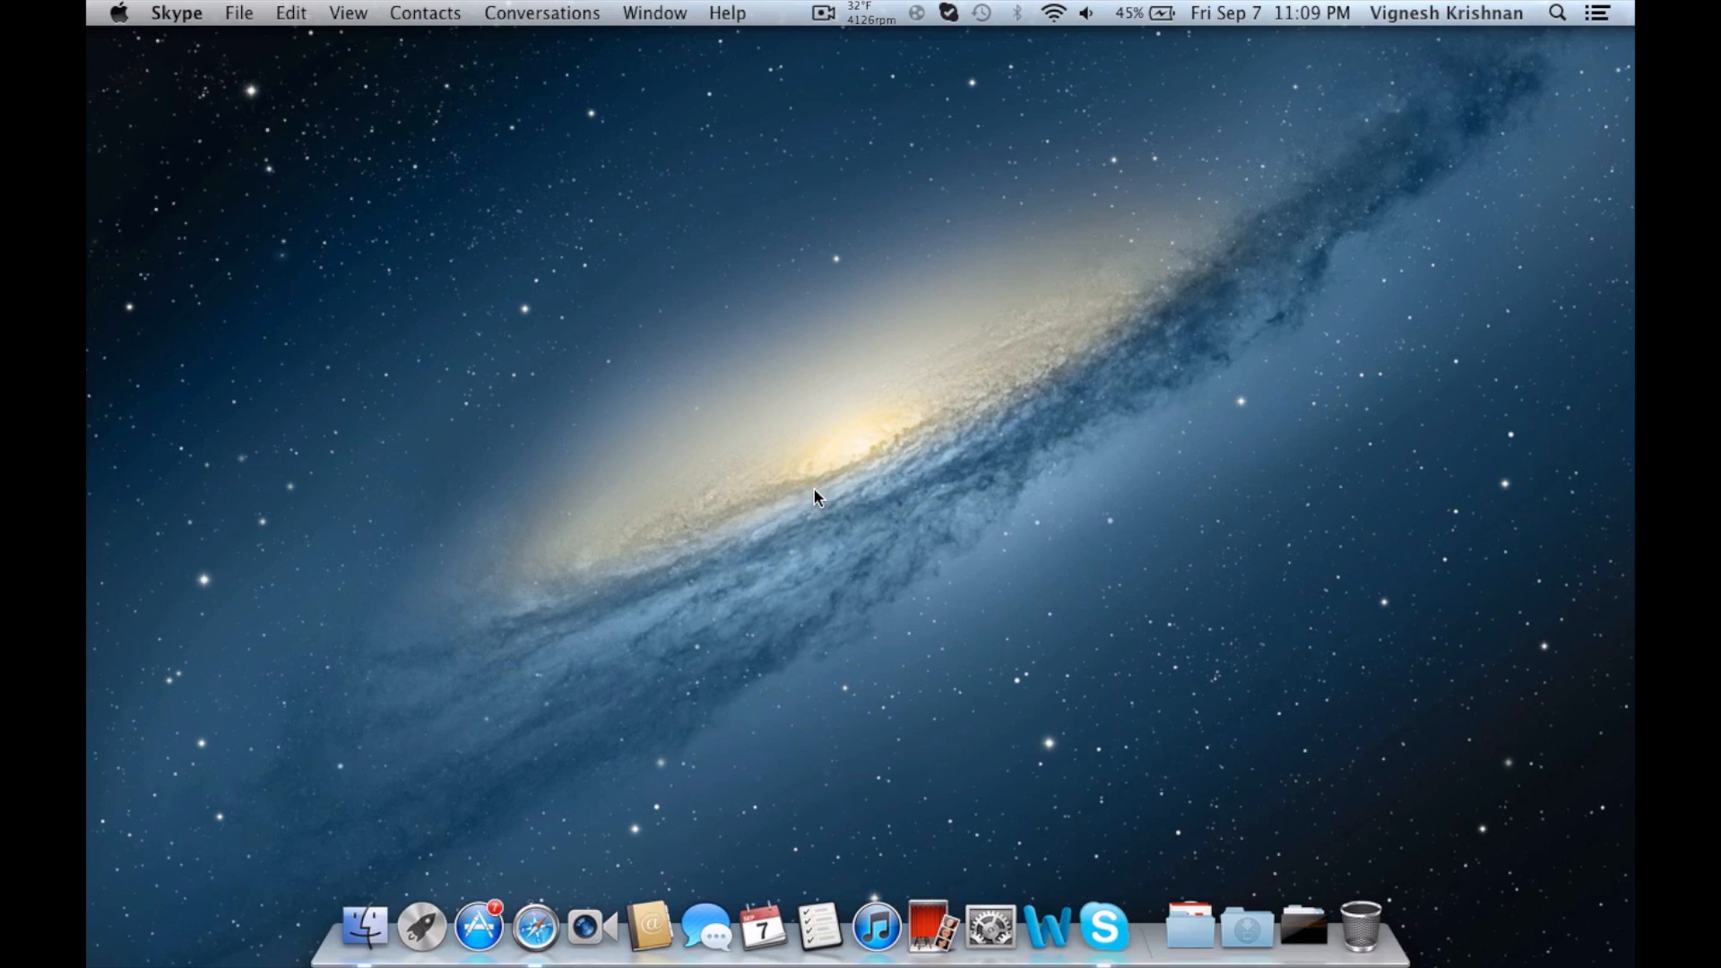
{"action": "mouse_move", "coordinate": [815, 364]}
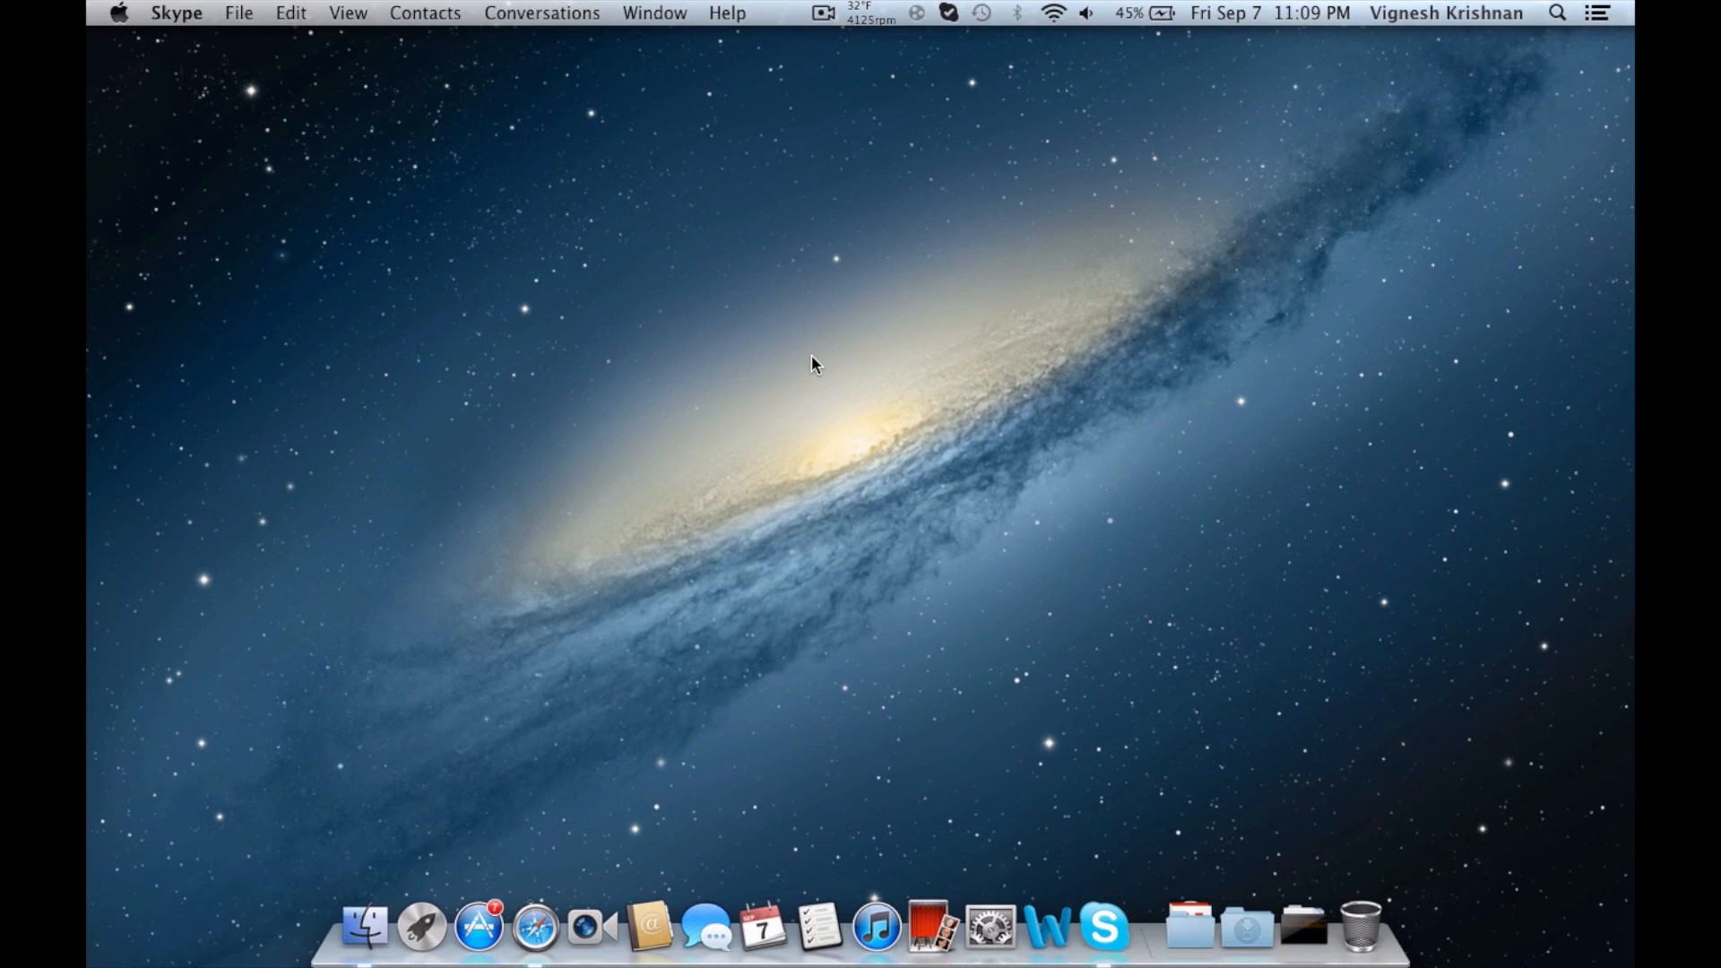
{"action": "mouse_move", "coordinate": [865, 43]}
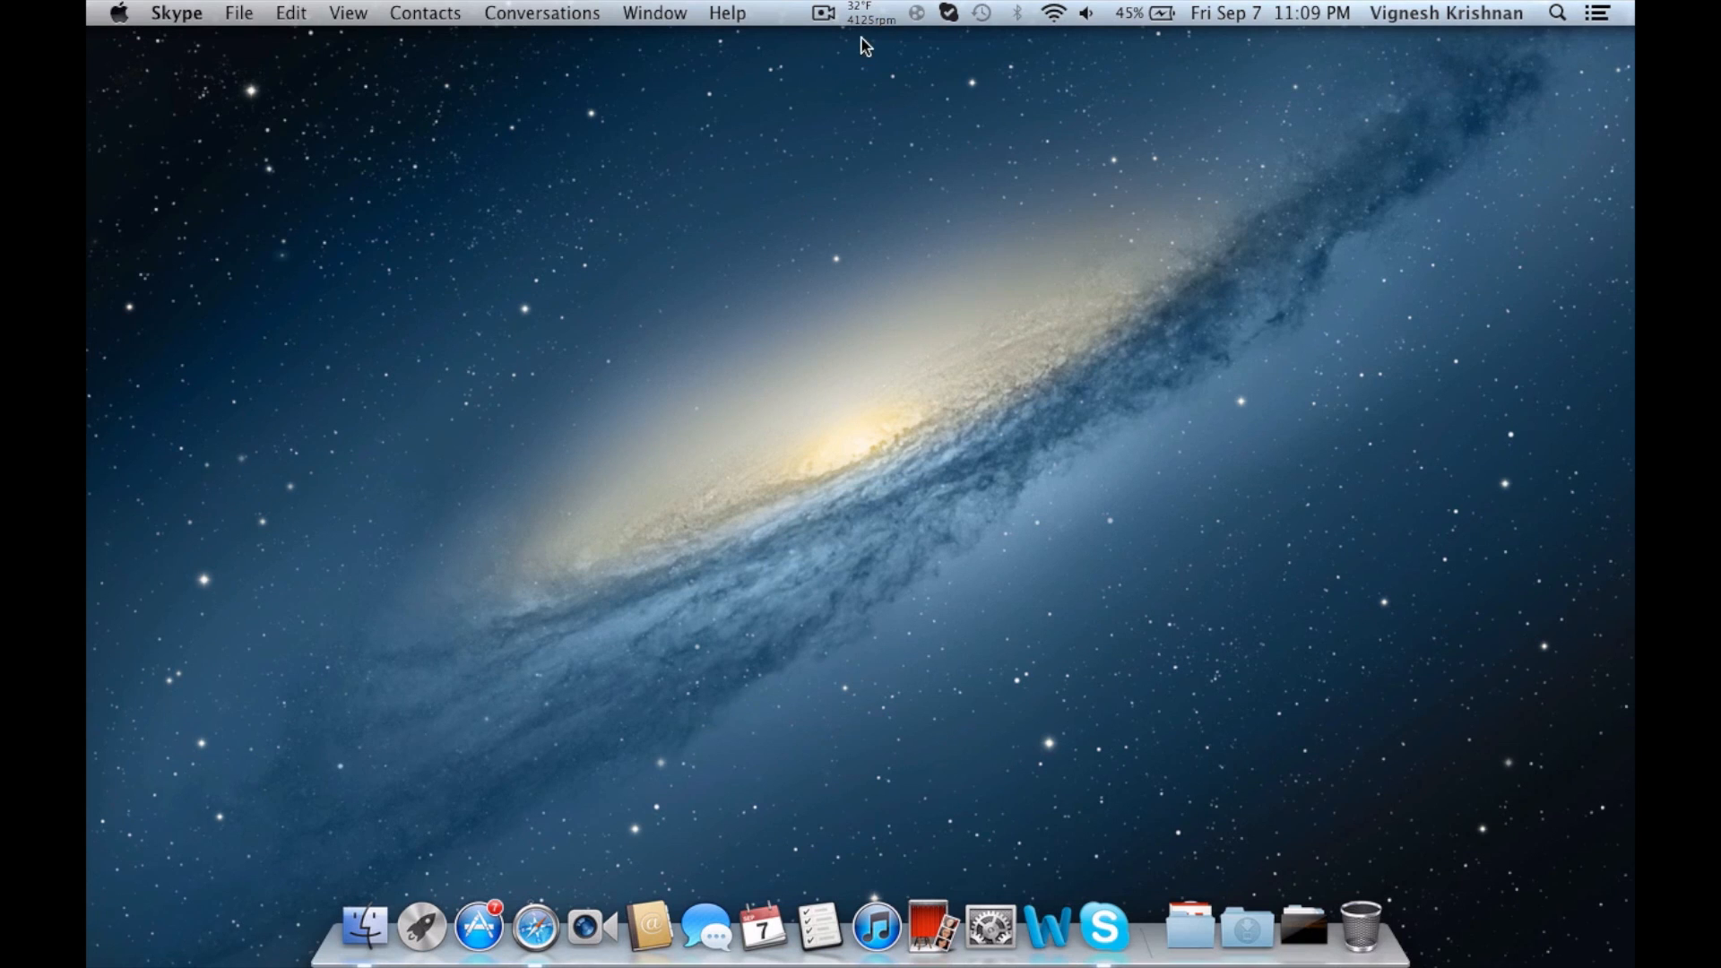
{"action": "mouse_move", "coordinate": [826, 128]}
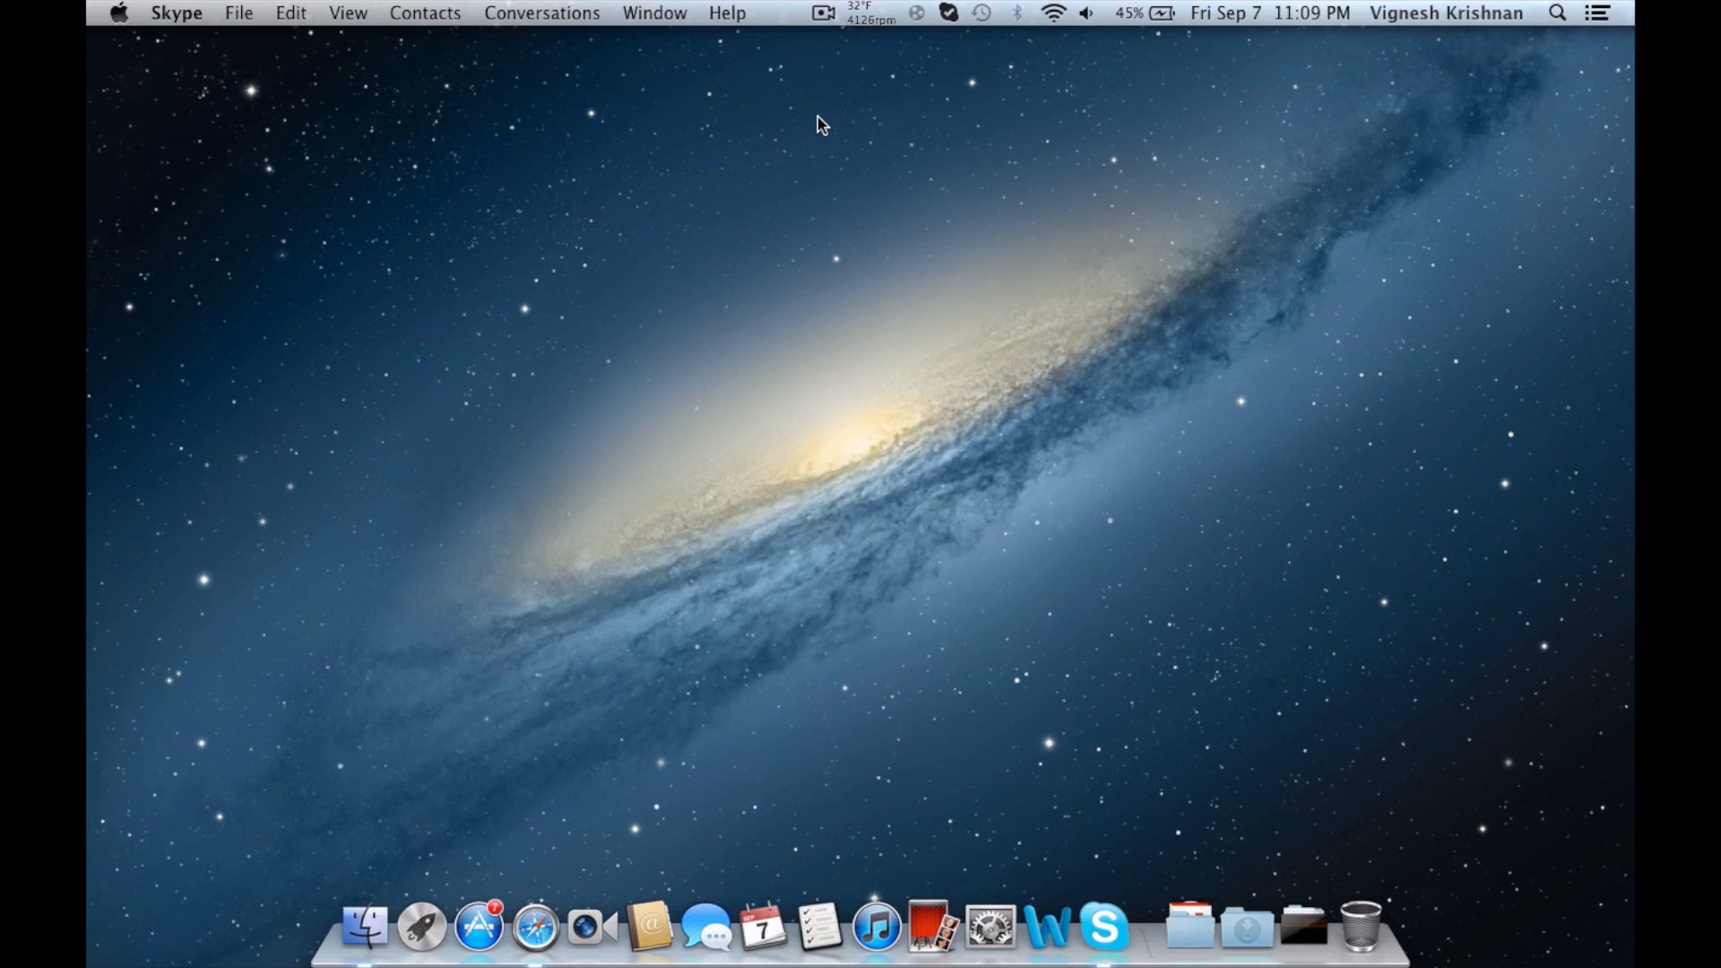
{"action": "mouse_move", "coordinate": [806, 121]}
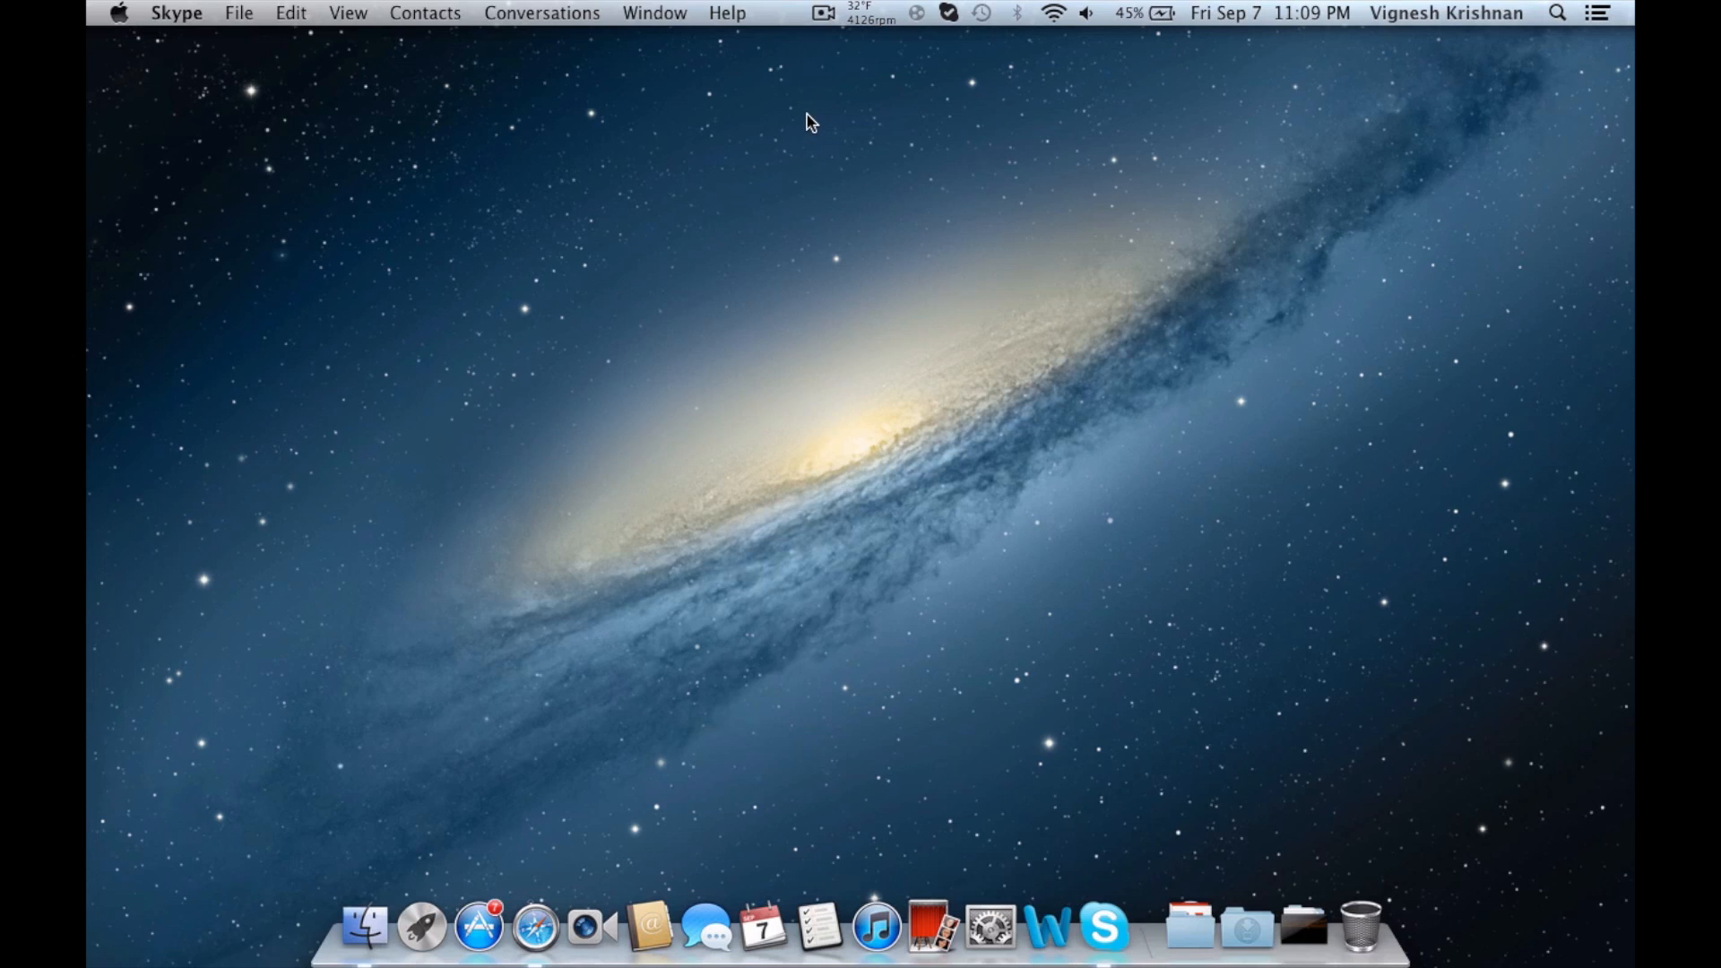
{"action": "mouse_move", "coordinate": [801, 117]}
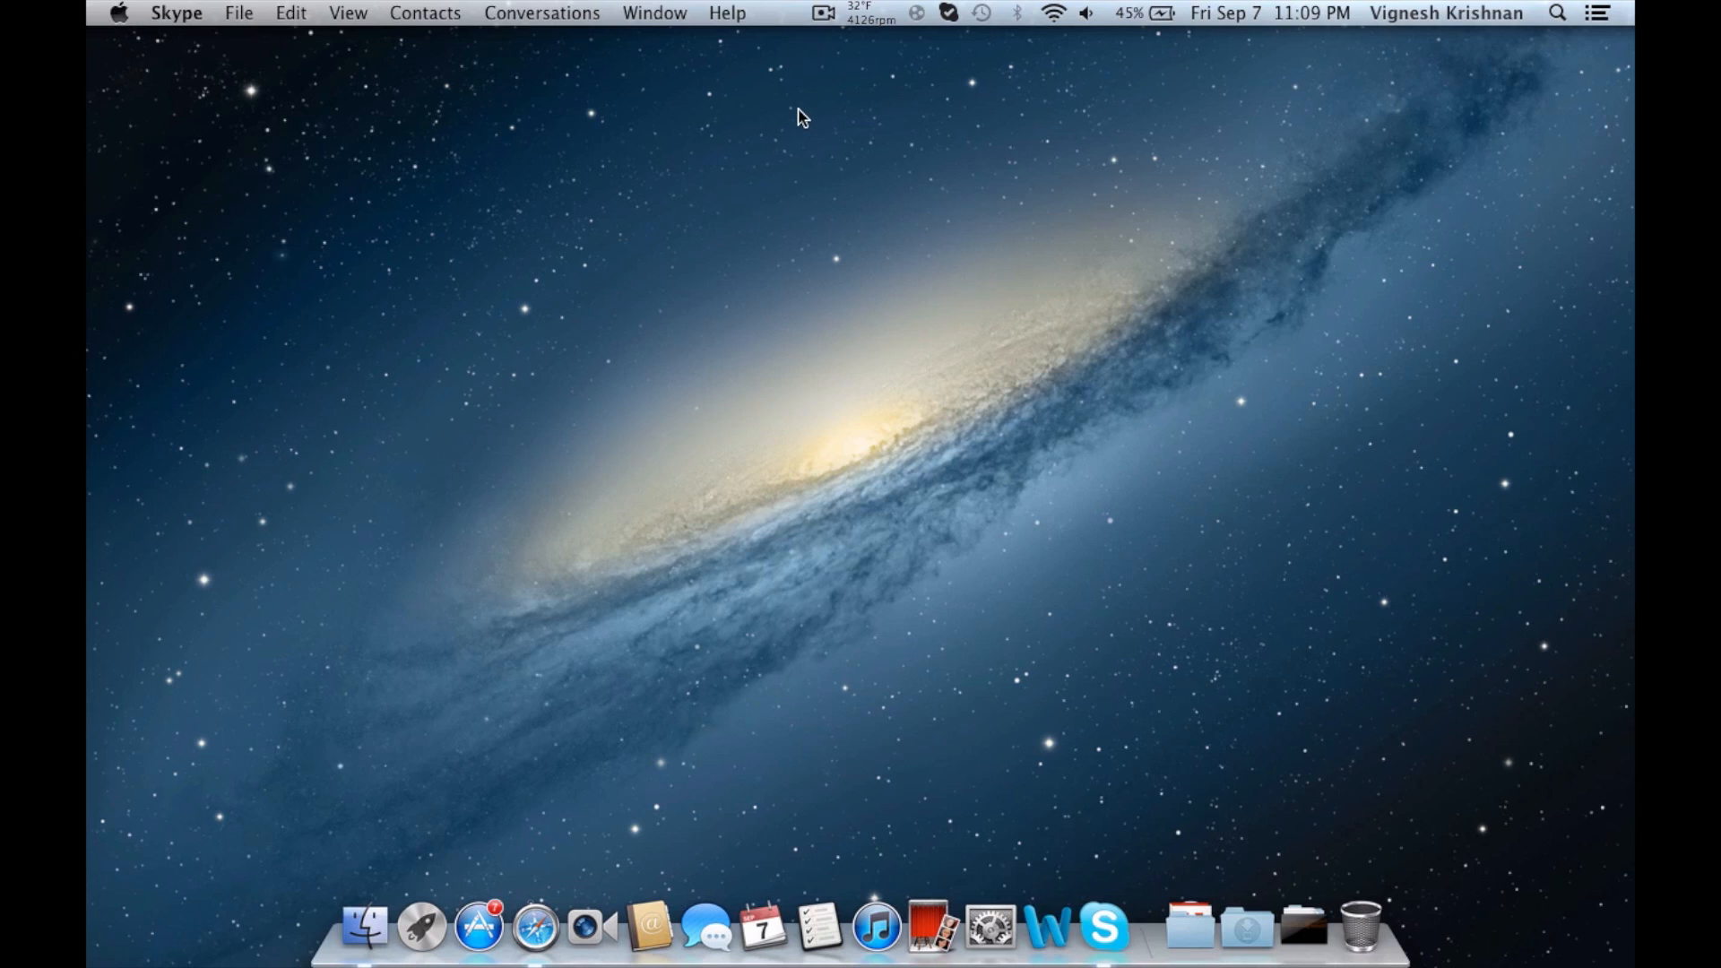
{"action": "mouse_move", "coordinate": [1114, 843]}
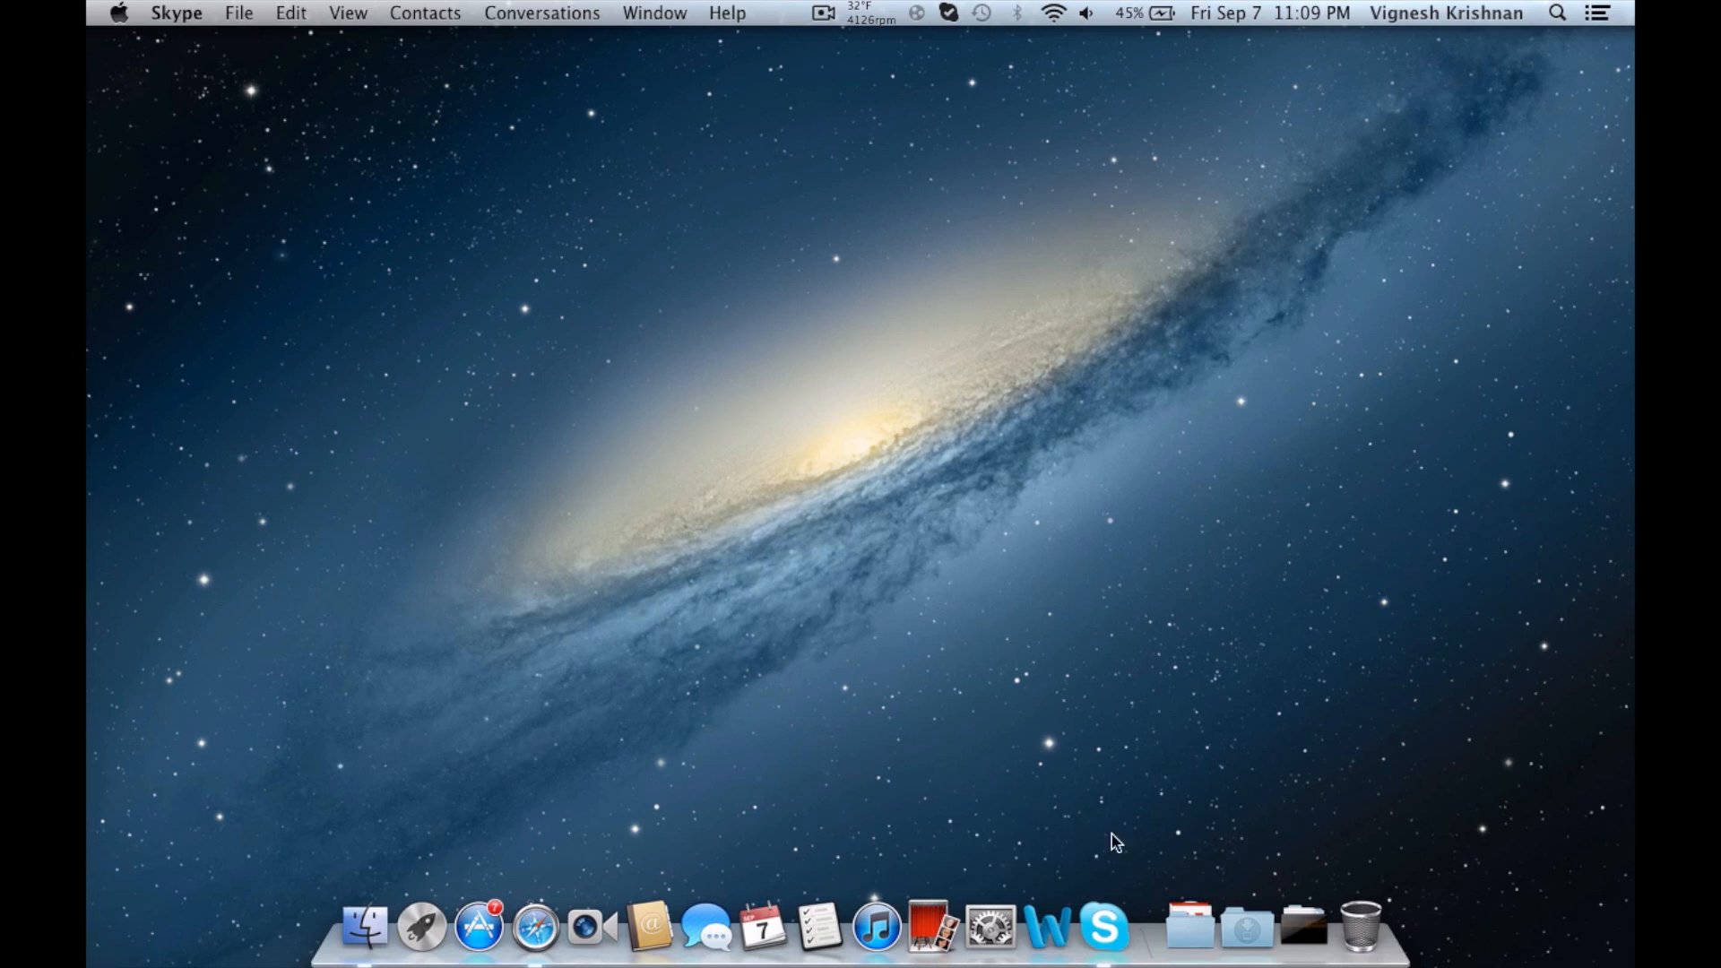
{"action": "mouse_move", "coordinate": [525, 916]}
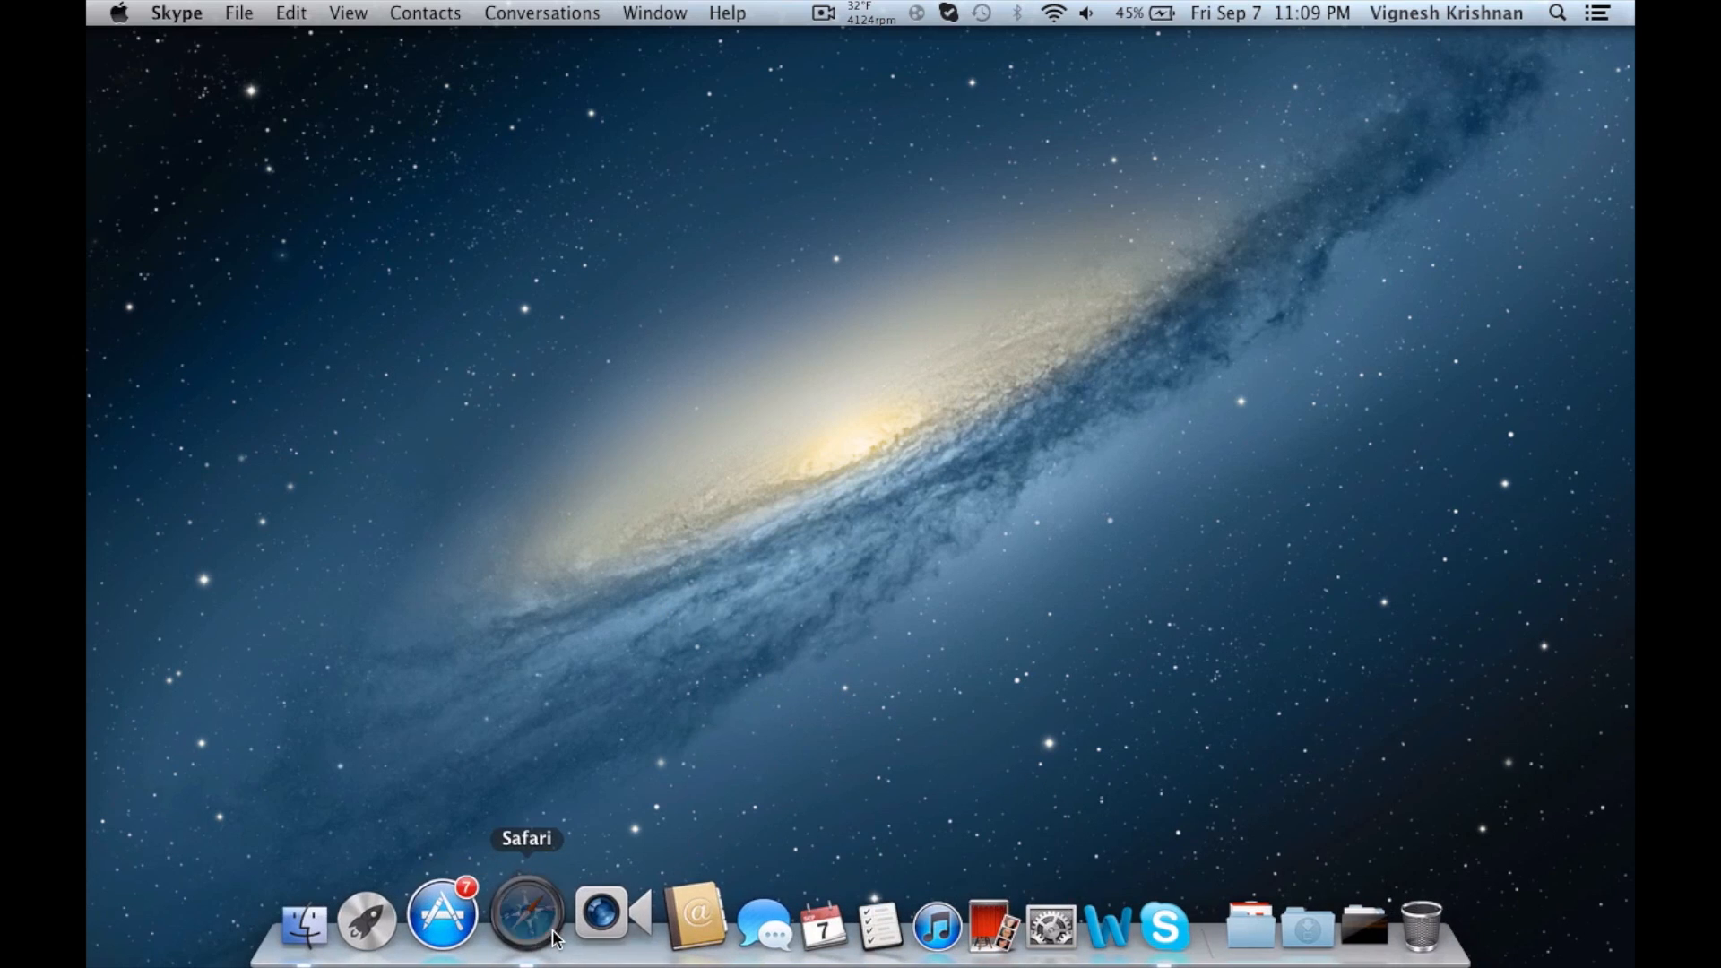
Step: Search Google for 'smcfancontrol', scroll through the results, and close the Safari window
{"action": "left_click", "coordinate": [524, 914]}
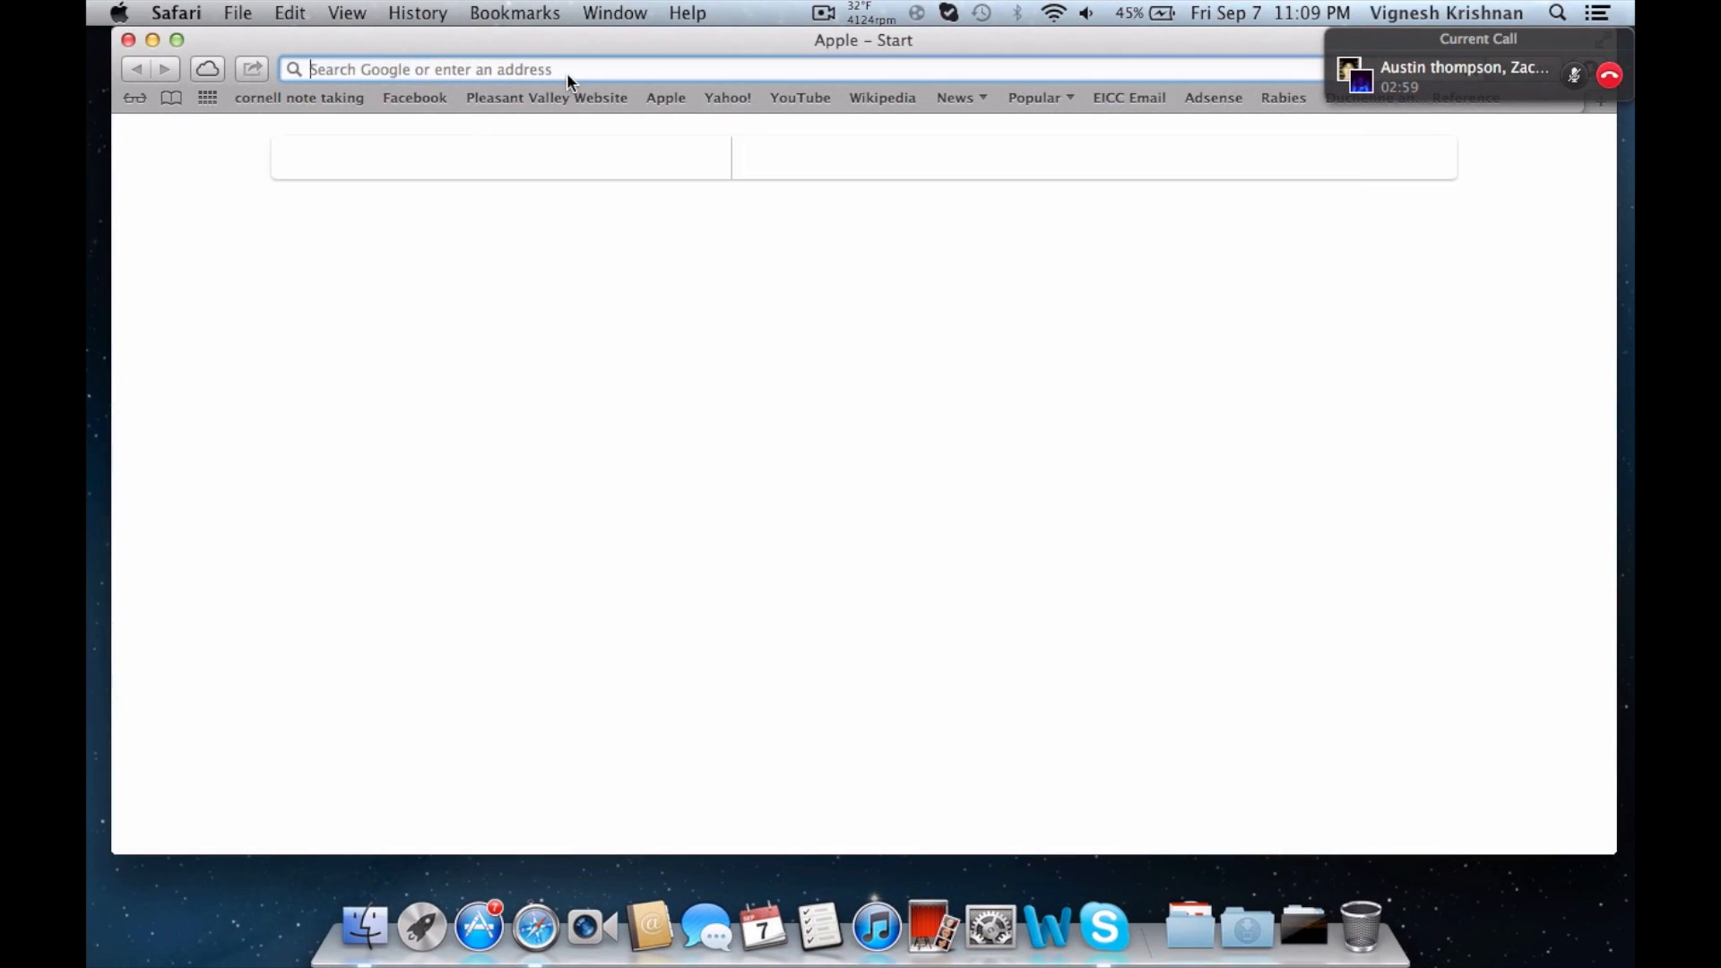
{"action": "type", "text": "google.com"}
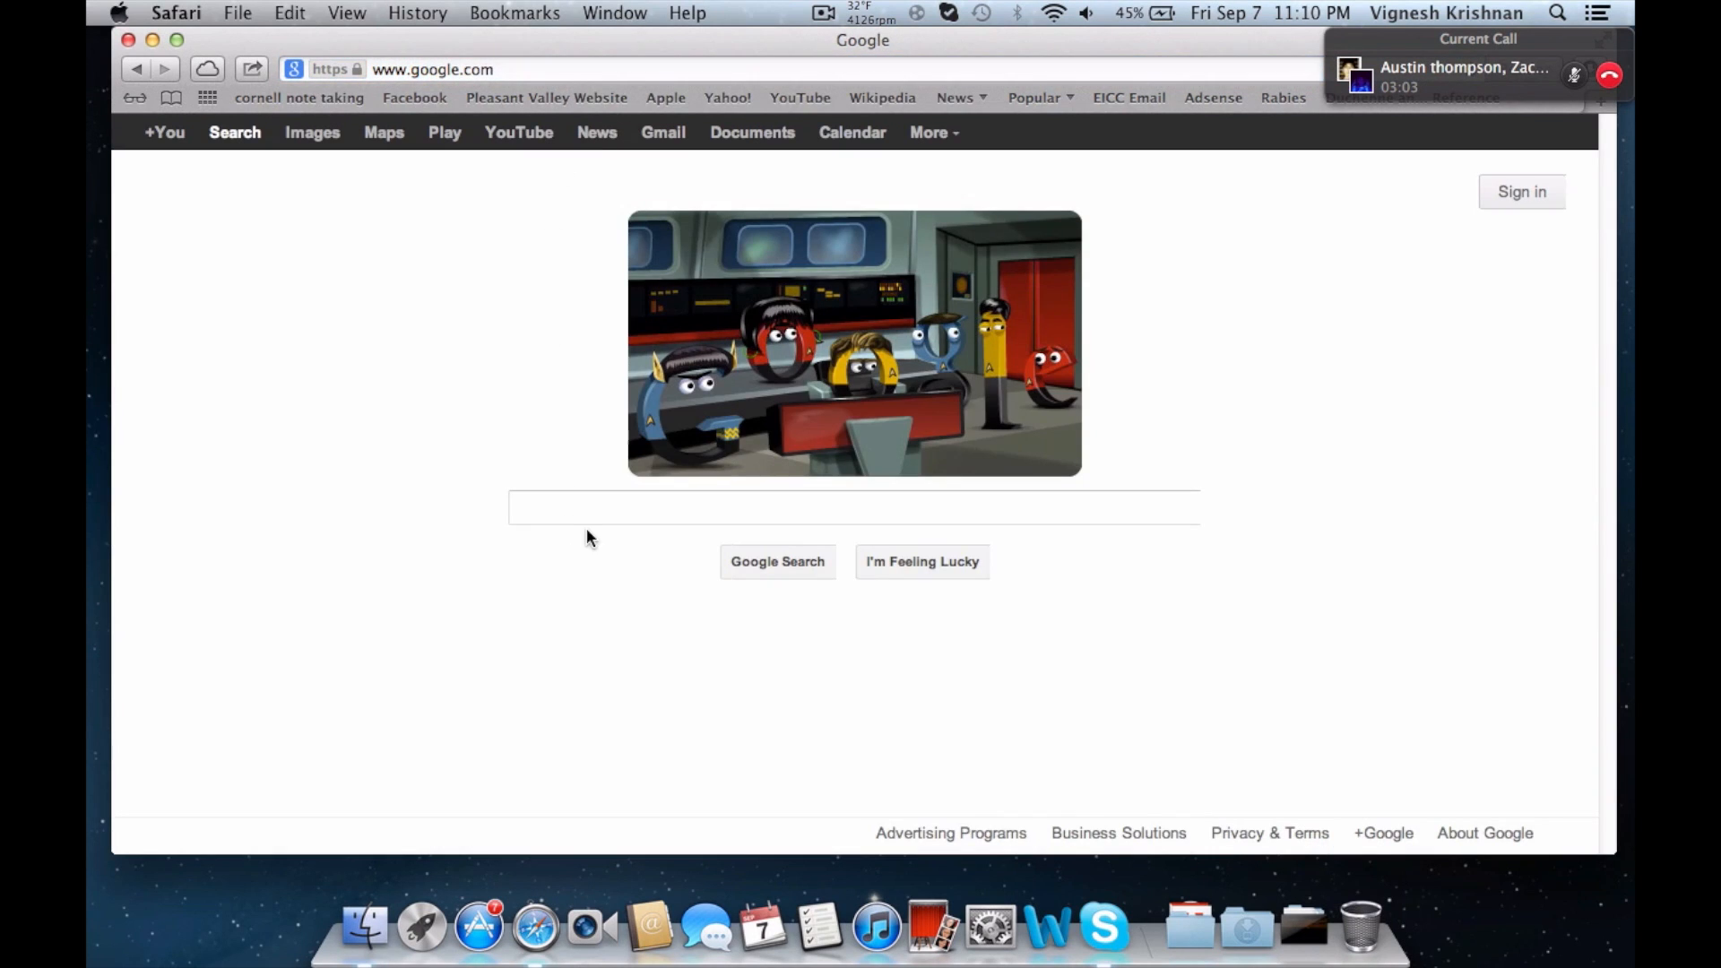
{"action": "mouse_move", "coordinate": [587, 505]}
{"action": "type", "text": "smcfan"}
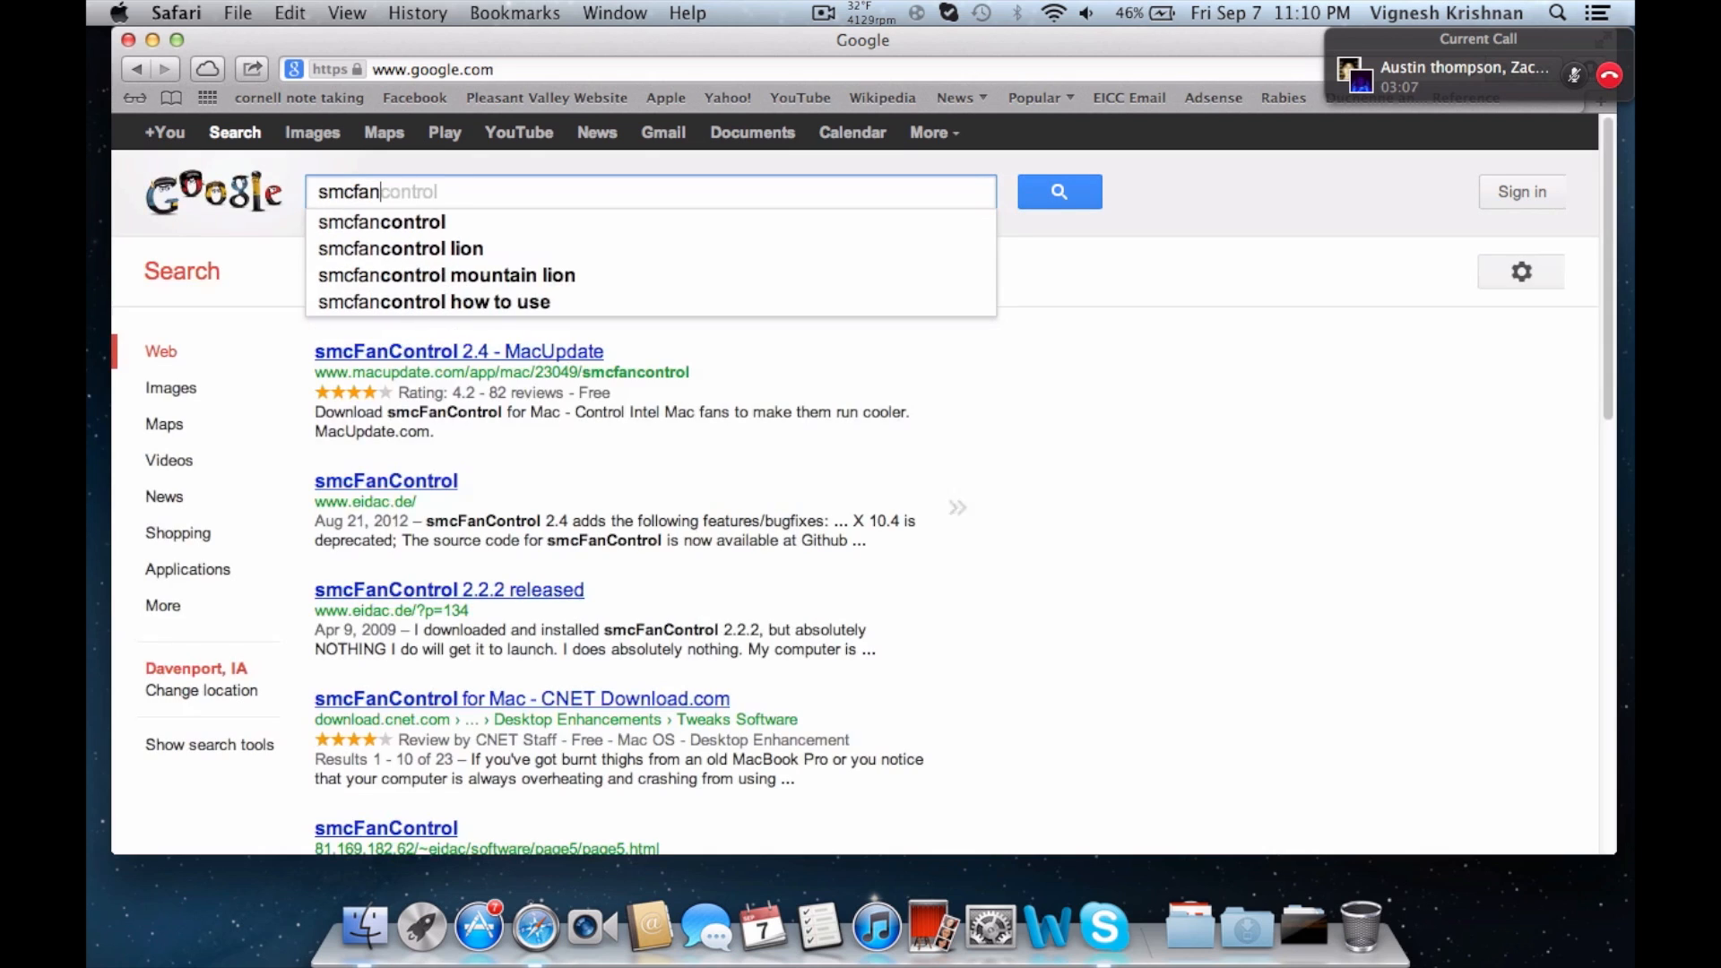
{"action": "left_click", "coordinate": [381, 221]}
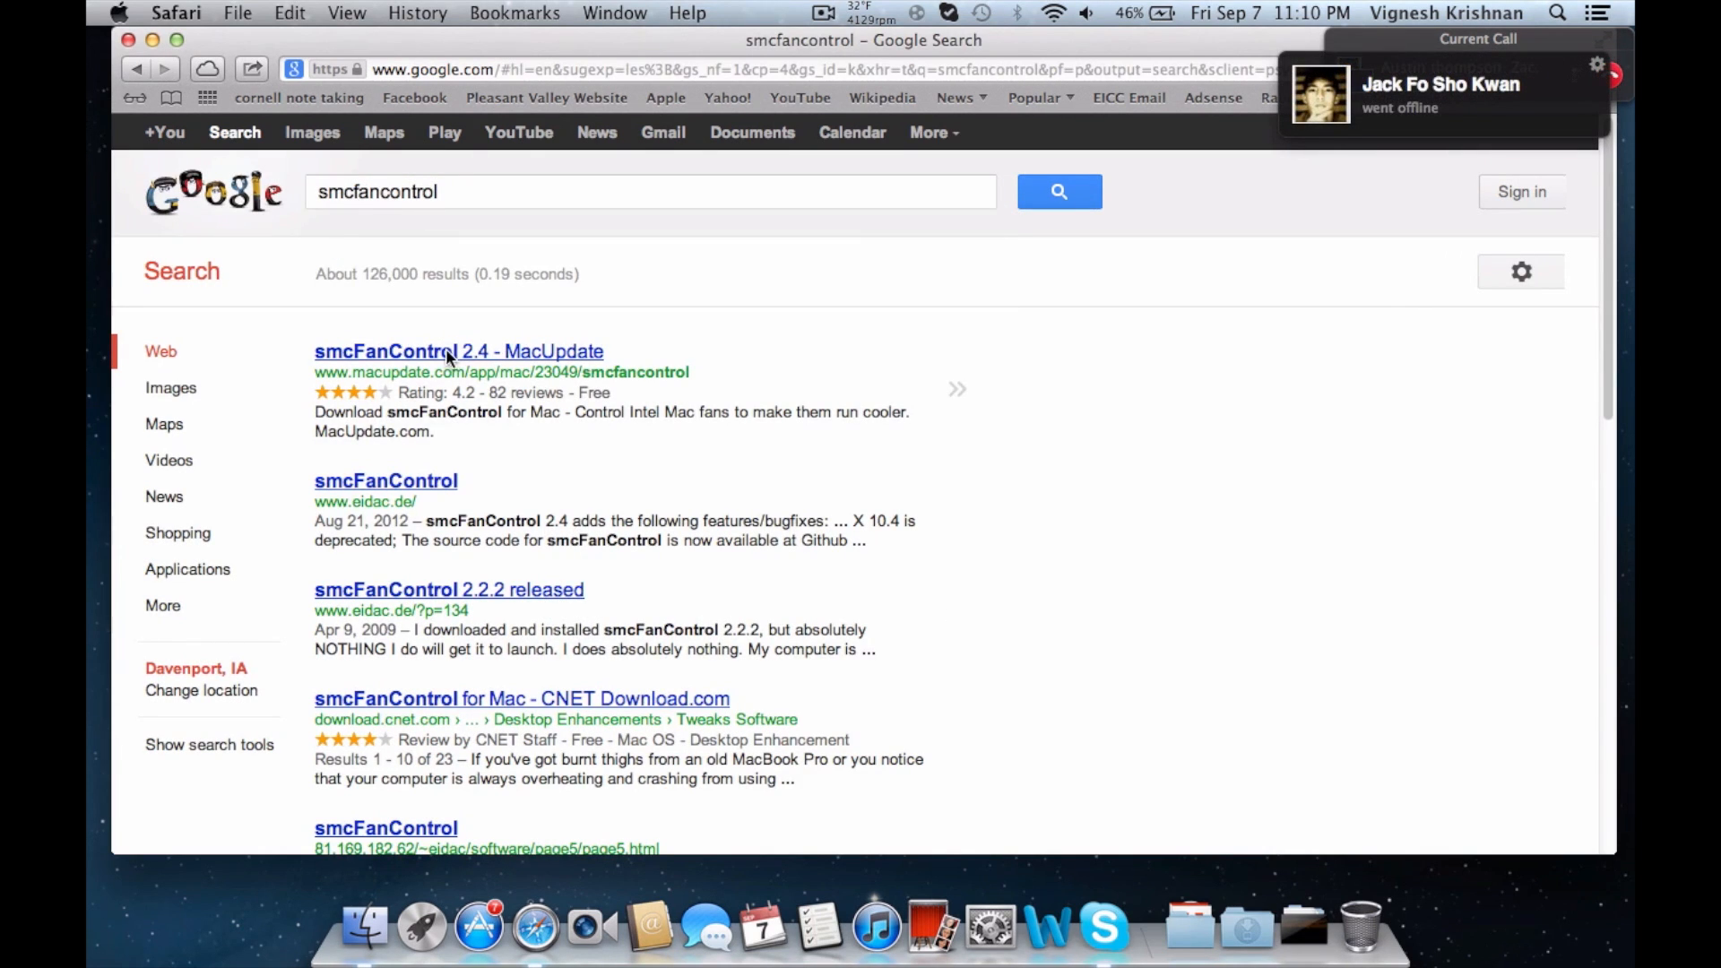
{"action": "scroll", "scroll_direction": "down", "scroll_amount": 3}
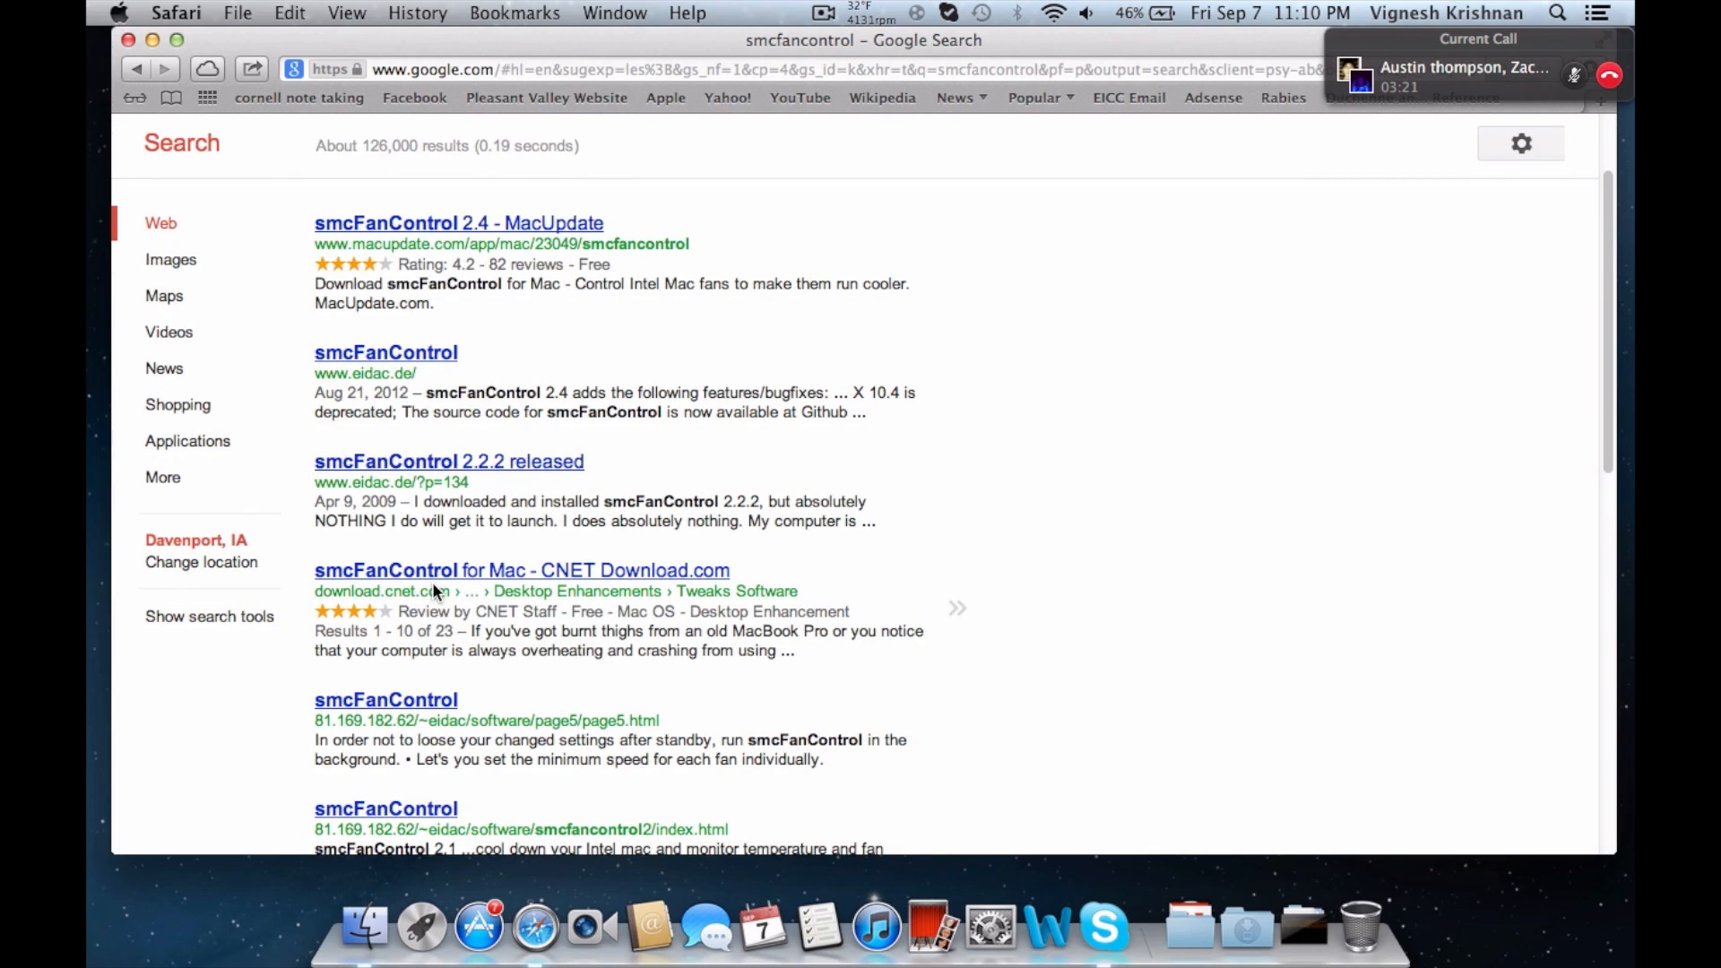
{"action": "scroll", "scroll_direction": "down", "scroll_amount": 3}
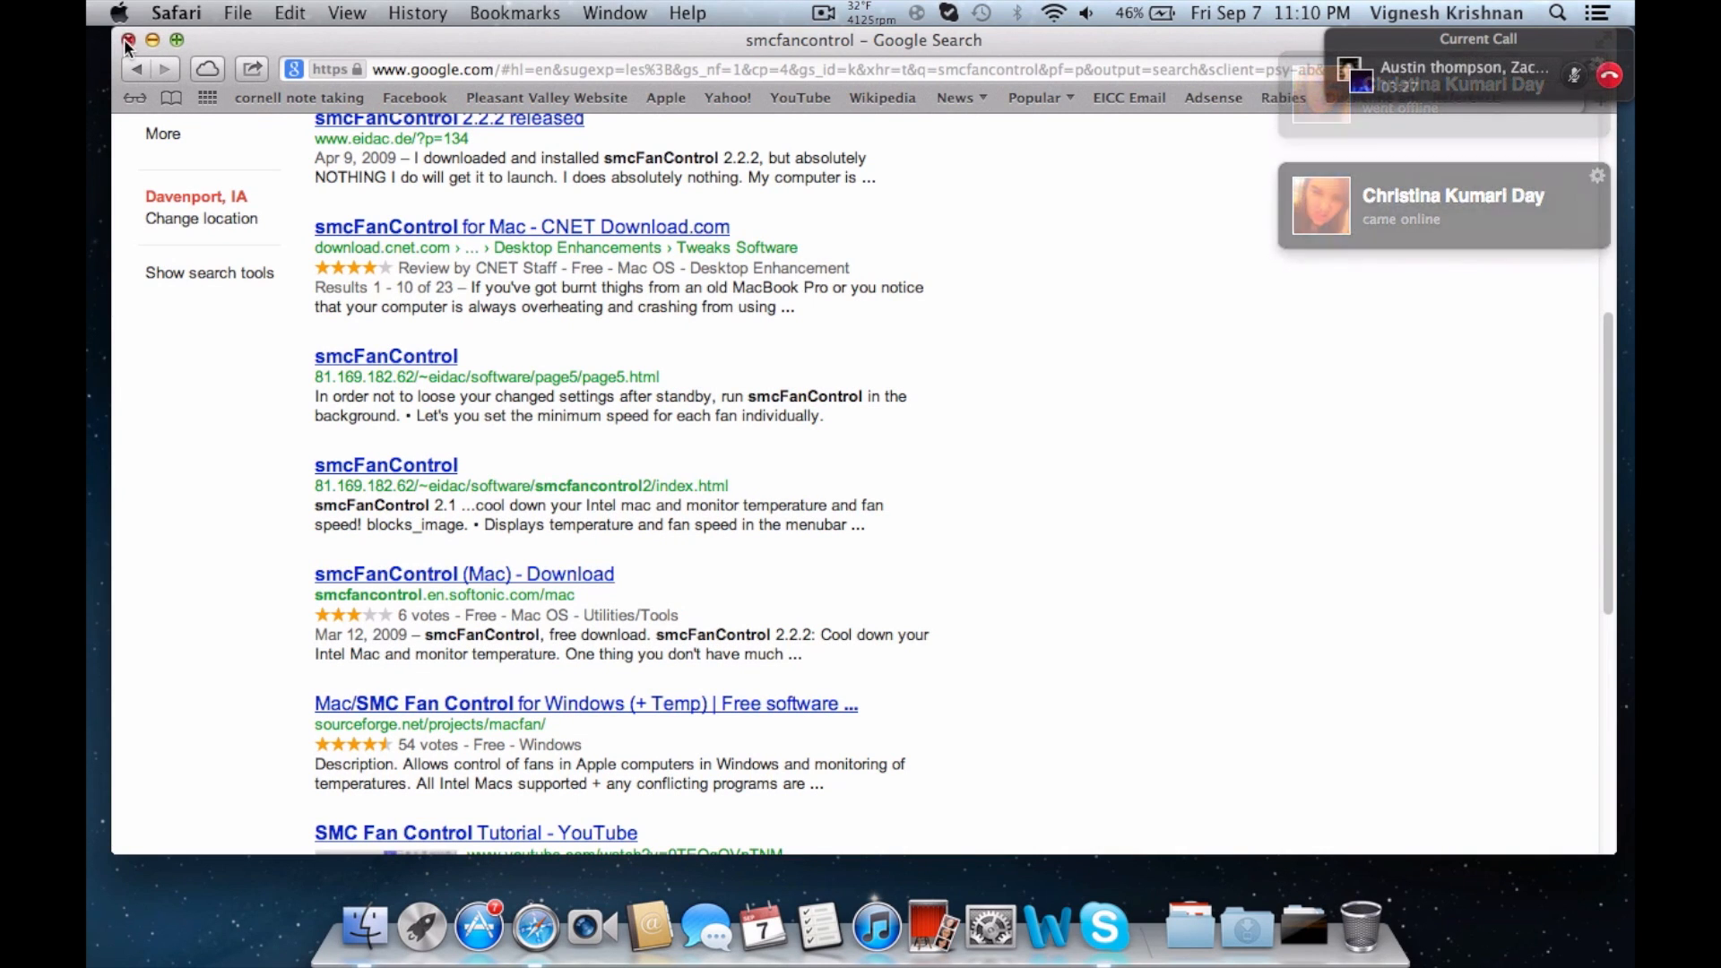
{"action": "left_click", "coordinate": [128, 39]}
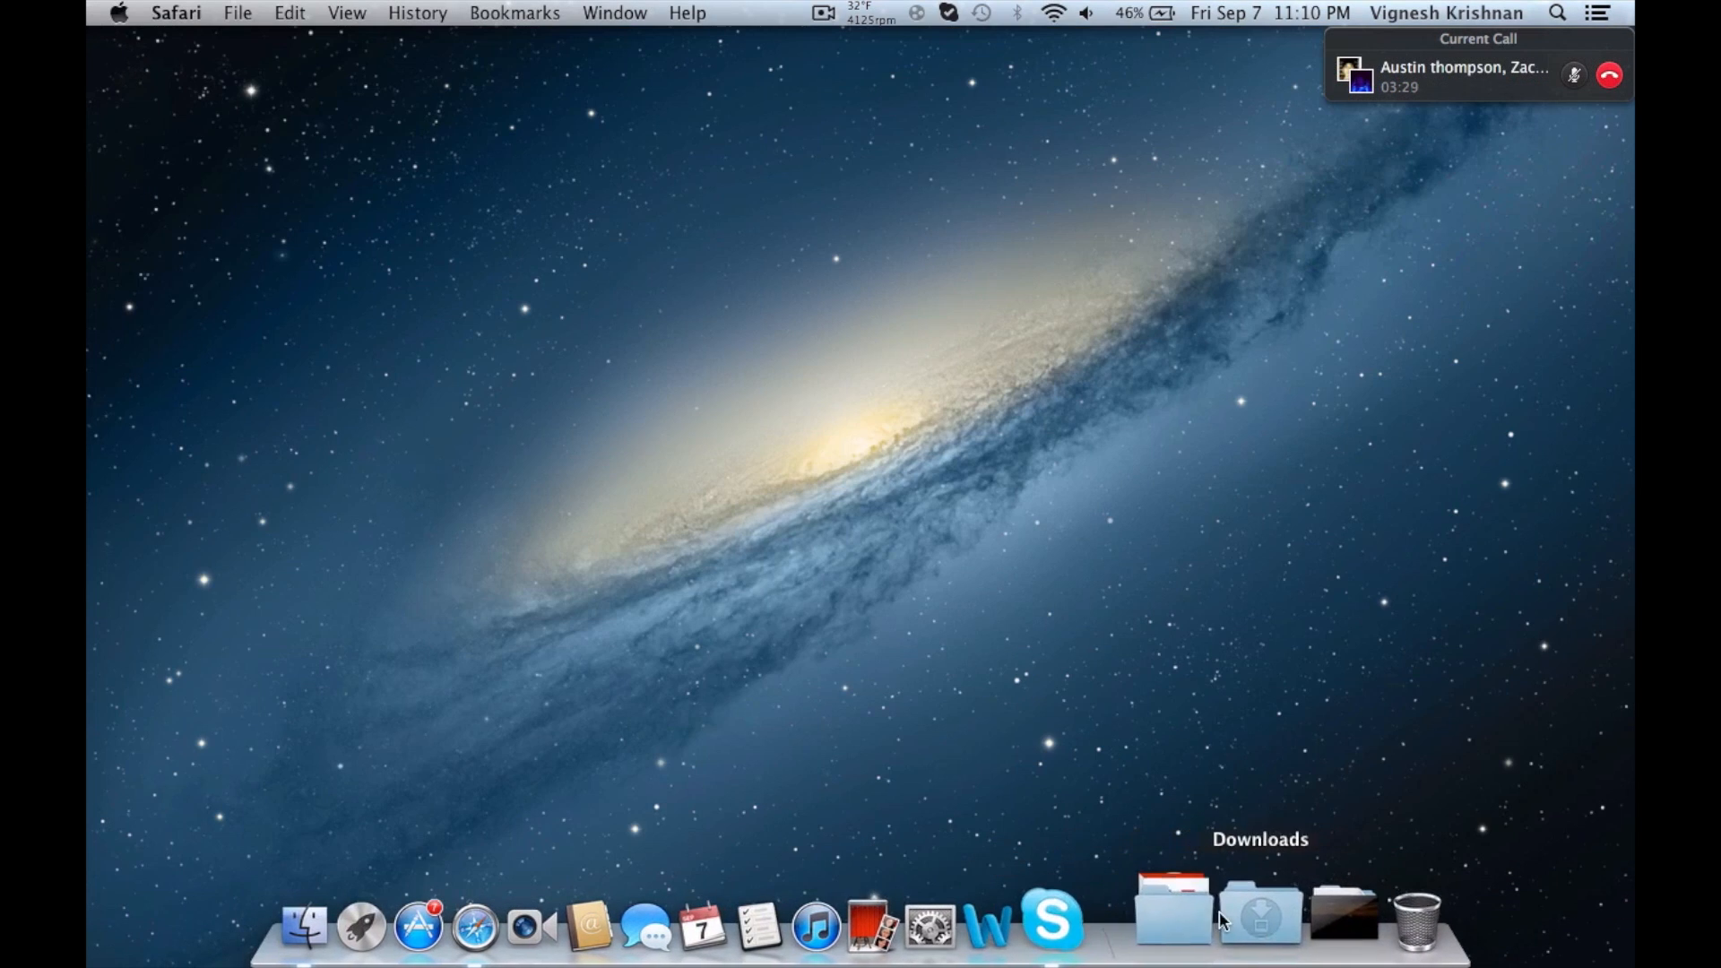
Step: Open the smcFanControl menu bar readout showing exhaust fan speed and the active Higher RPM setting
{"action": "left_click", "coordinate": [1167, 915]}
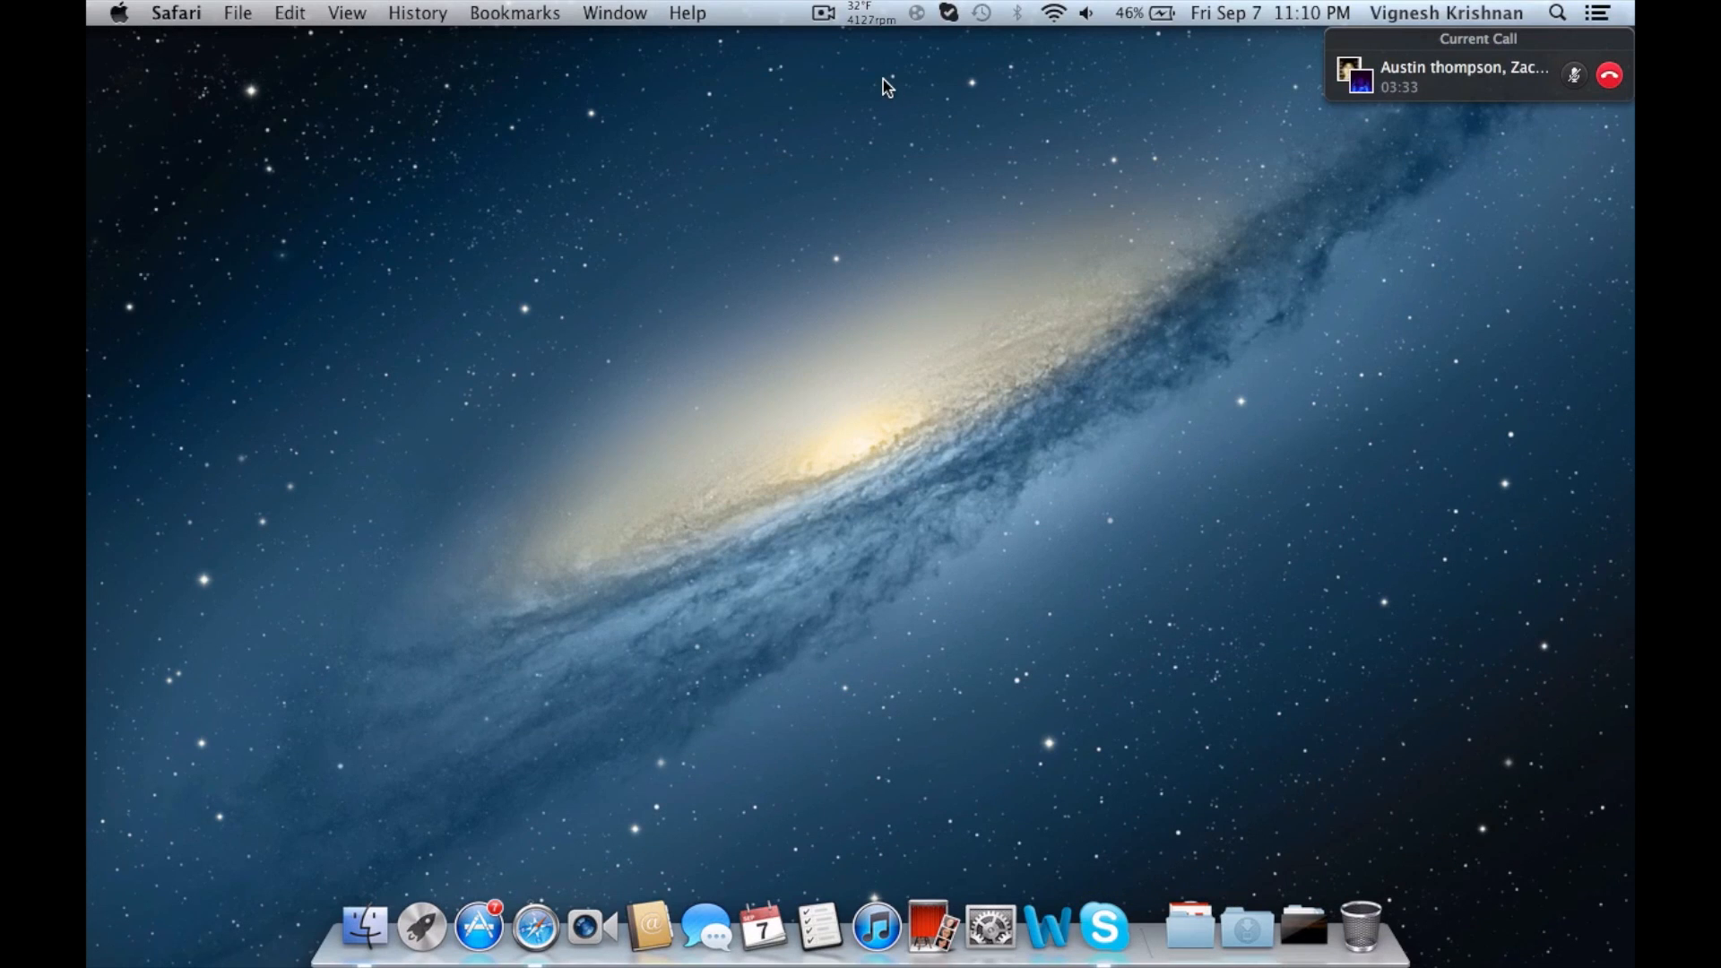
{"action": "mouse_move", "coordinate": [866, 119]}
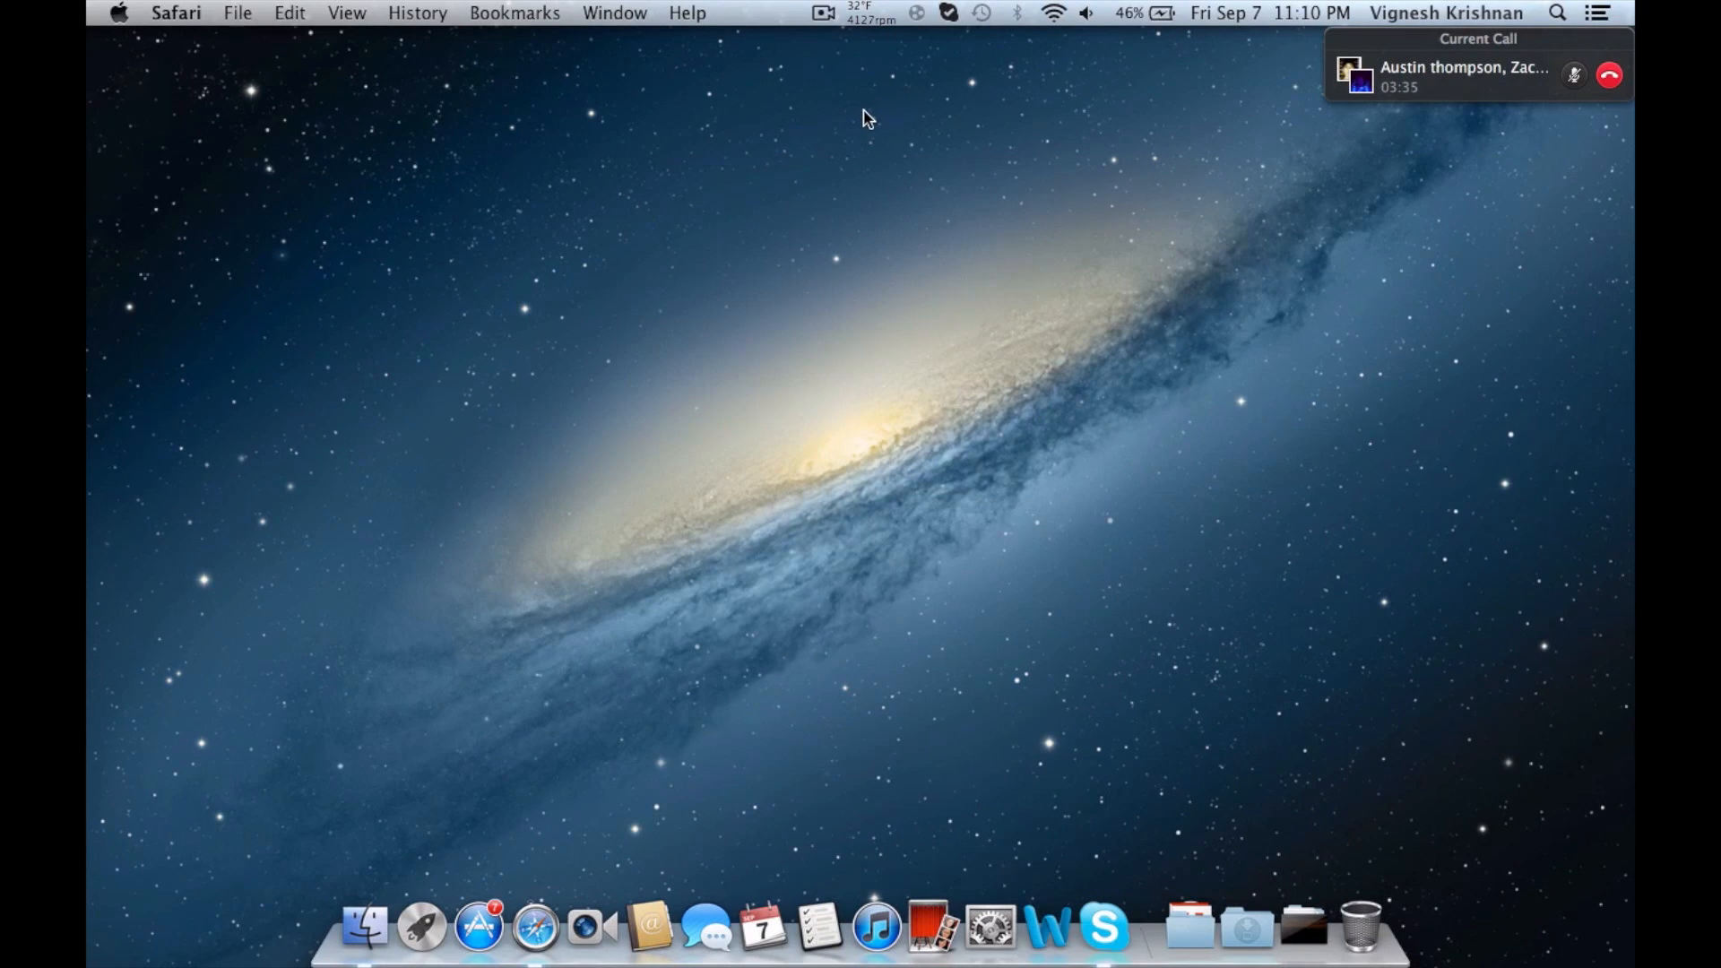
{"action": "left_click", "coordinate": [870, 13]}
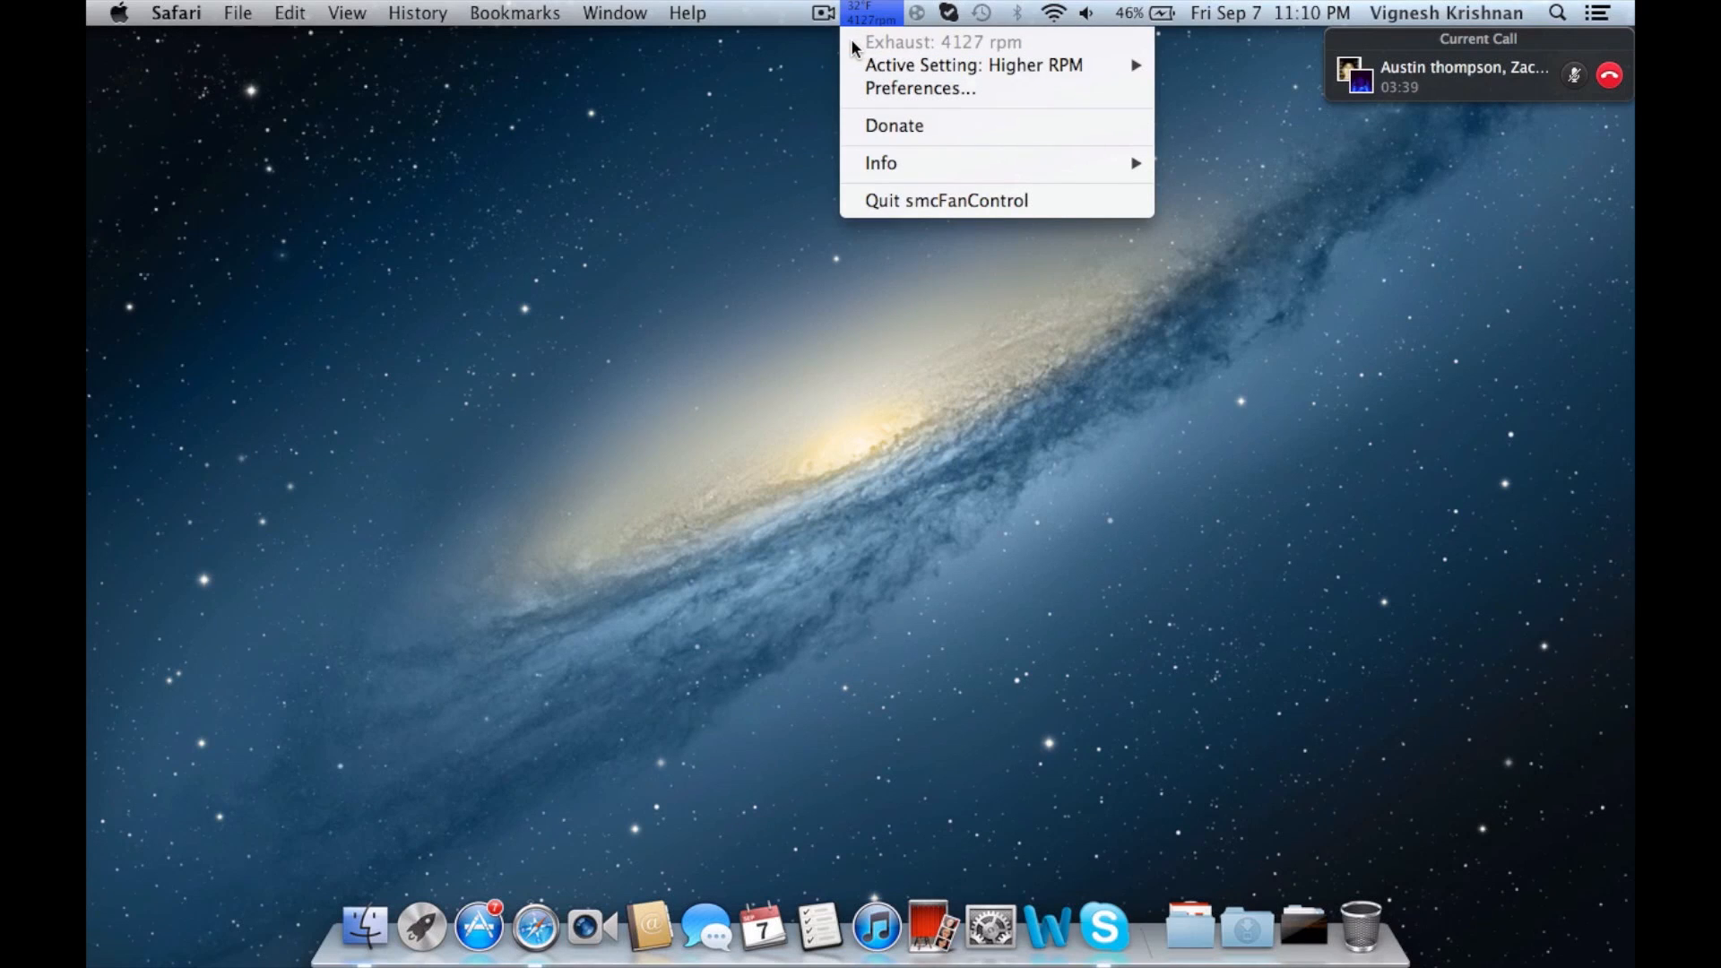
{"action": "mouse_move", "coordinate": [984, 53]}
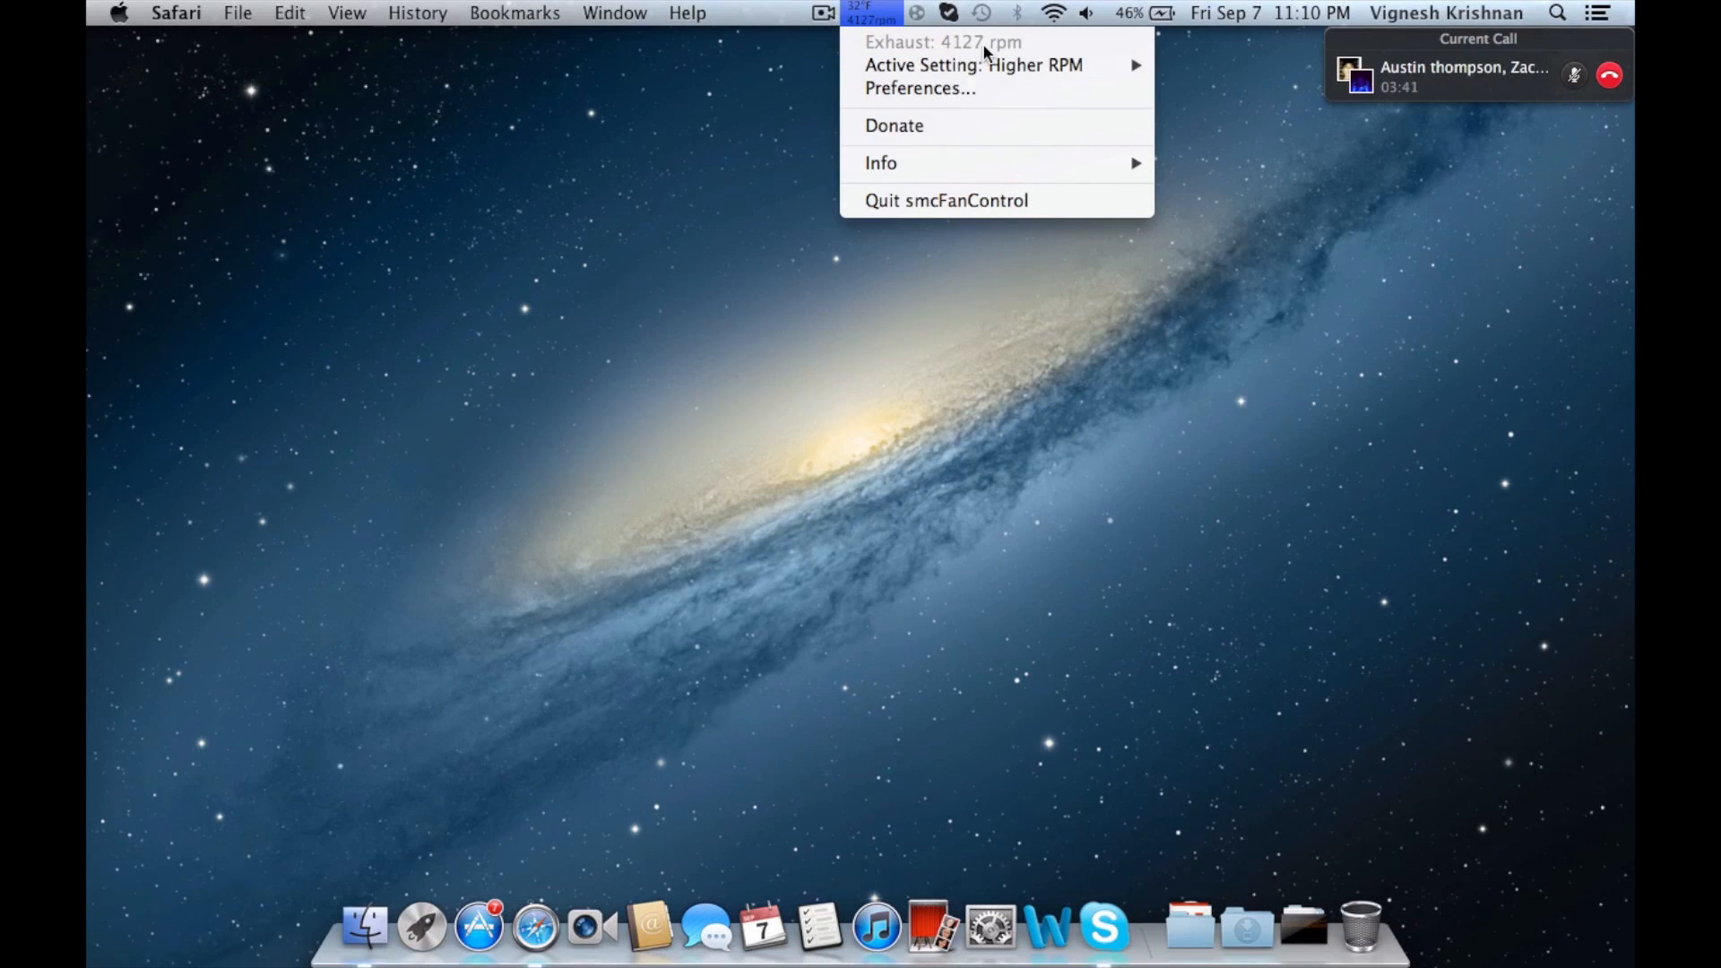
{"action": "mouse_move", "coordinate": [920, 88]}
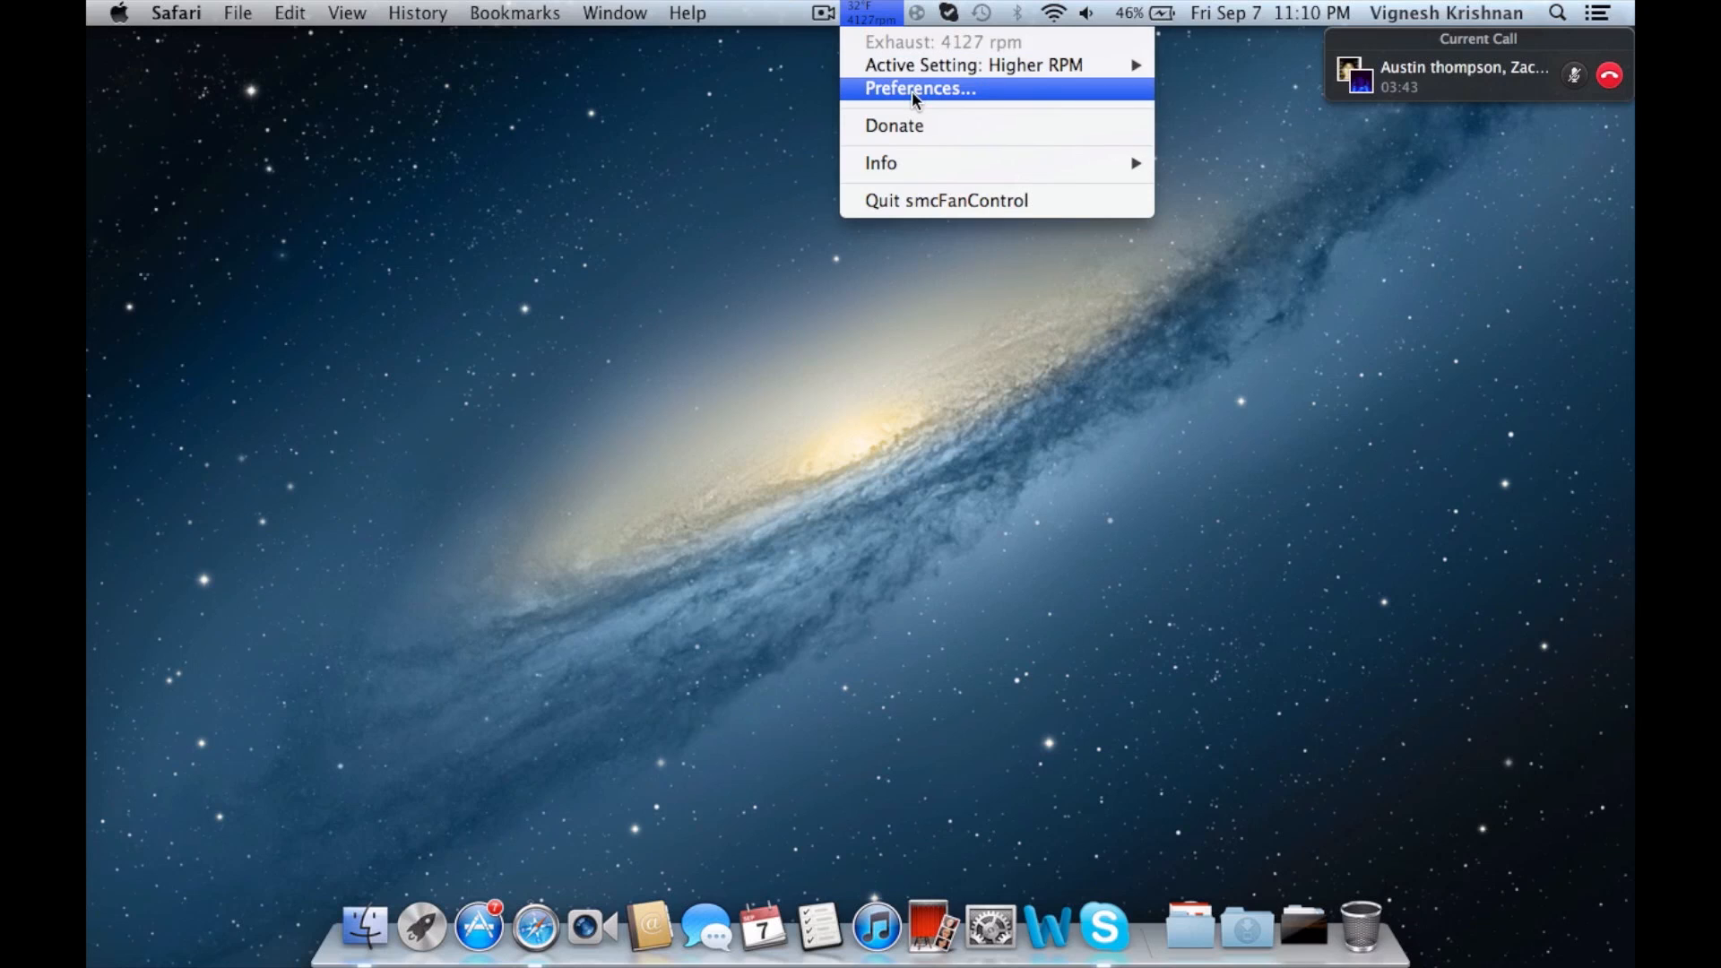
{"action": "mouse_move", "coordinate": [932, 125]}
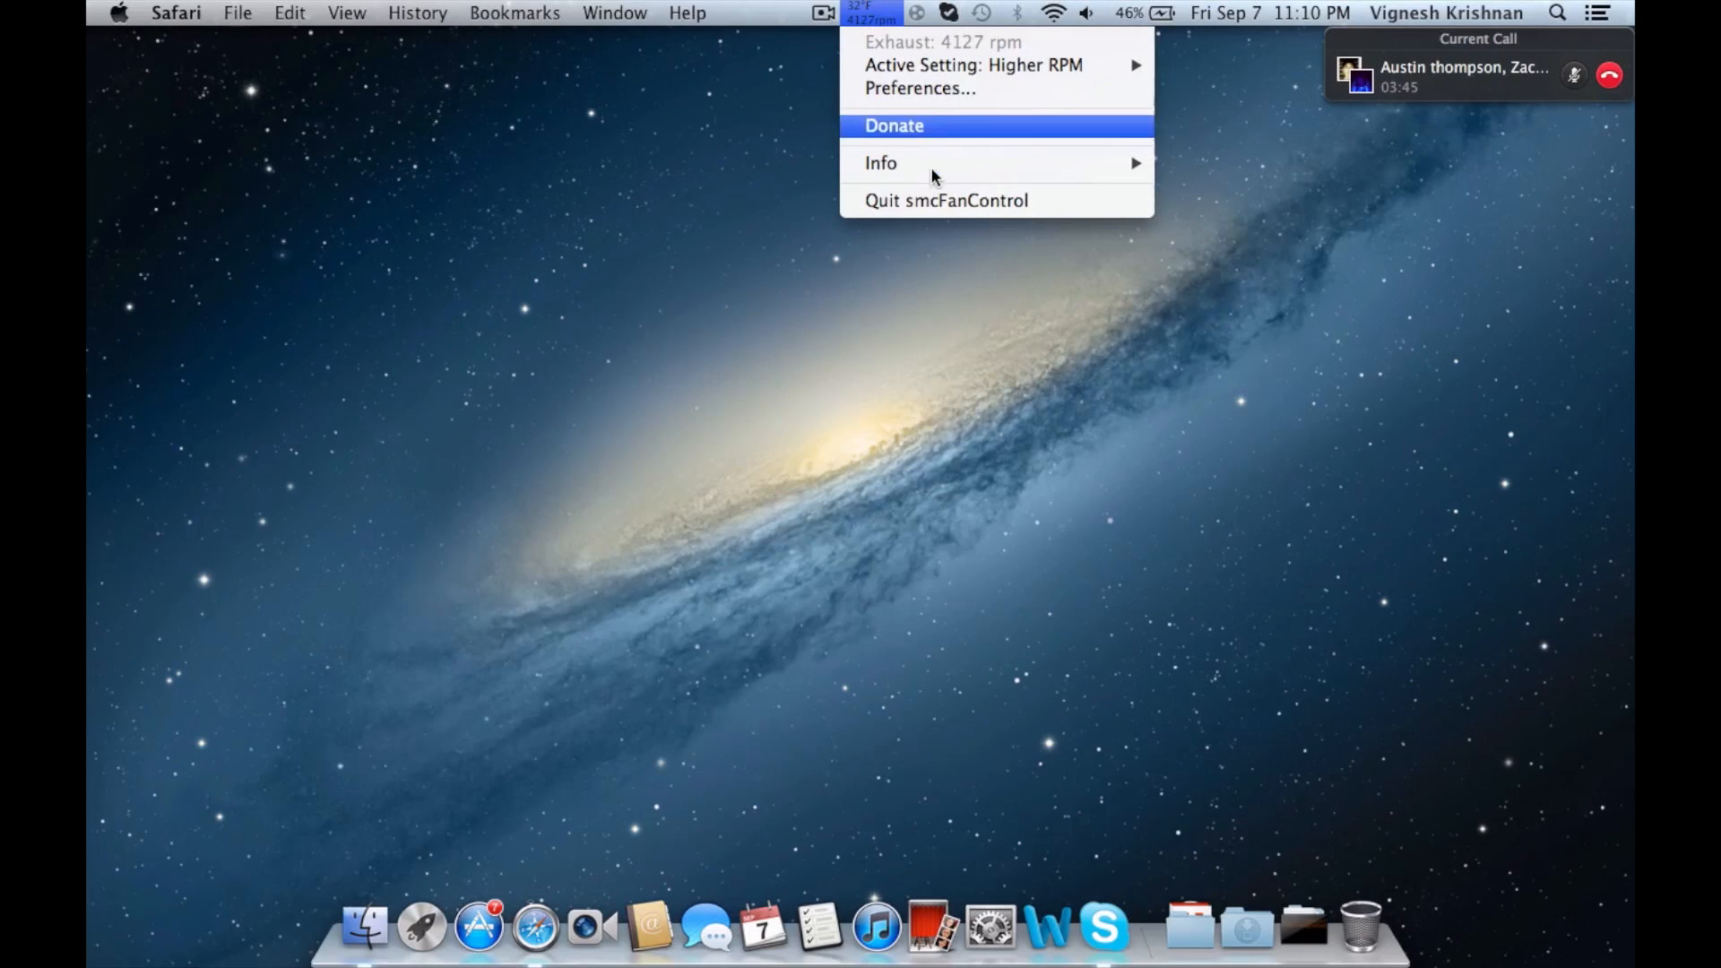
{"action": "mouse_move", "coordinate": [892, 13]}
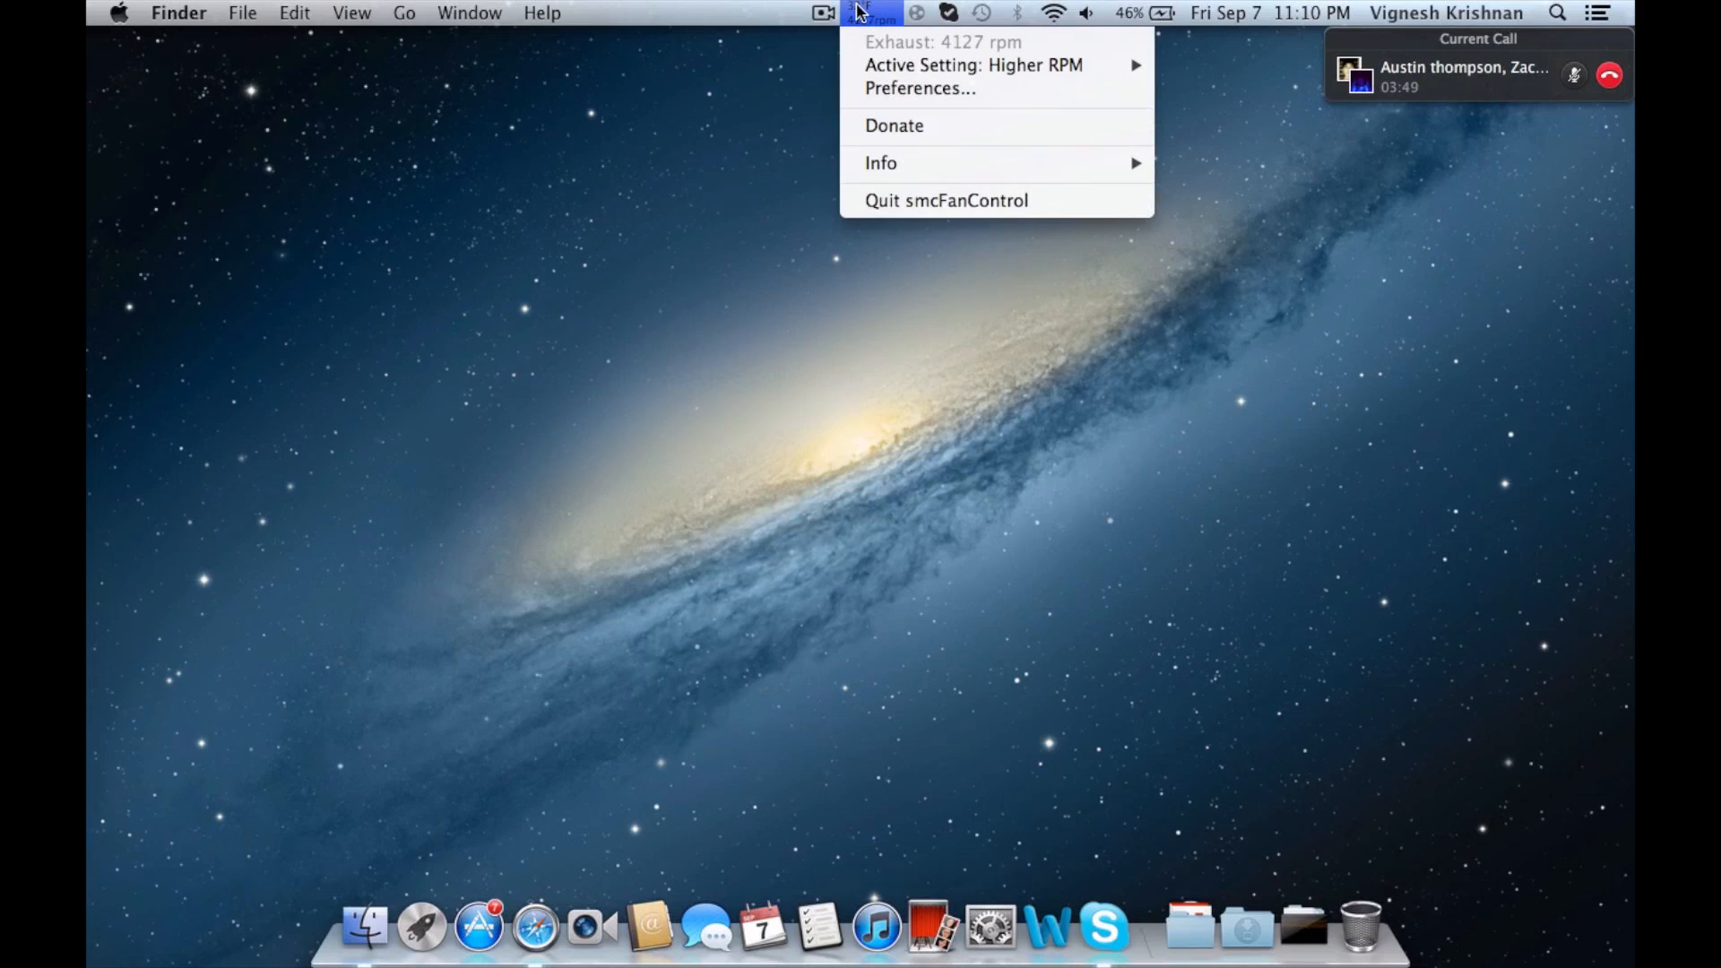
{"action": "mouse_move", "coordinate": [974, 64]}
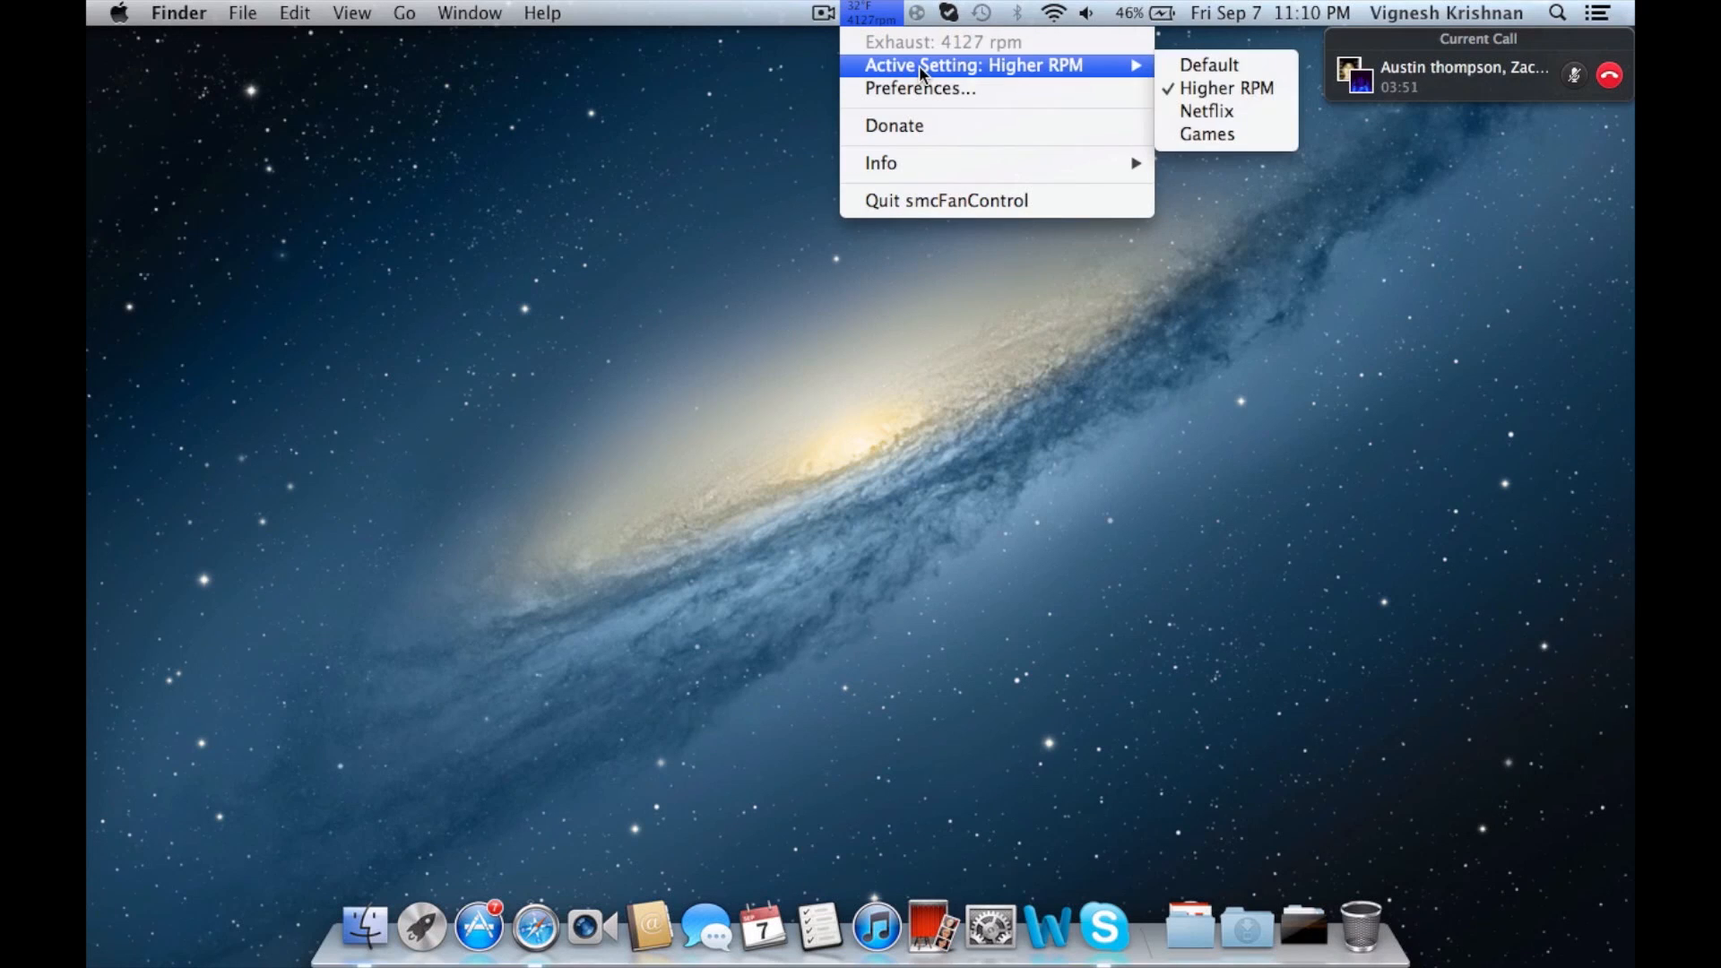
{"action": "mouse_move", "coordinate": [1208, 65]}
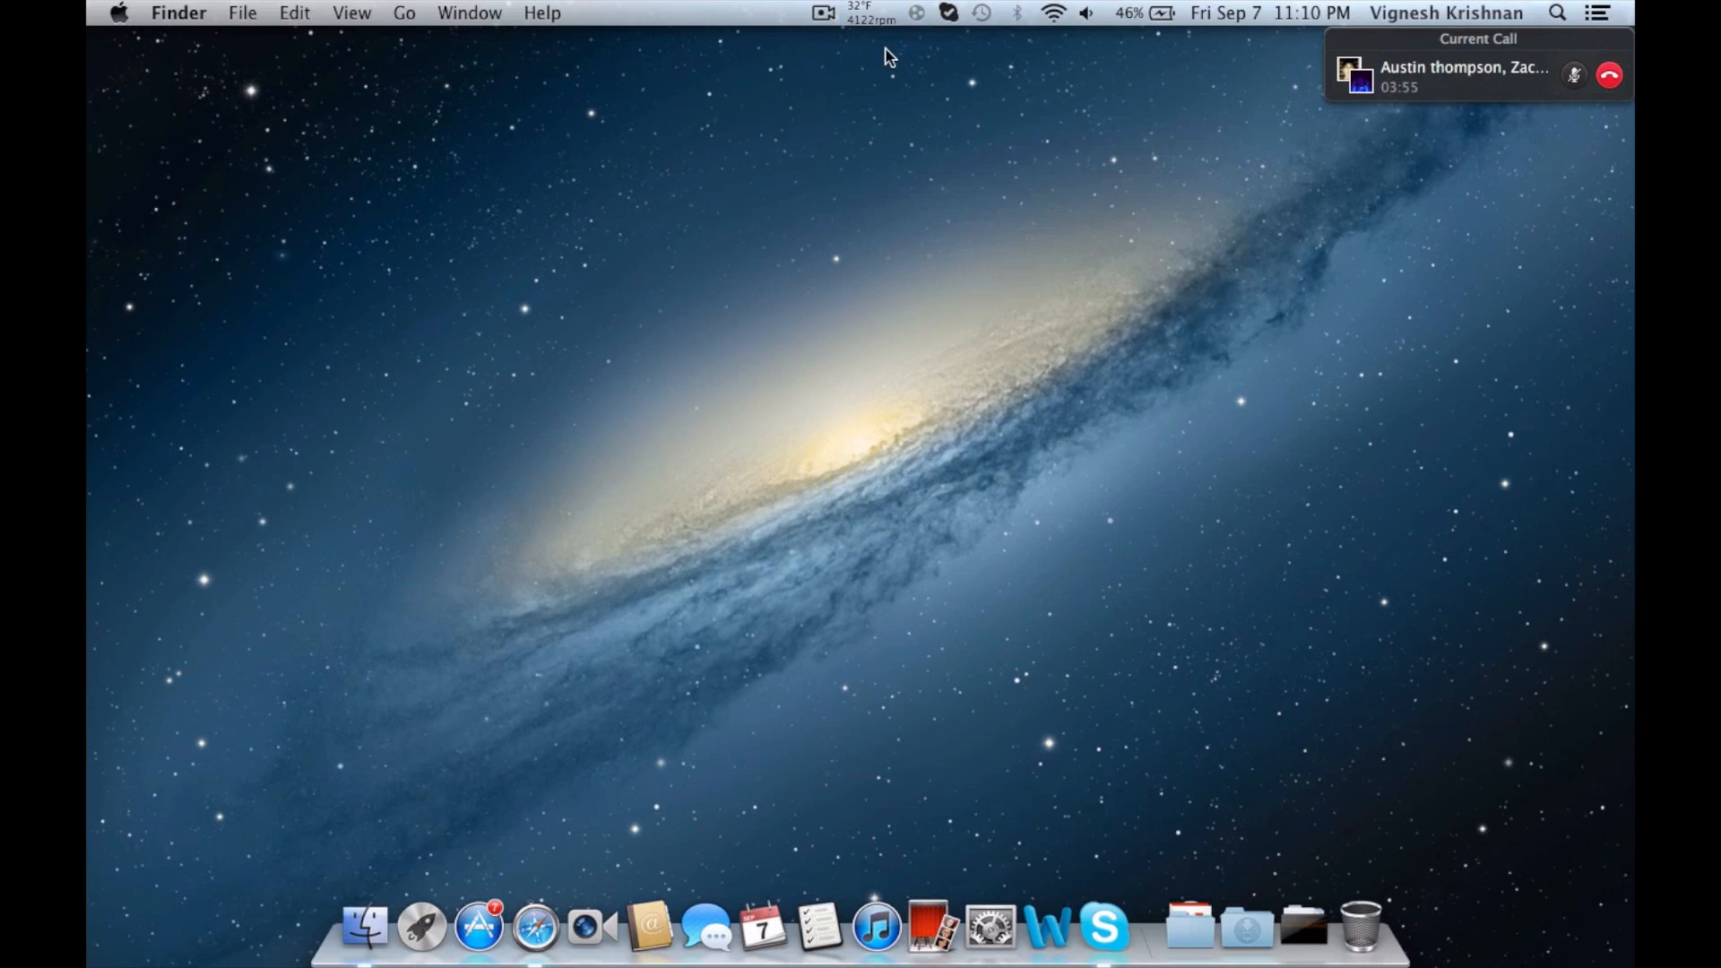
Step: Cycle smcFanControl's active setting through Higher RPM and Netflix to Games at 6065 rpm
{"action": "left_click", "coordinate": [868, 15]}
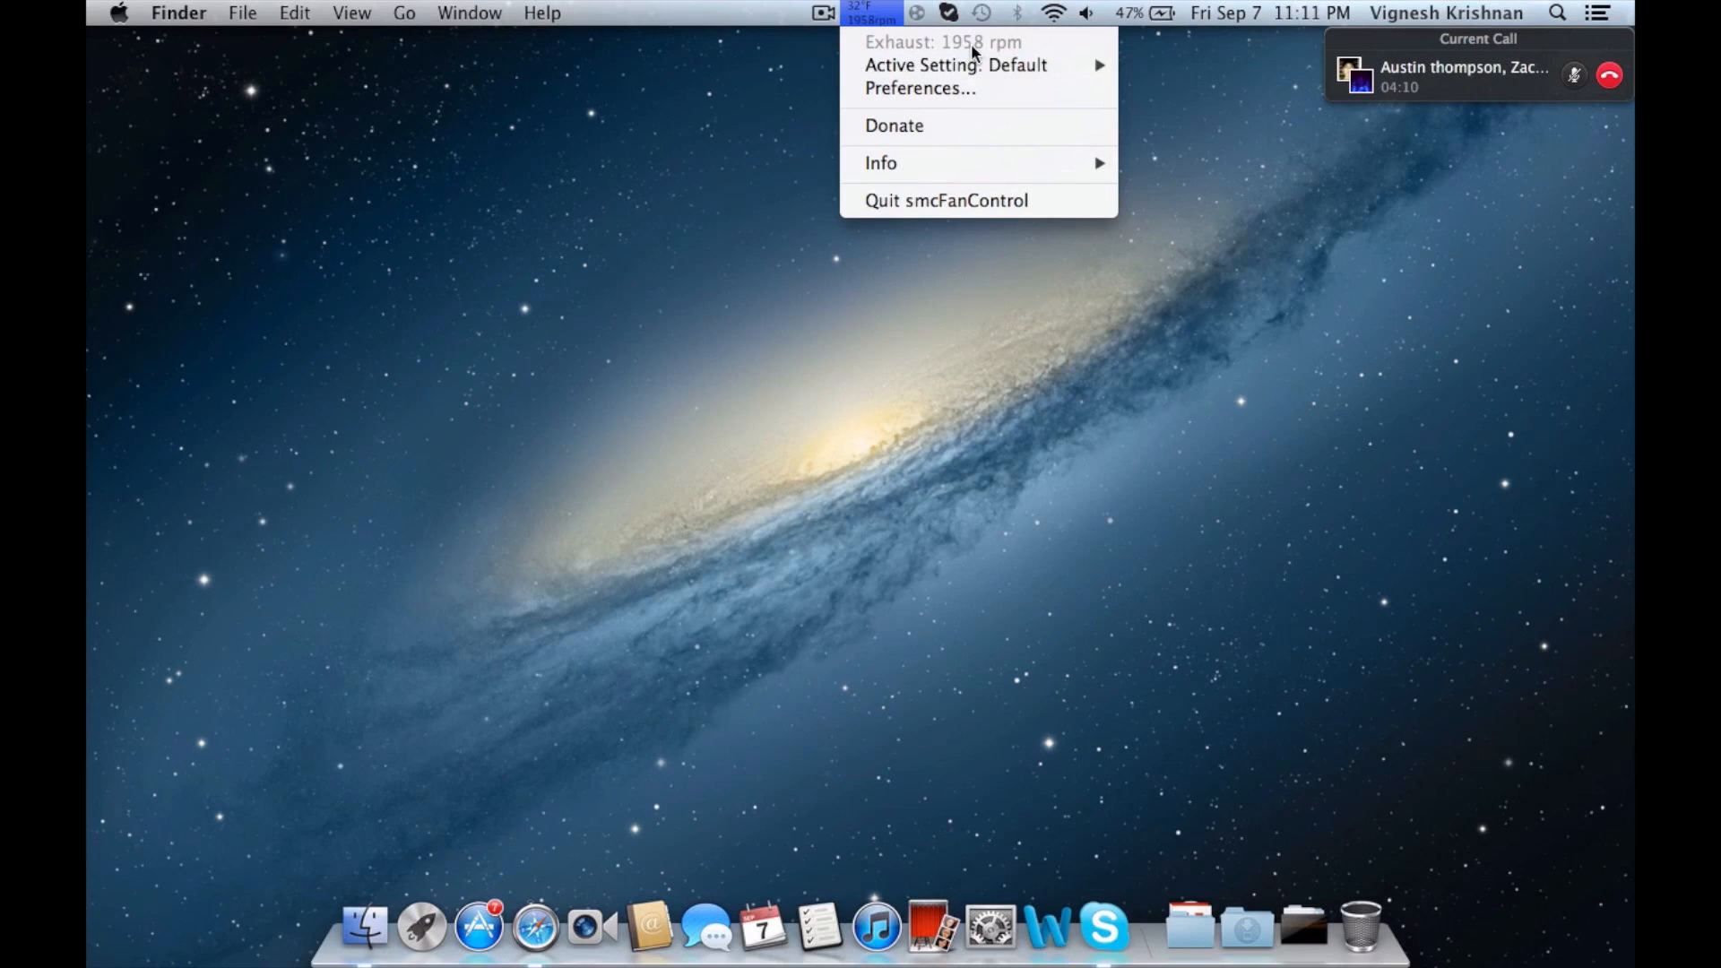
{"action": "mouse_move", "coordinate": [954, 65]}
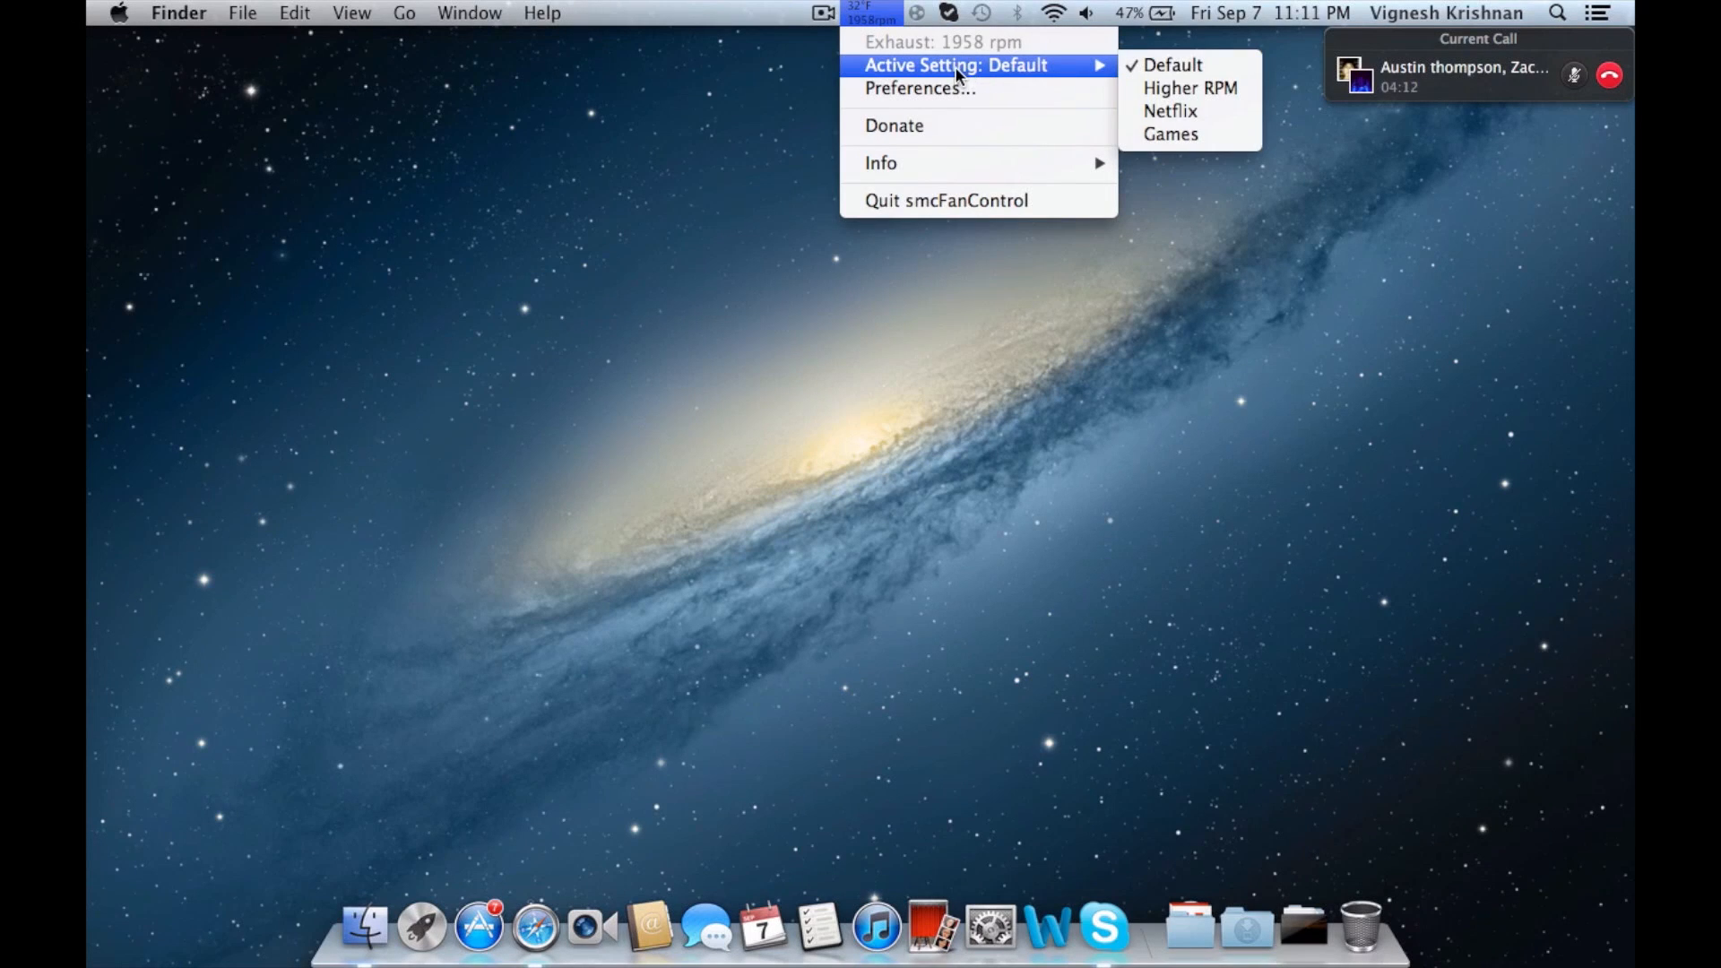
{"action": "mouse_move", "coordinate": [1189, 88]}
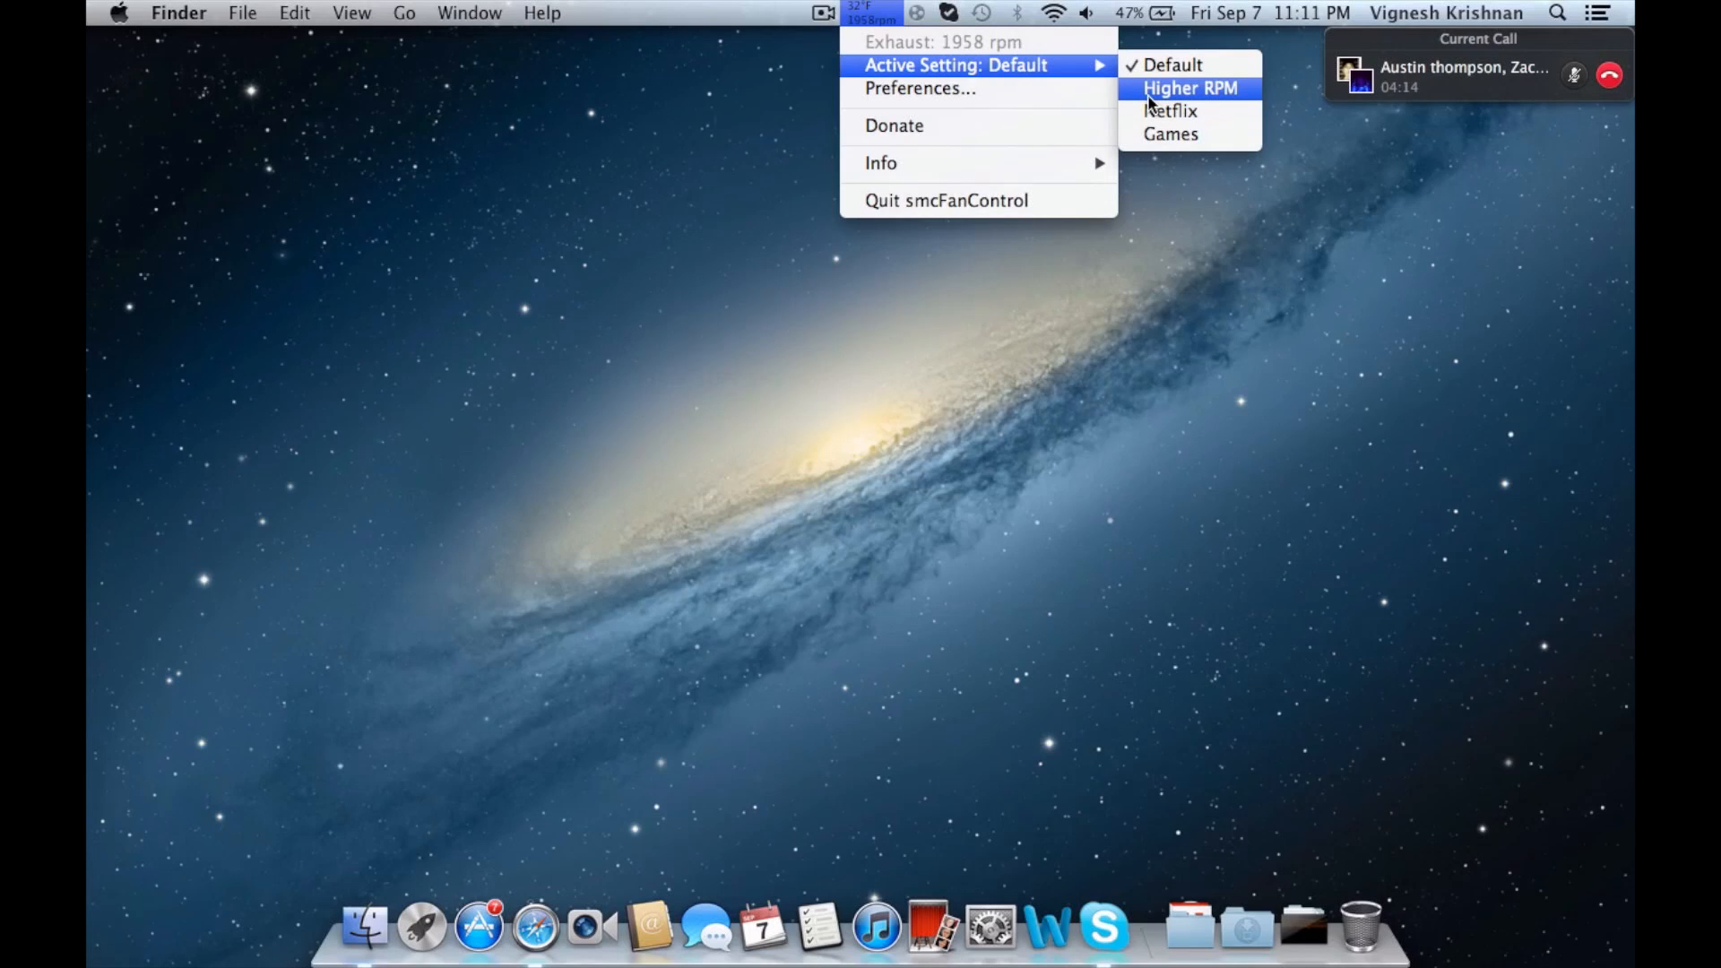
{"action": "left_click", "coordinate": [1189, 88]}
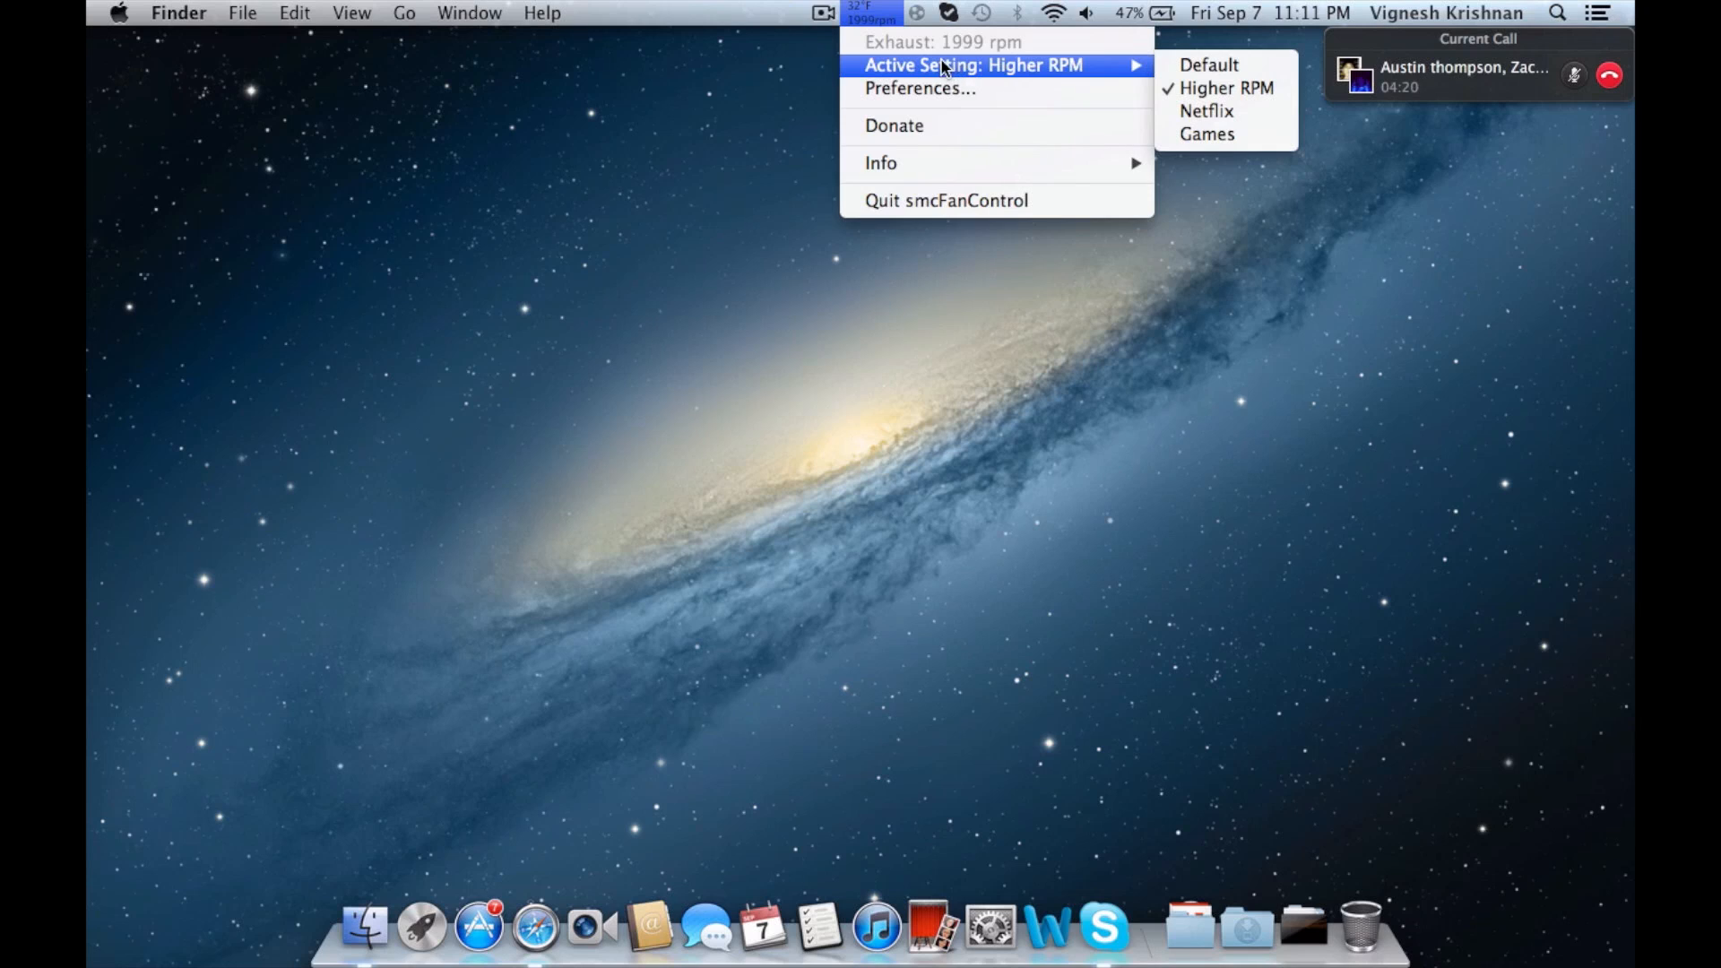
{"action": "mouse_move", "coordinate": [922, 64]}
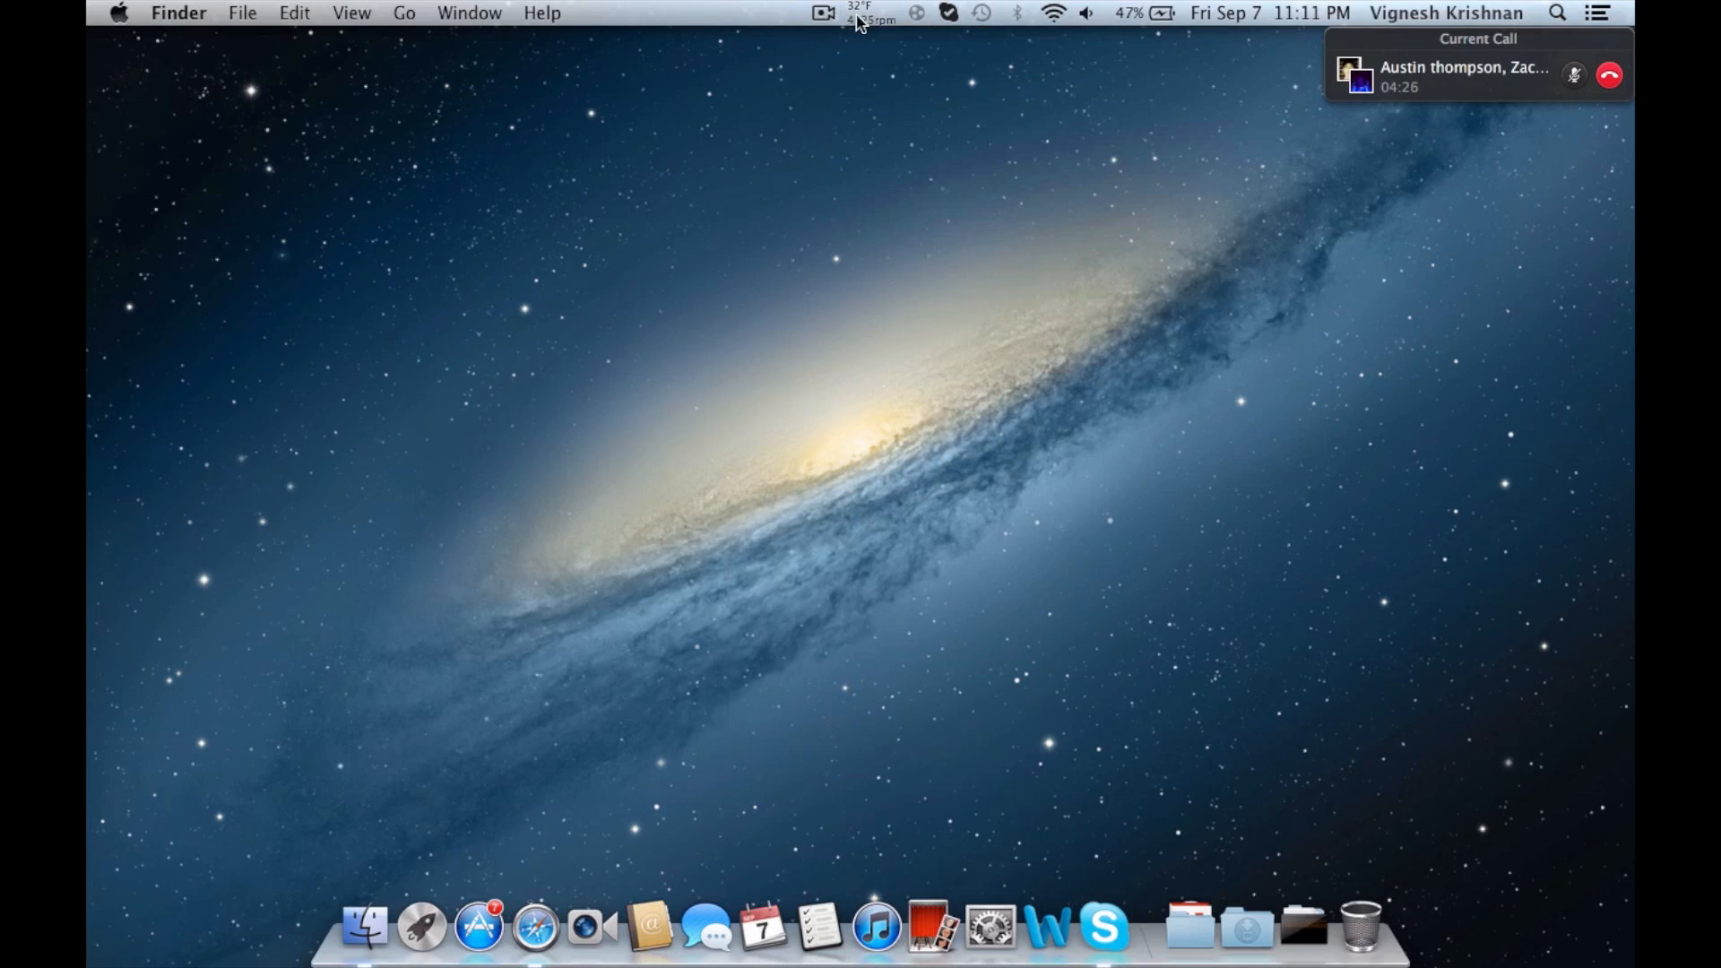
{"action": "left_click", "coordinate": [869, 16]}
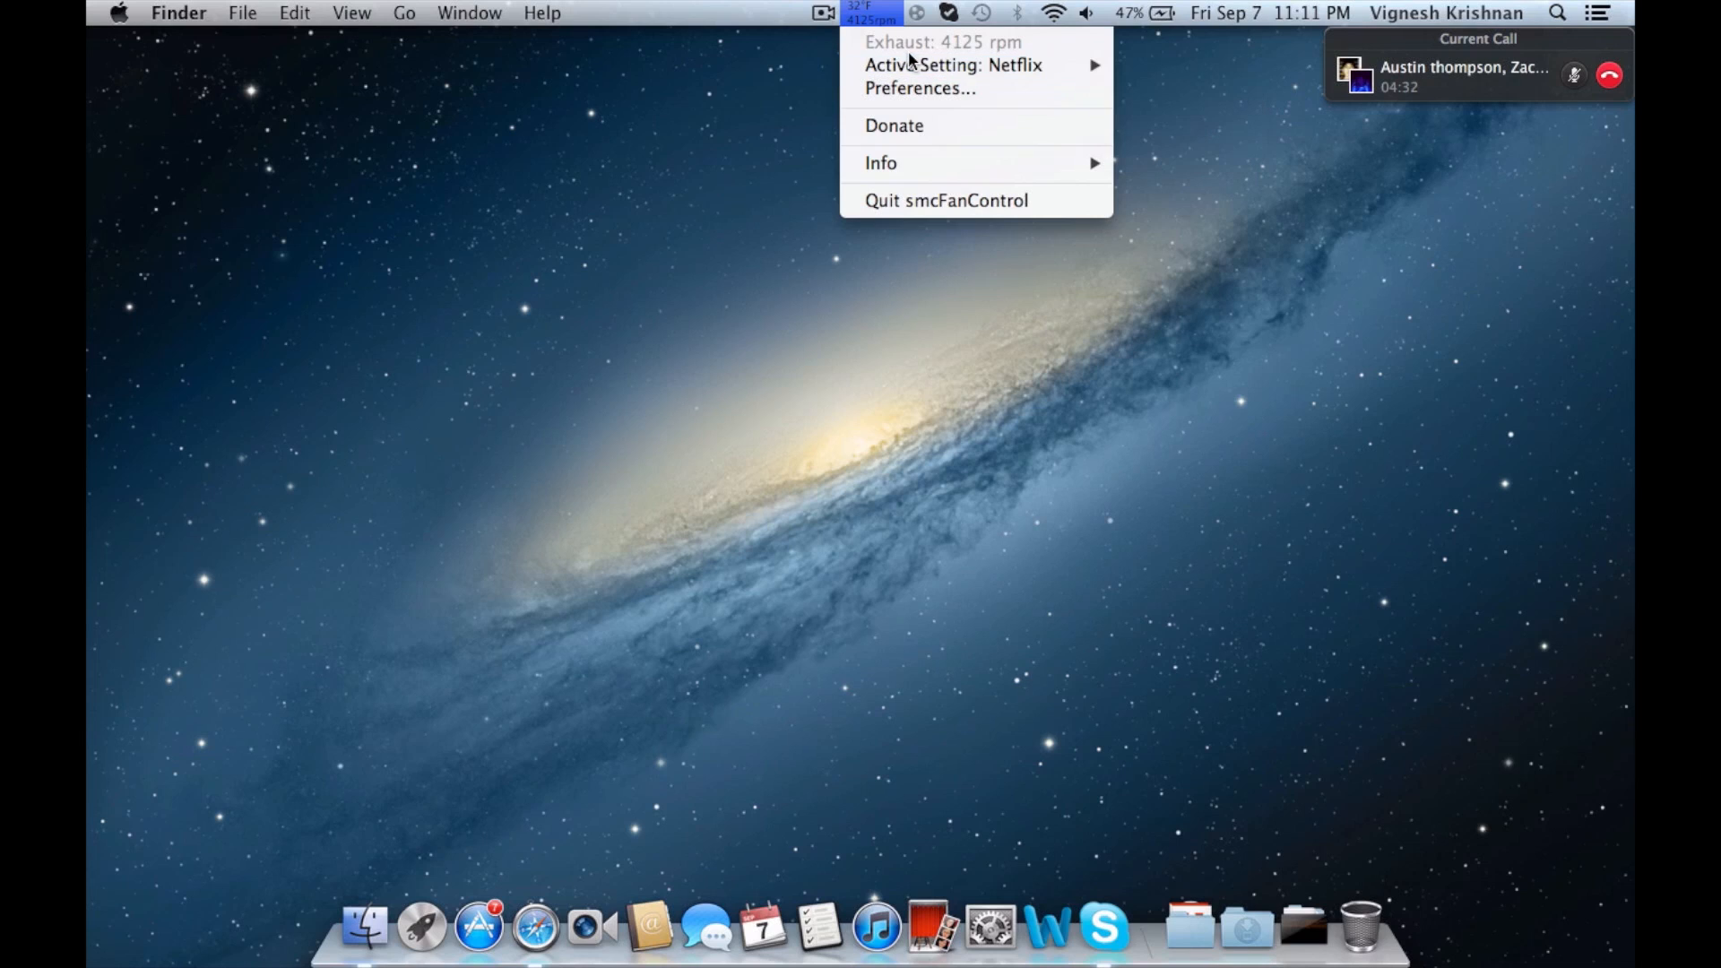
{"action": "mouse_move", "coordinate": [953, 64]}
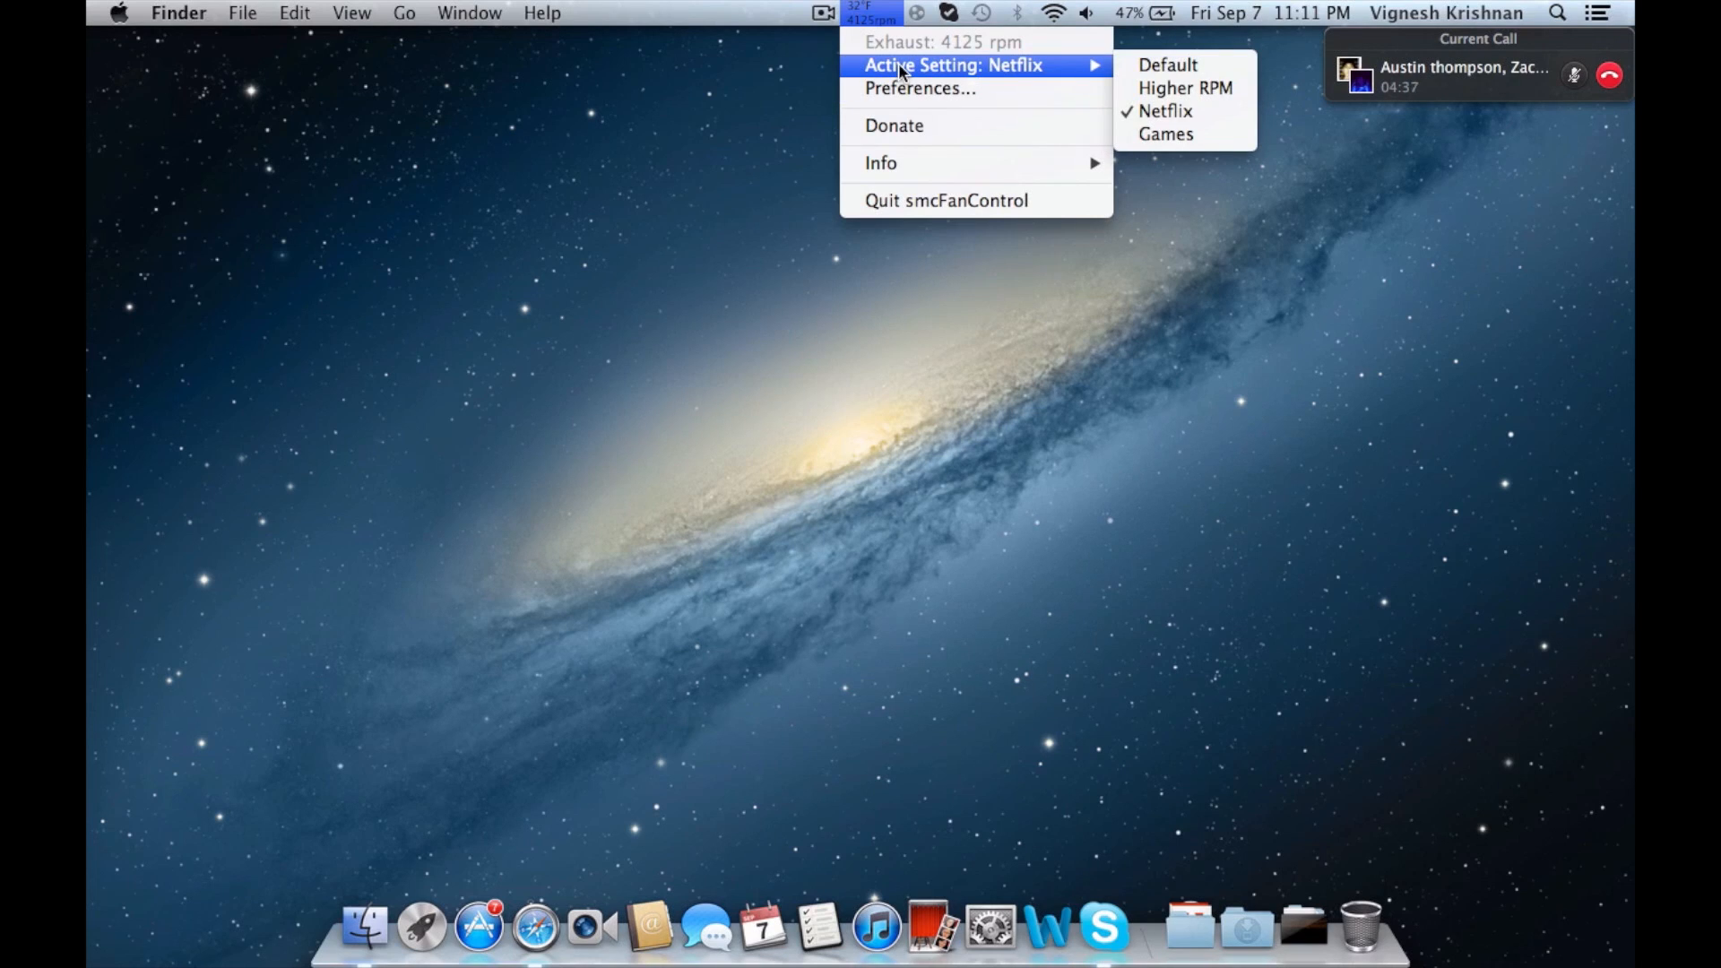
{"action": "mouse_move", "coordinate": [1059, 83]}
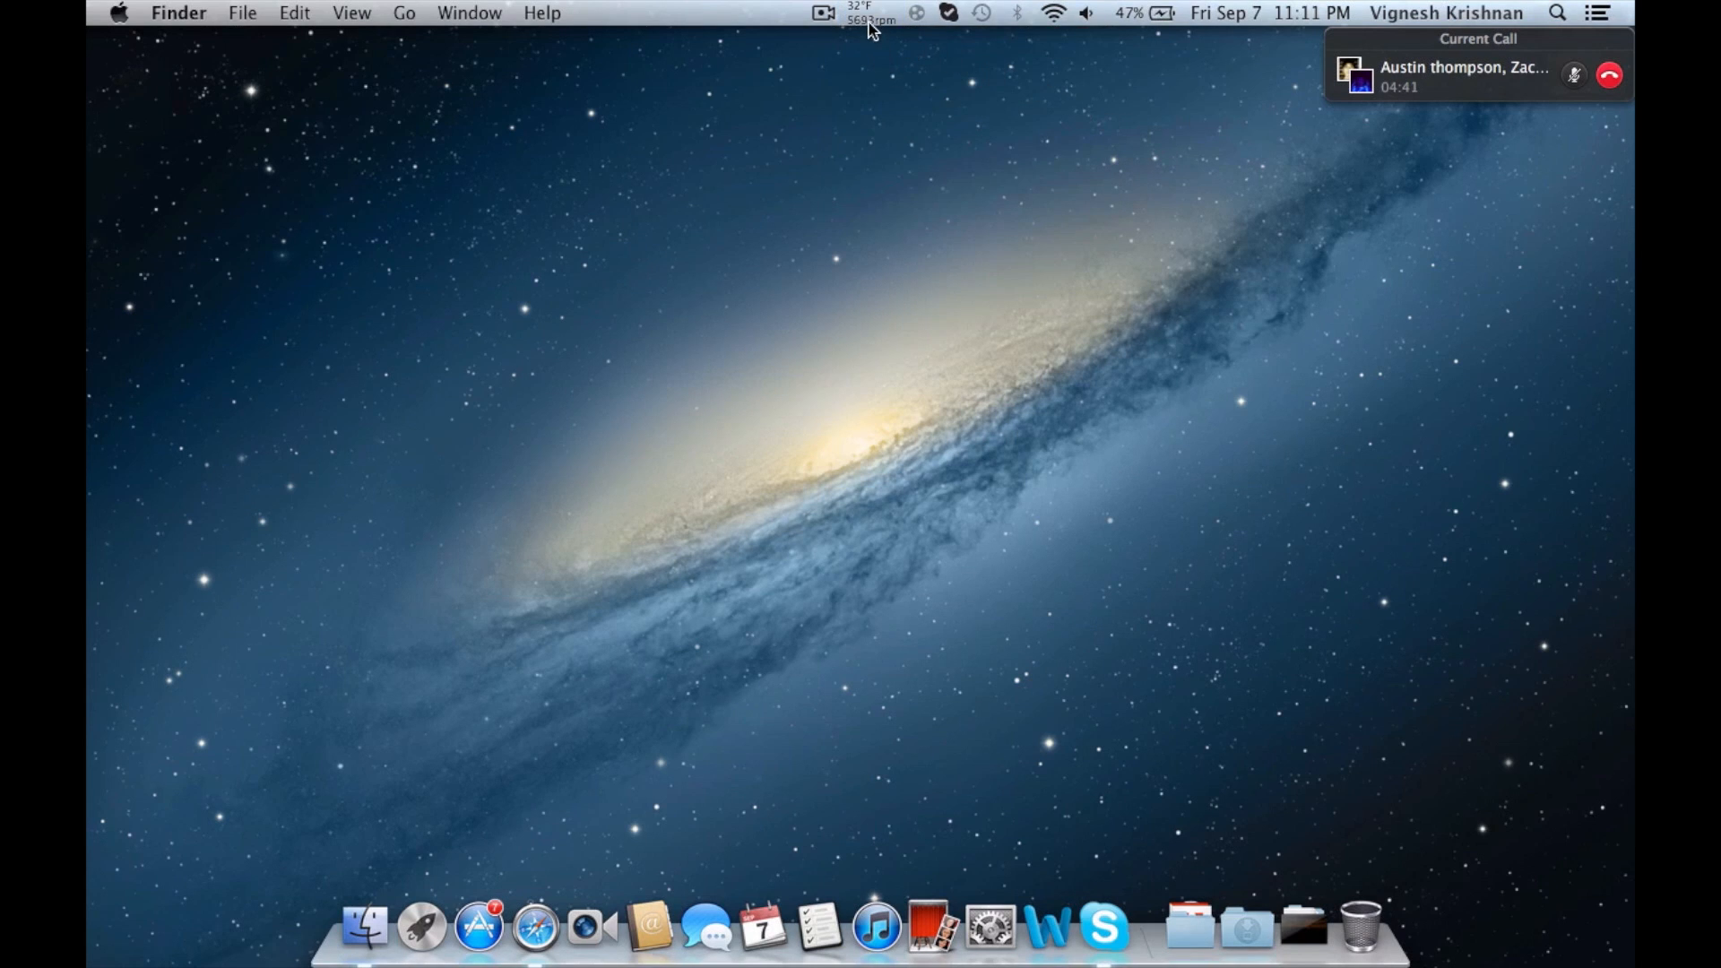
{"action": "left_click", "coordinate": [871, 13]}
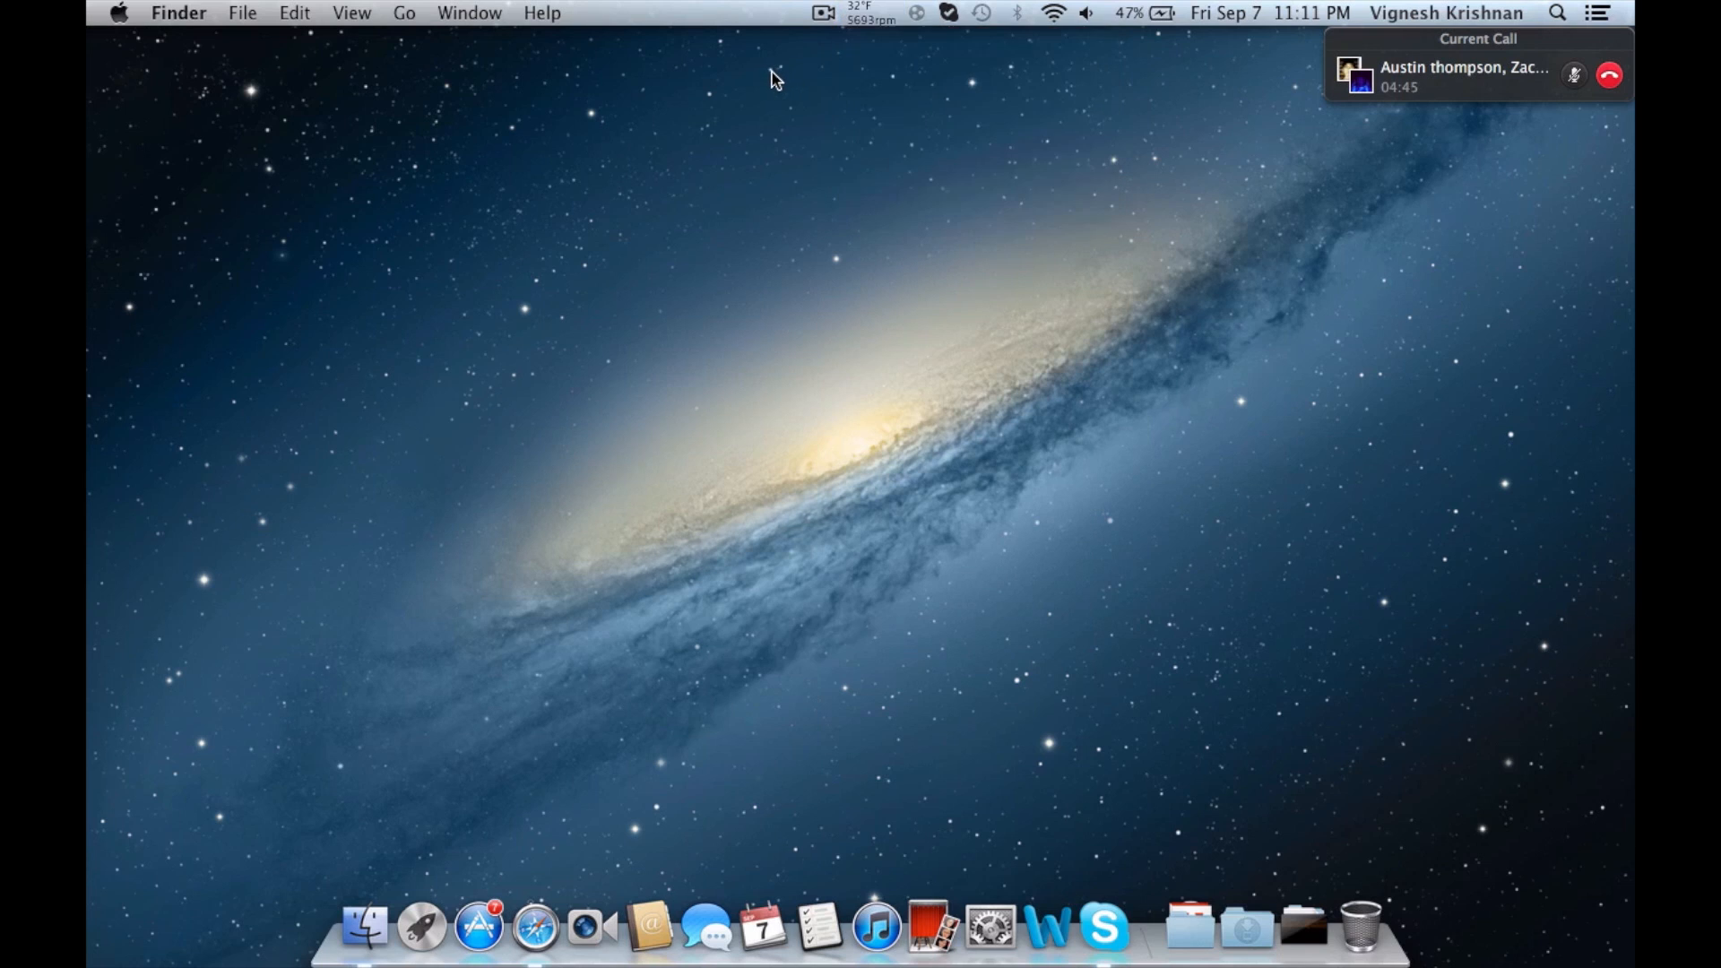
{"action": "left_click", "coordinate": [868, 12]}
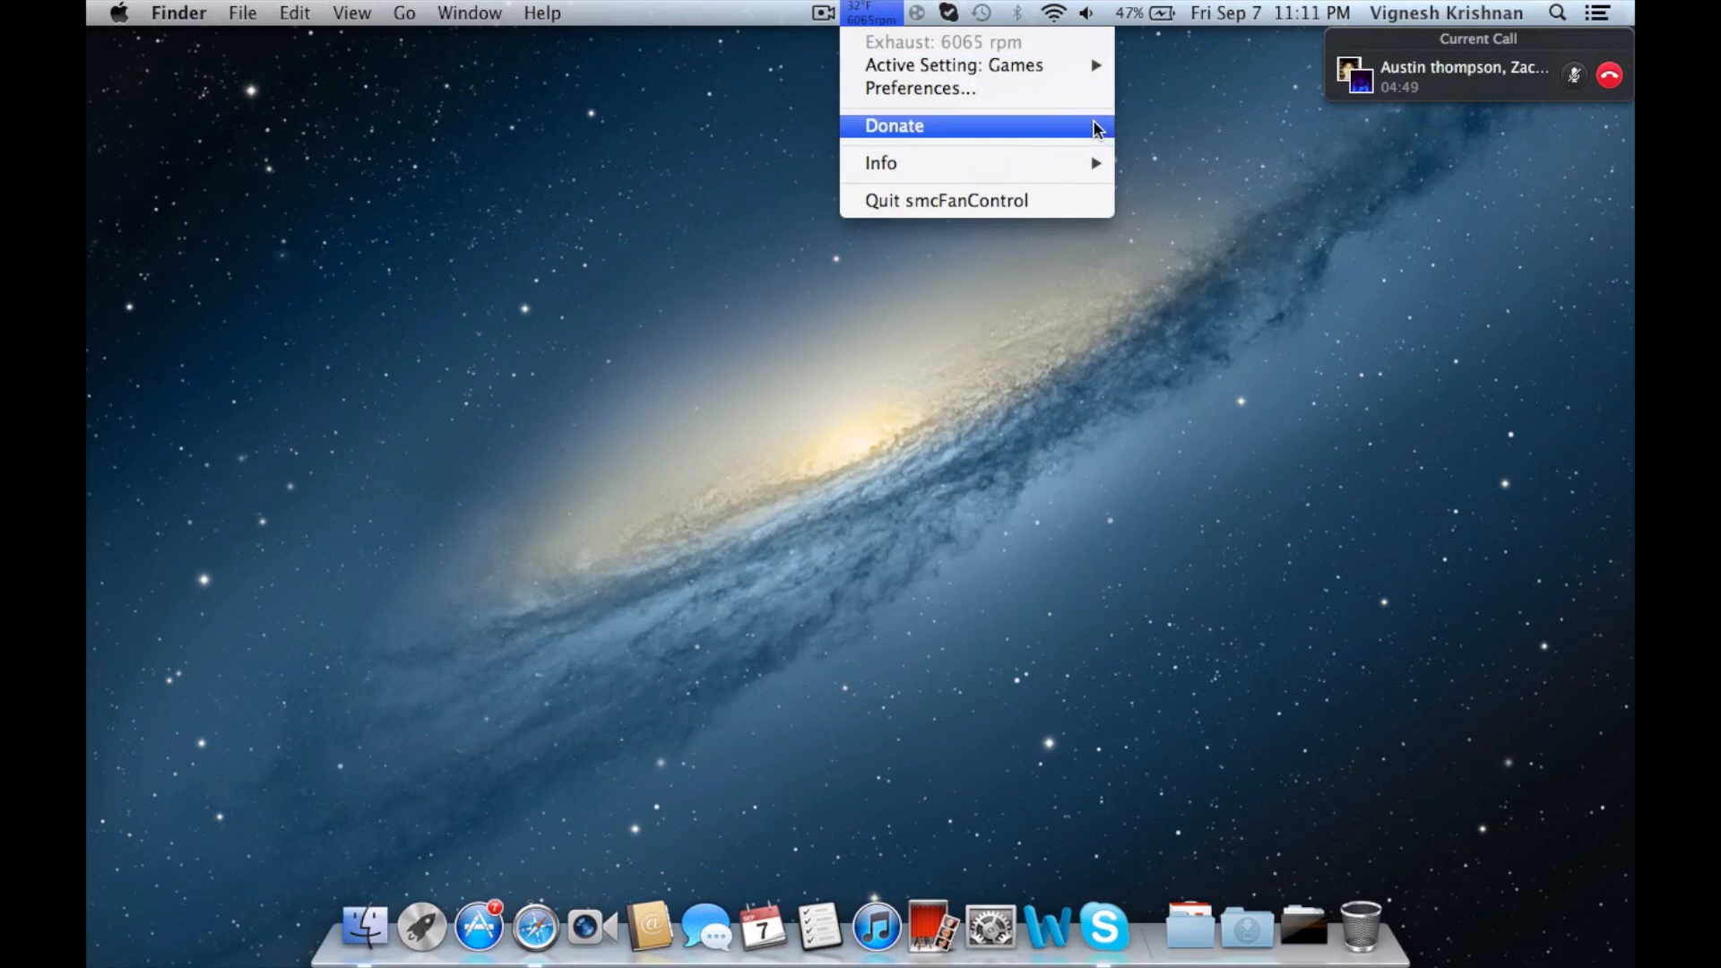
{"action": "mouse_move", "coordinate": [955, 65]}
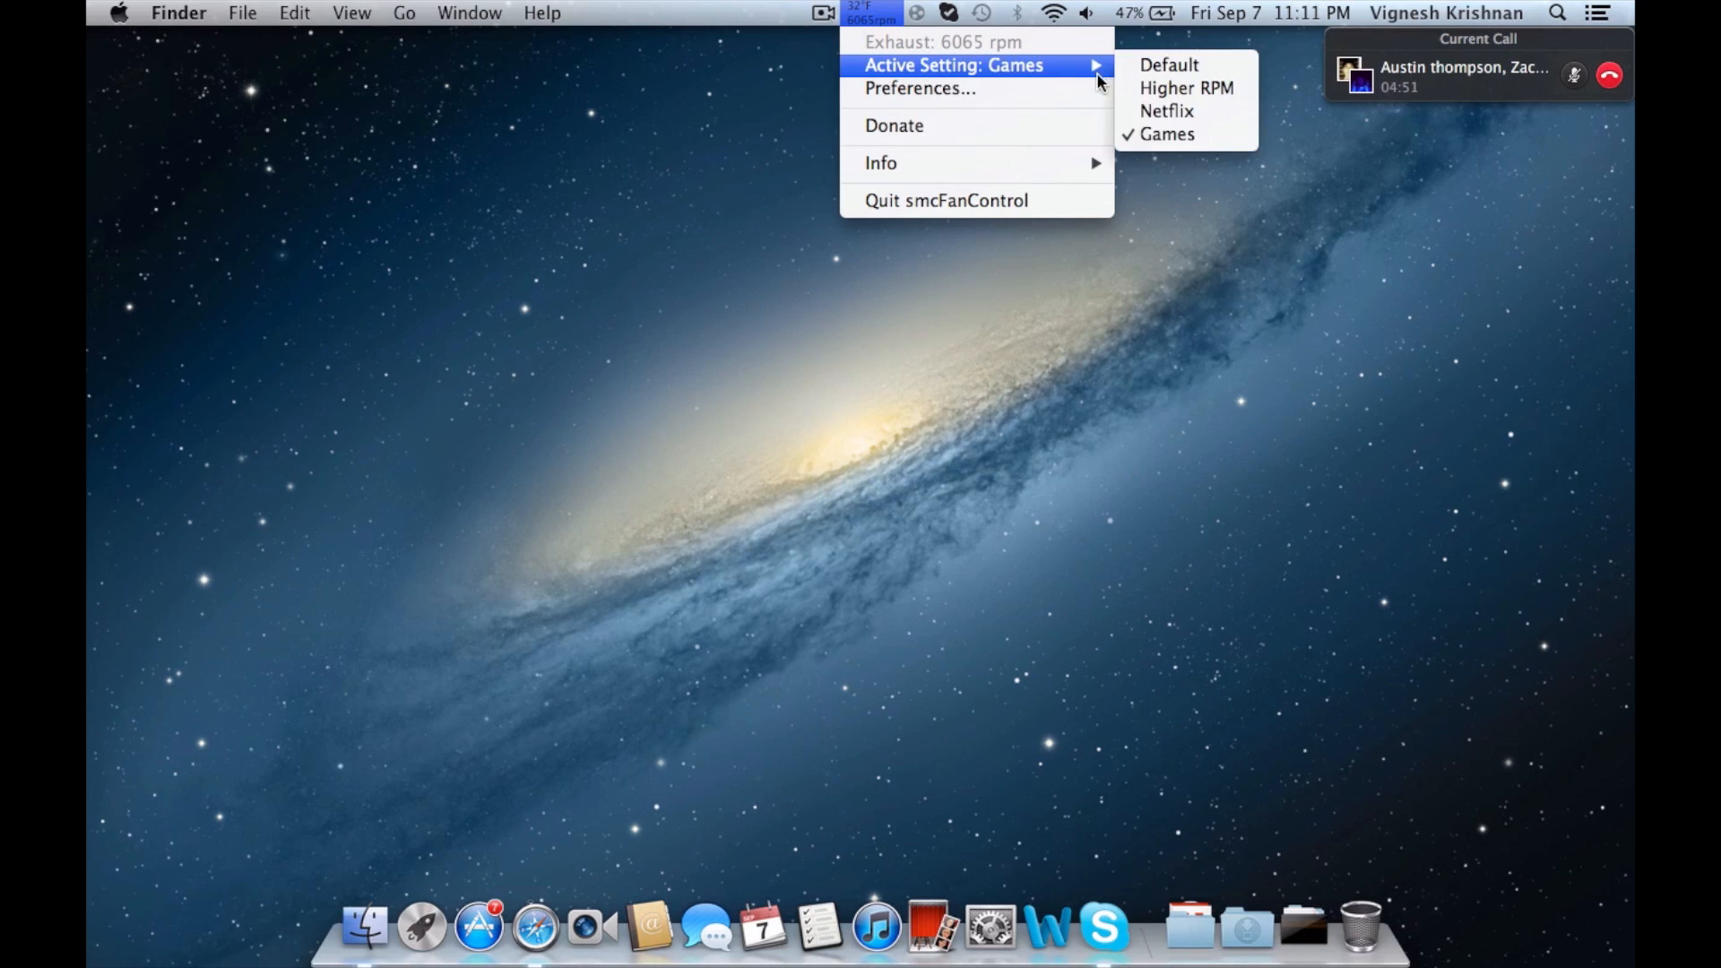
Step: Save a new 'sleep mode' favorite at 2000 rpm in Preferences, then start deleting it
{"action": "left_click", "coordinate": [919, 88]}
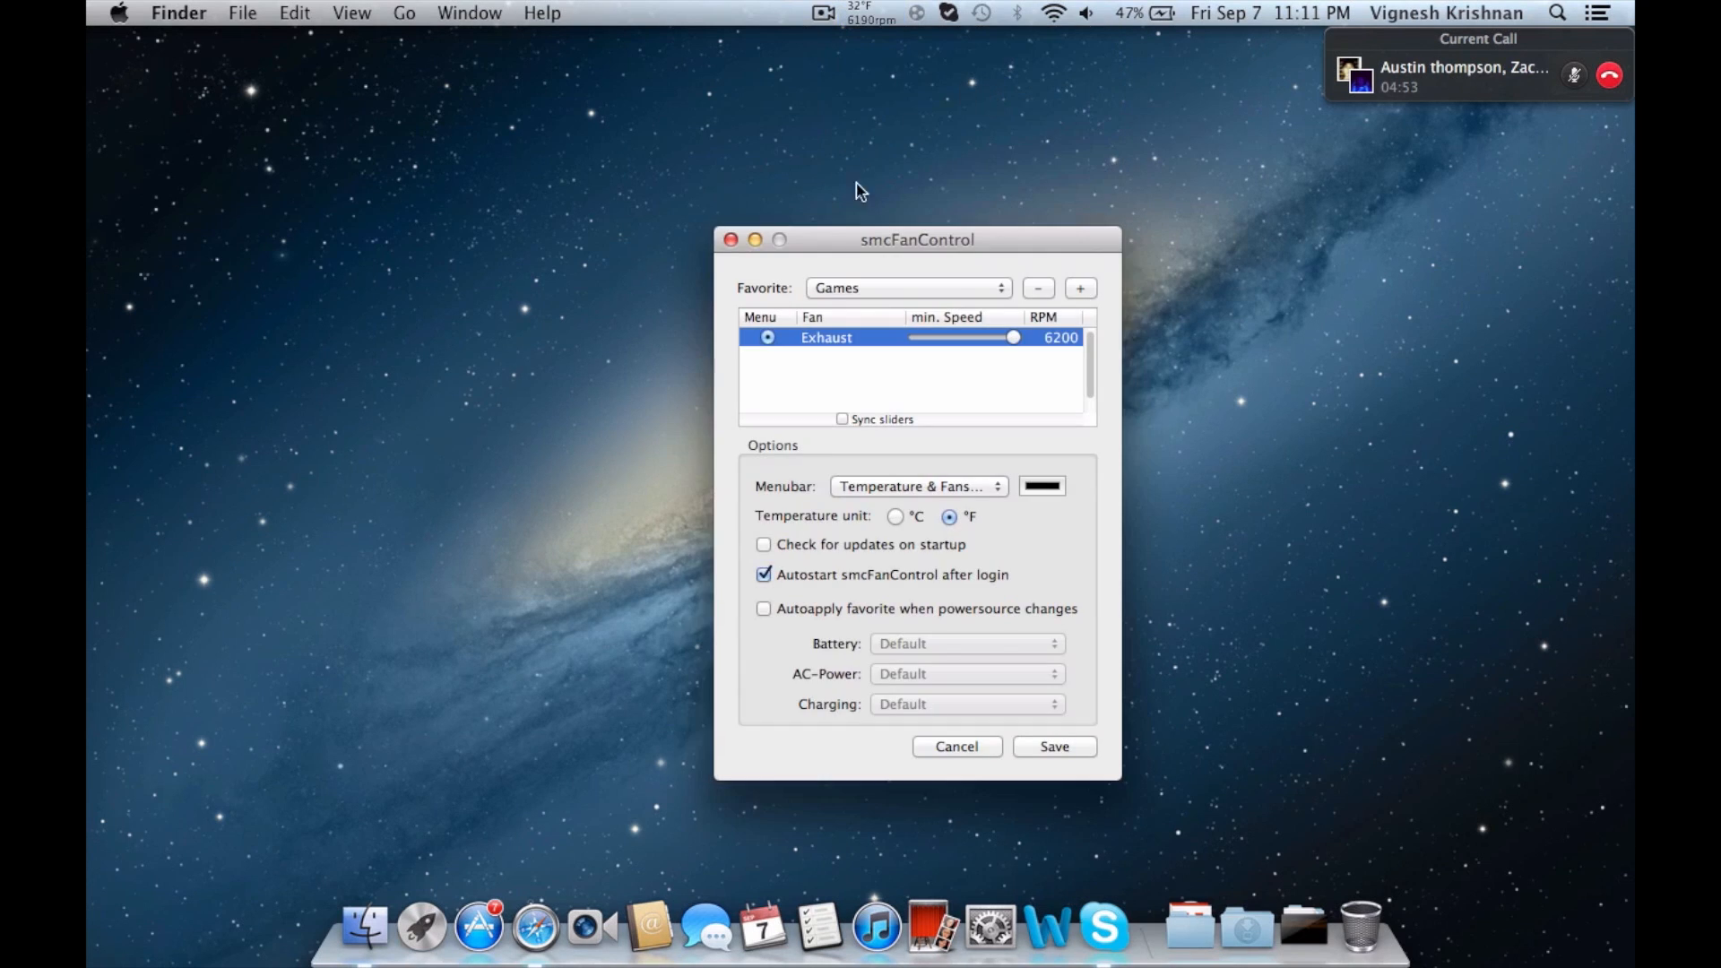
{"action": "left_click", "coordinate": [904, 288]}
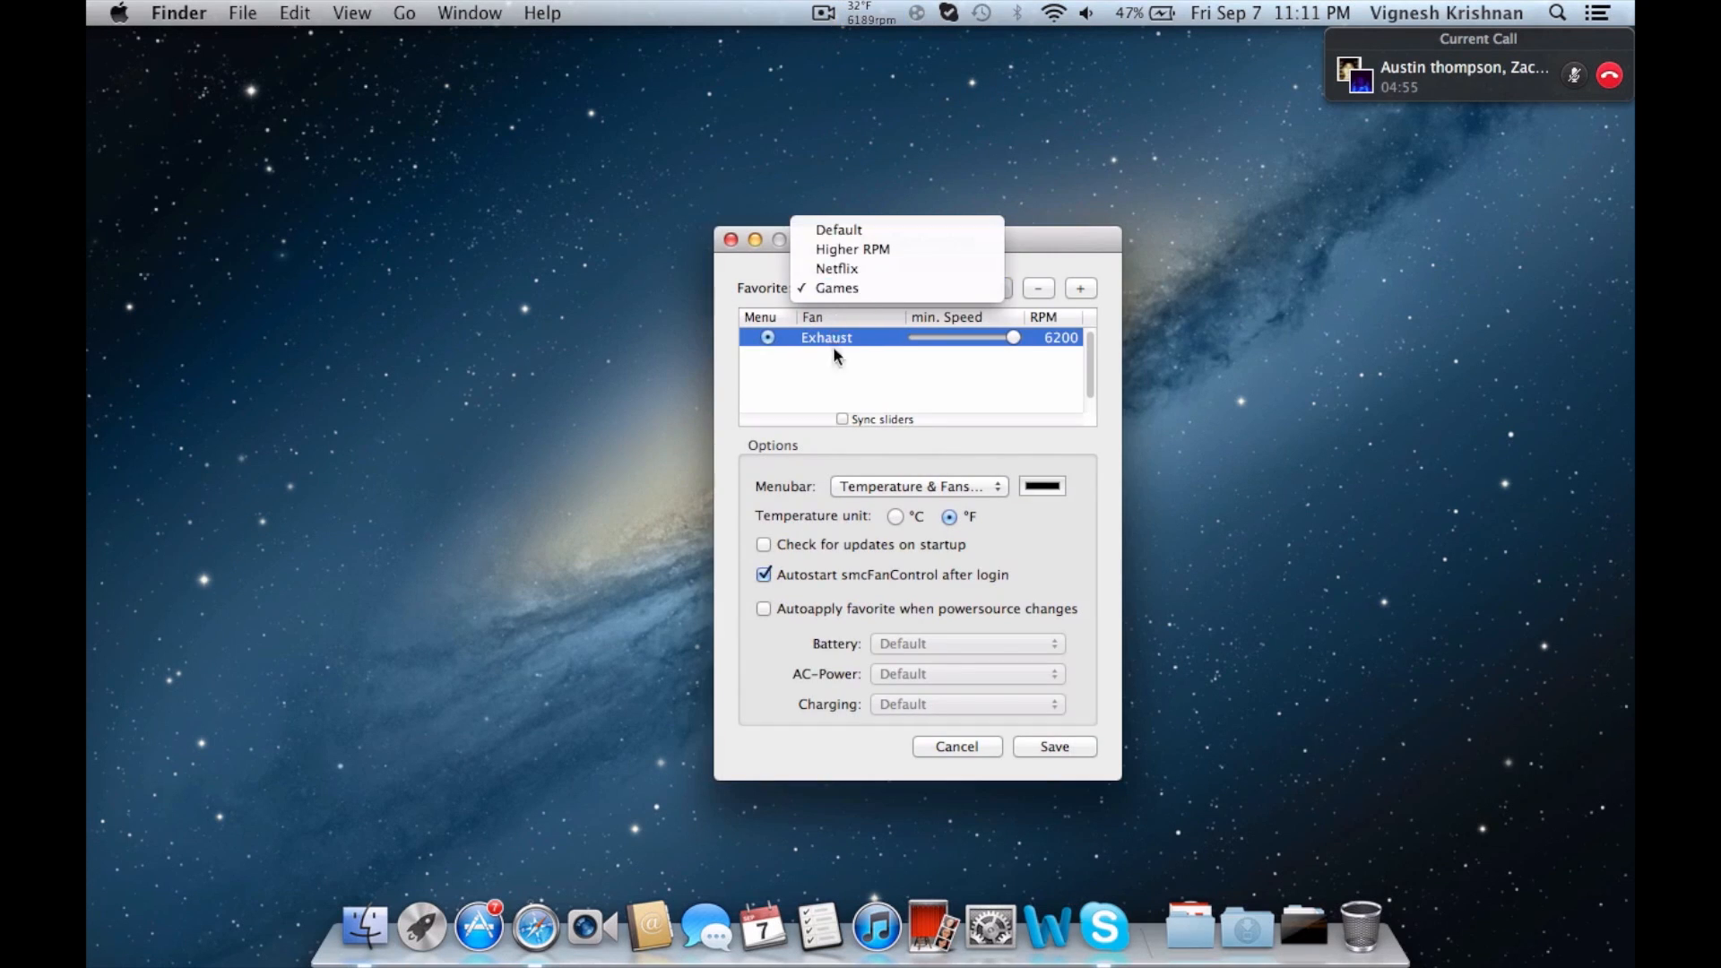
{"action": "left_click", "coordinate": [1080, 288]}
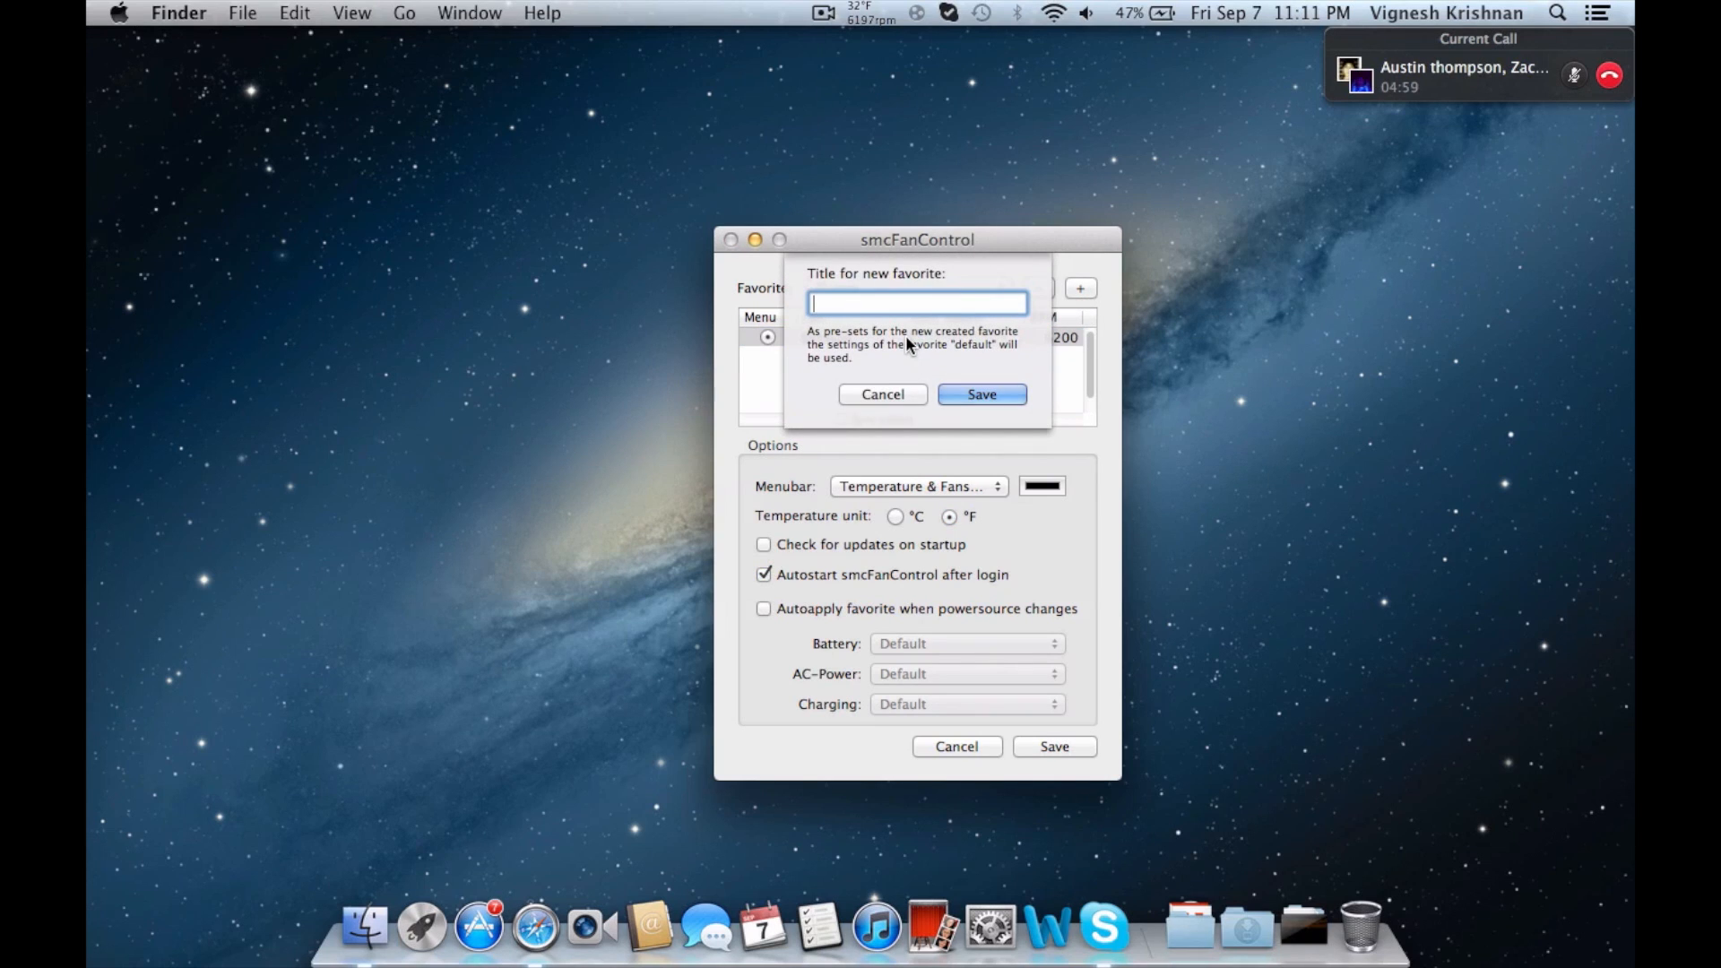
{"action": "type", "text": "sleep m"}
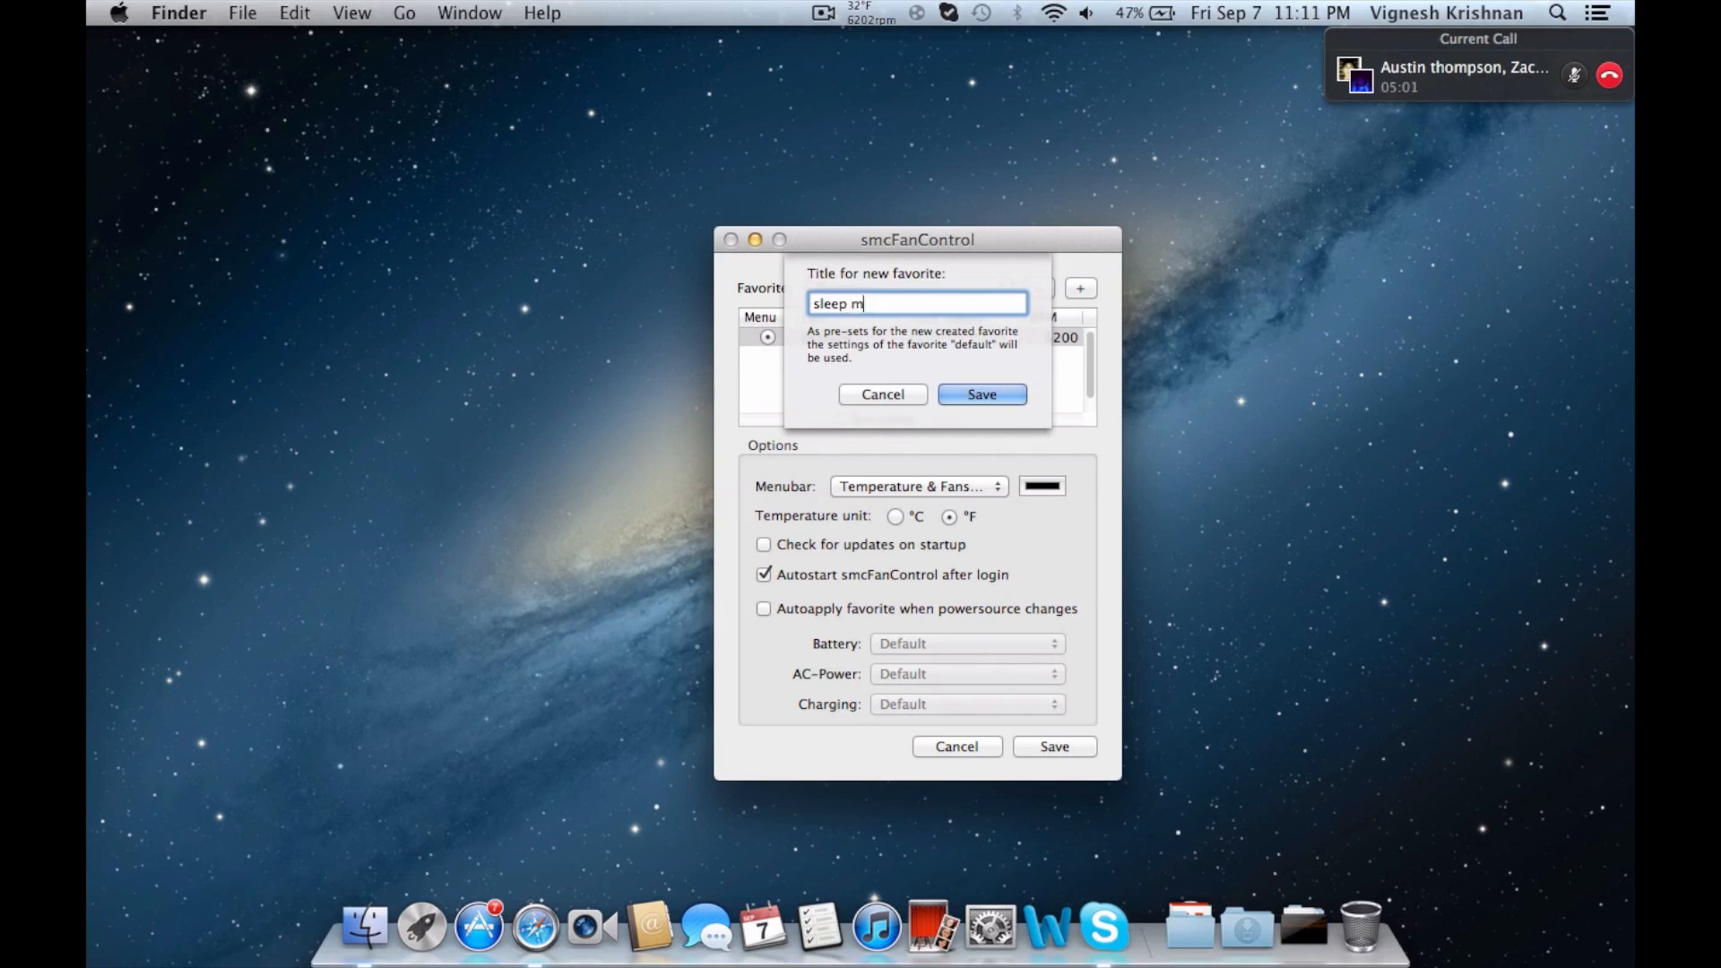
{"action": "left_click", "coordinate": [979, 395]}
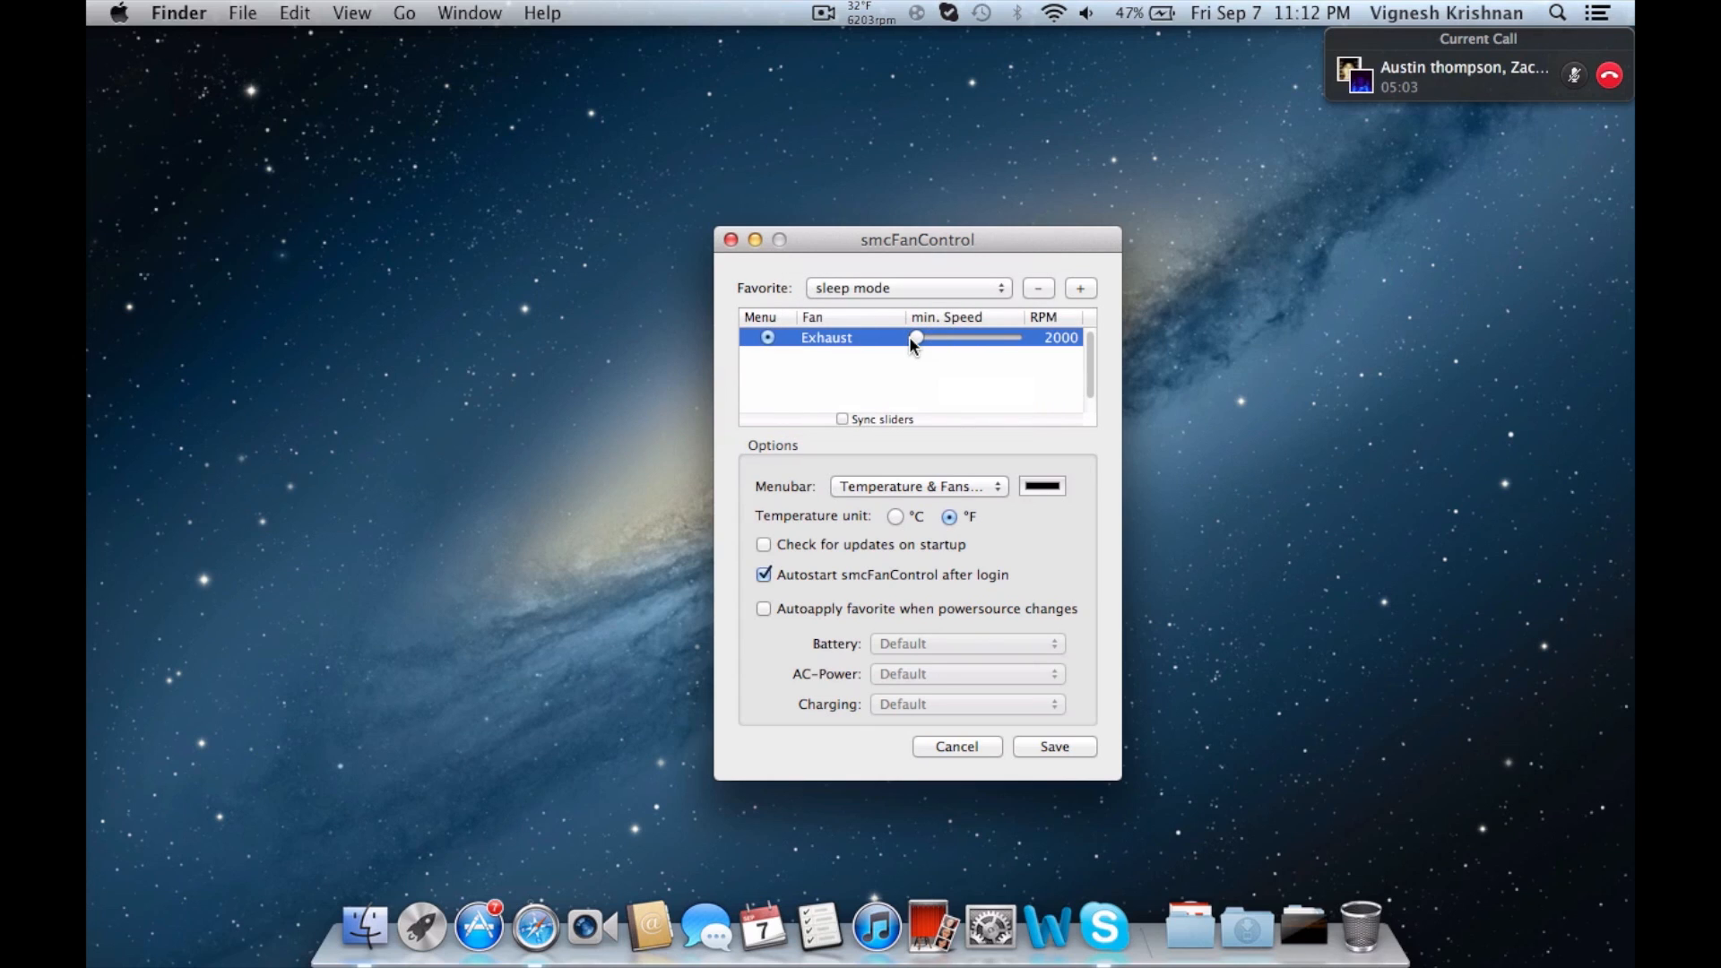
{"action": "mouse_move", "coordinate": [1008, 299]}
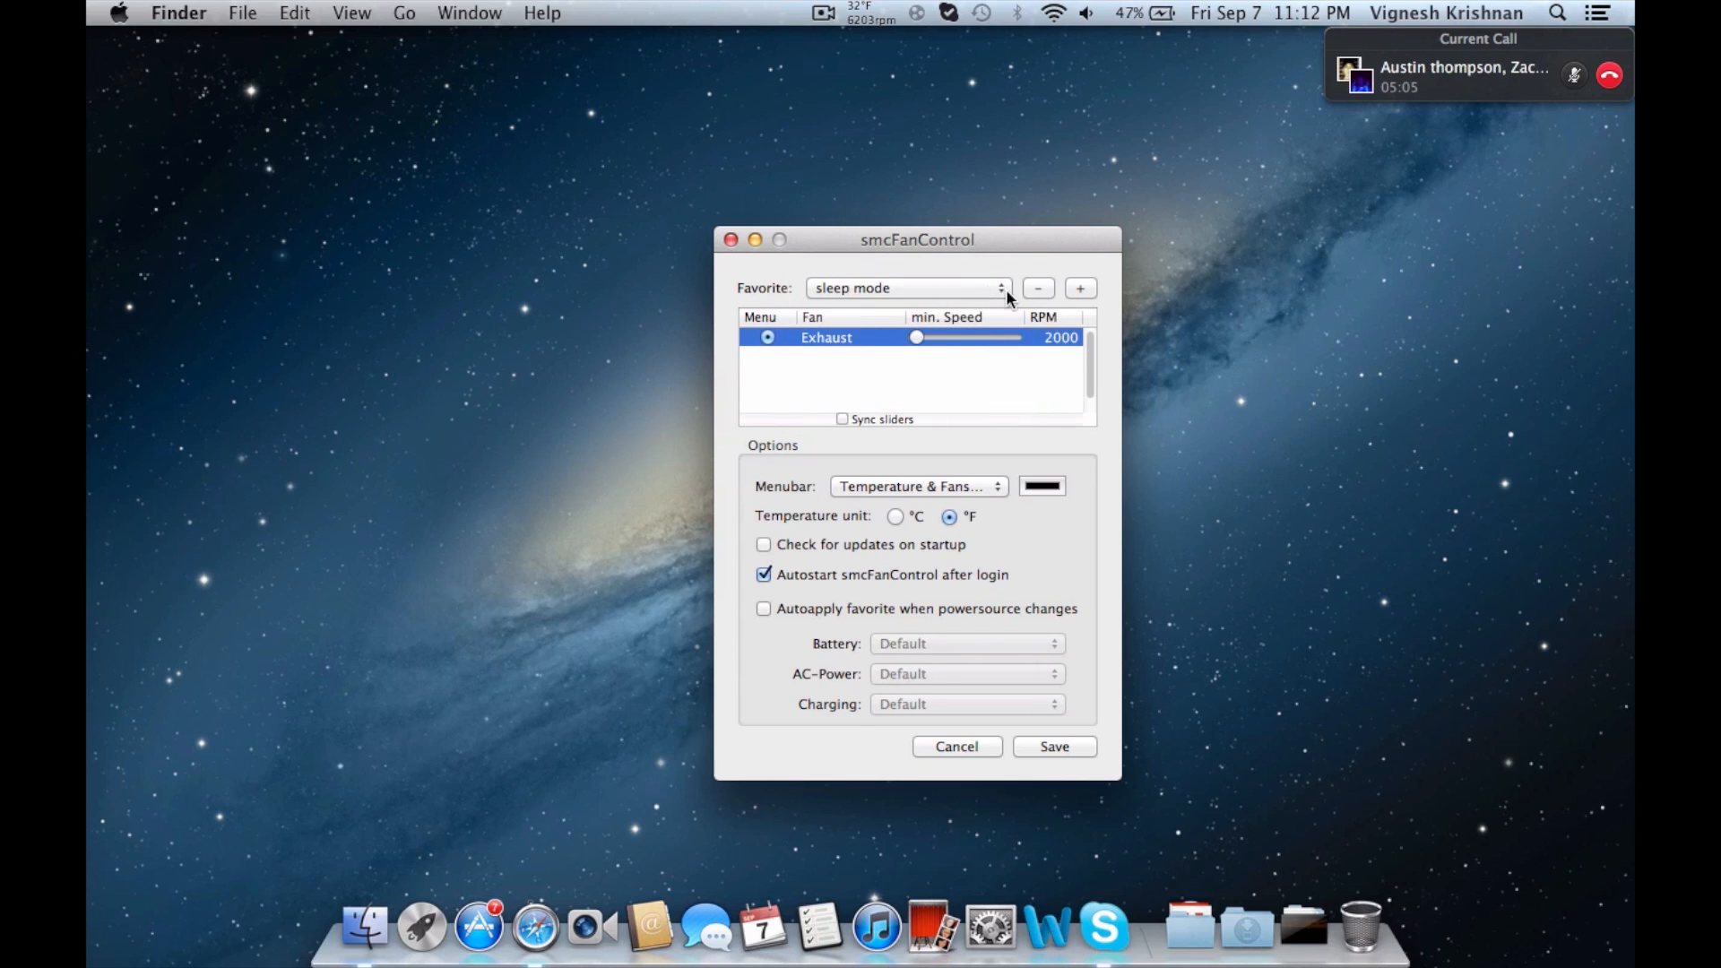
{"action": "left_click", "coordinate": [1036, 288]}
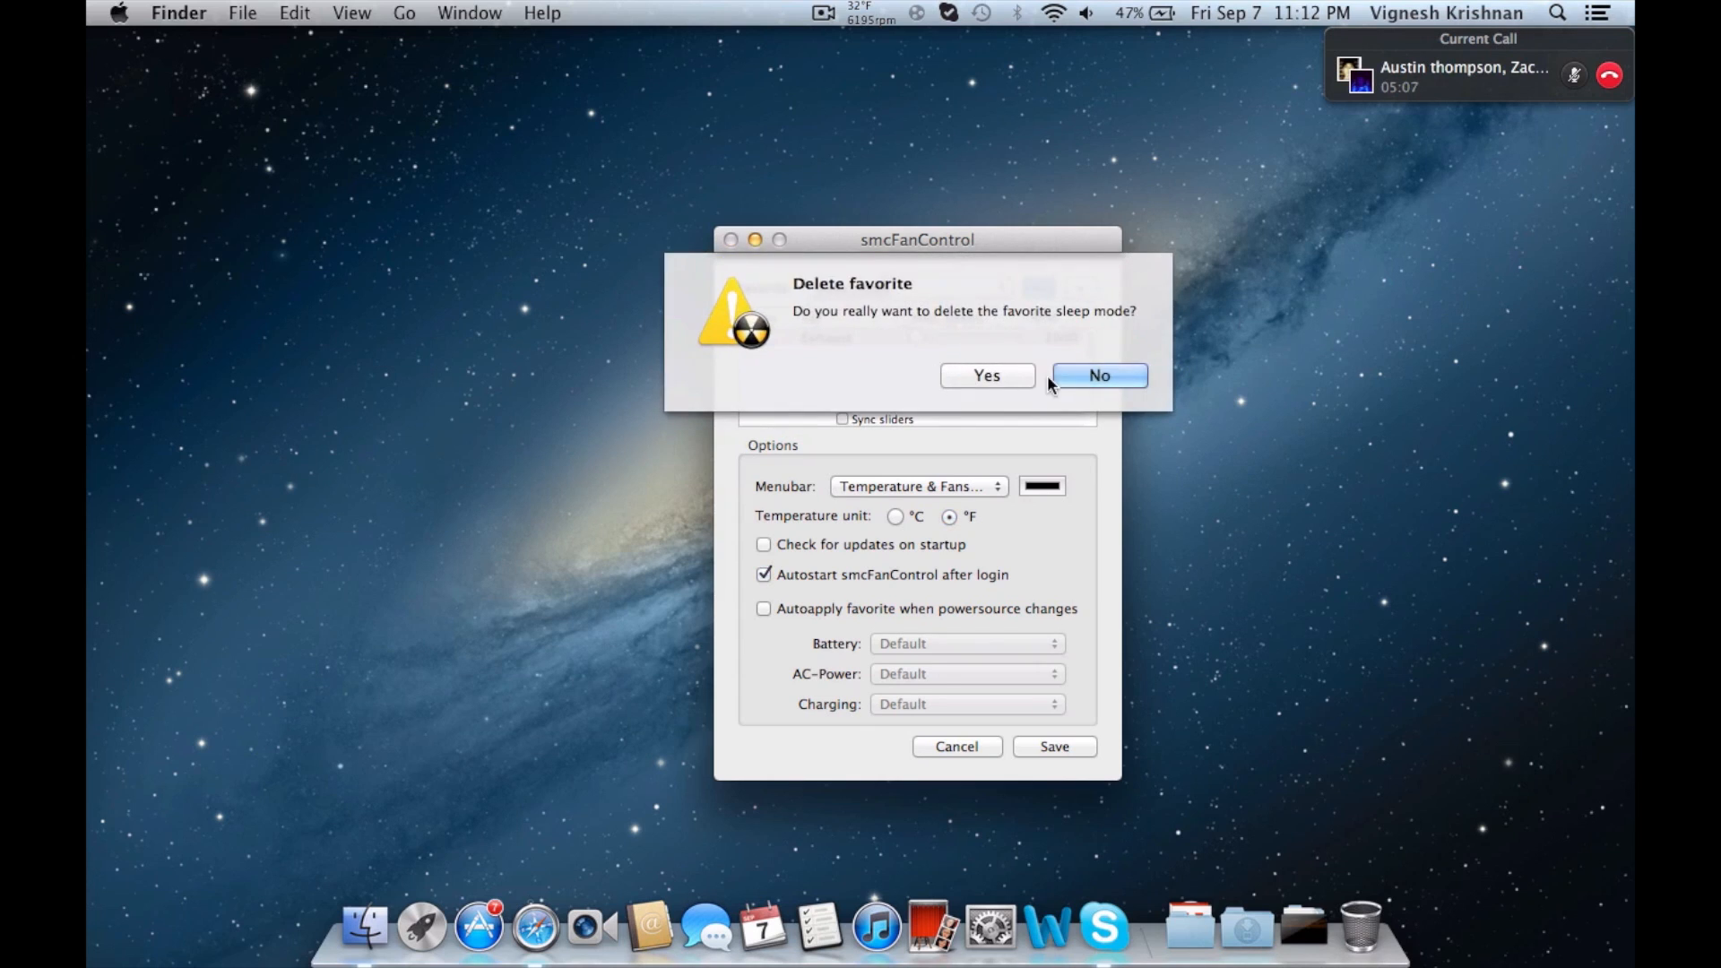
Step: Confirm deleting 'sleep mode' and select the Higher RPM favorite at 4126 rpm
{"action": "left_click", "coordinate": [1098, 375]}
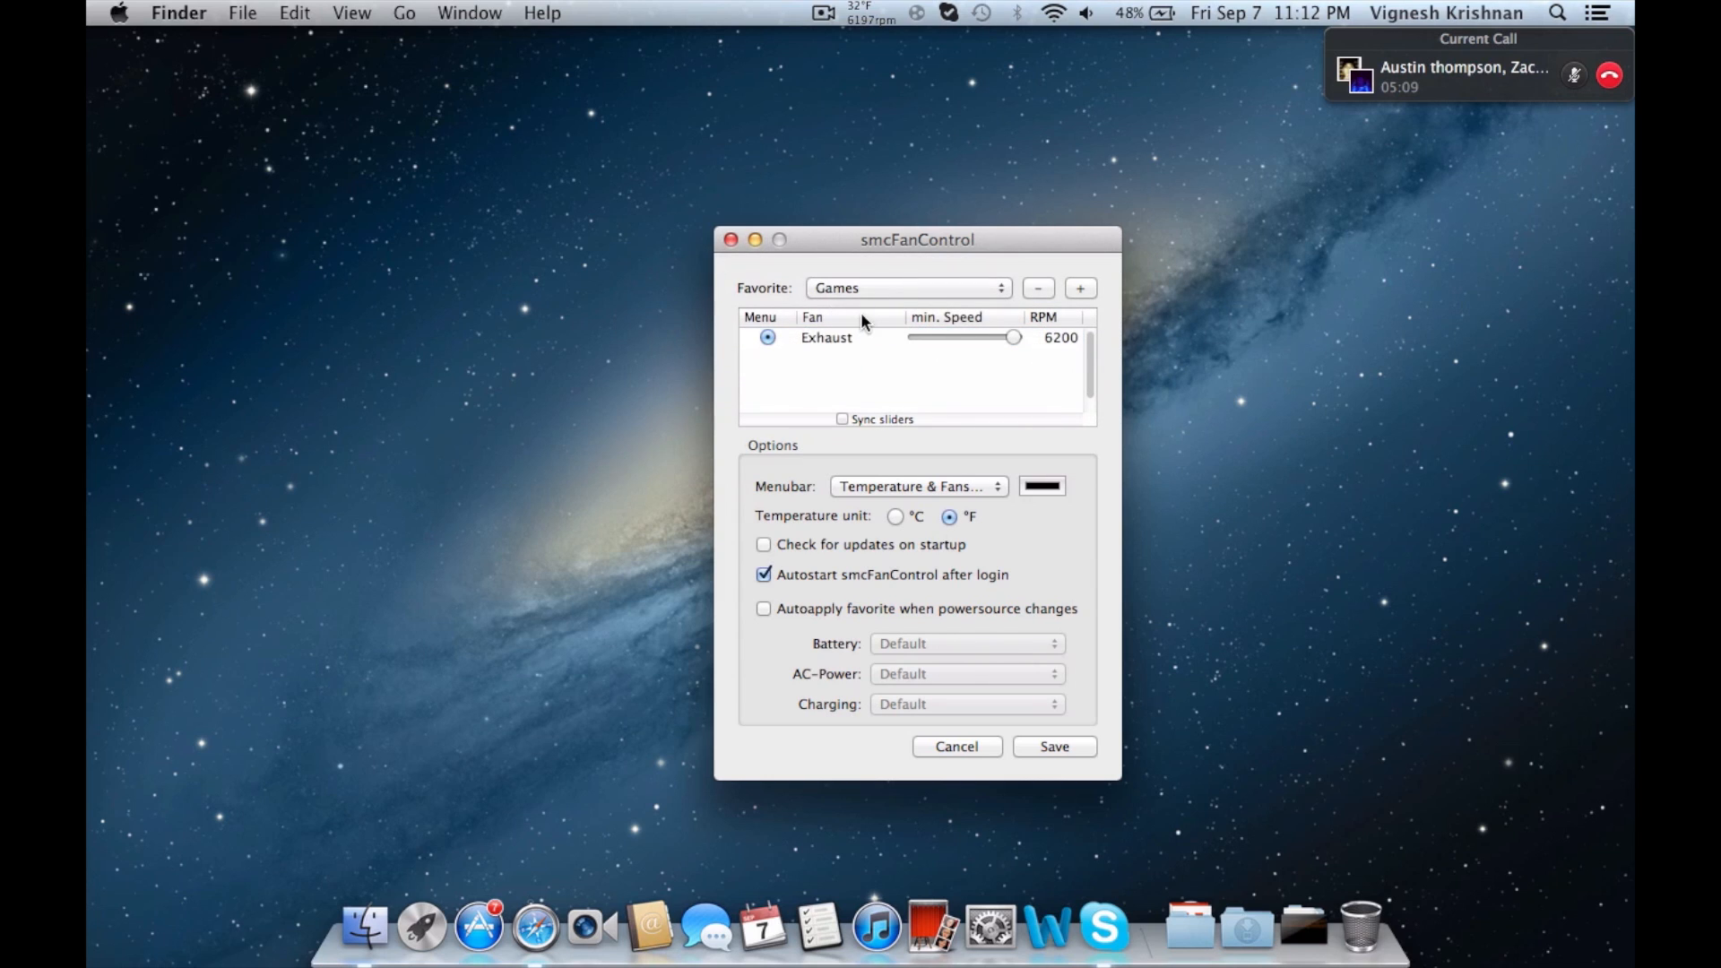
{"action": "left_click", "coordinate": [907, 288]}
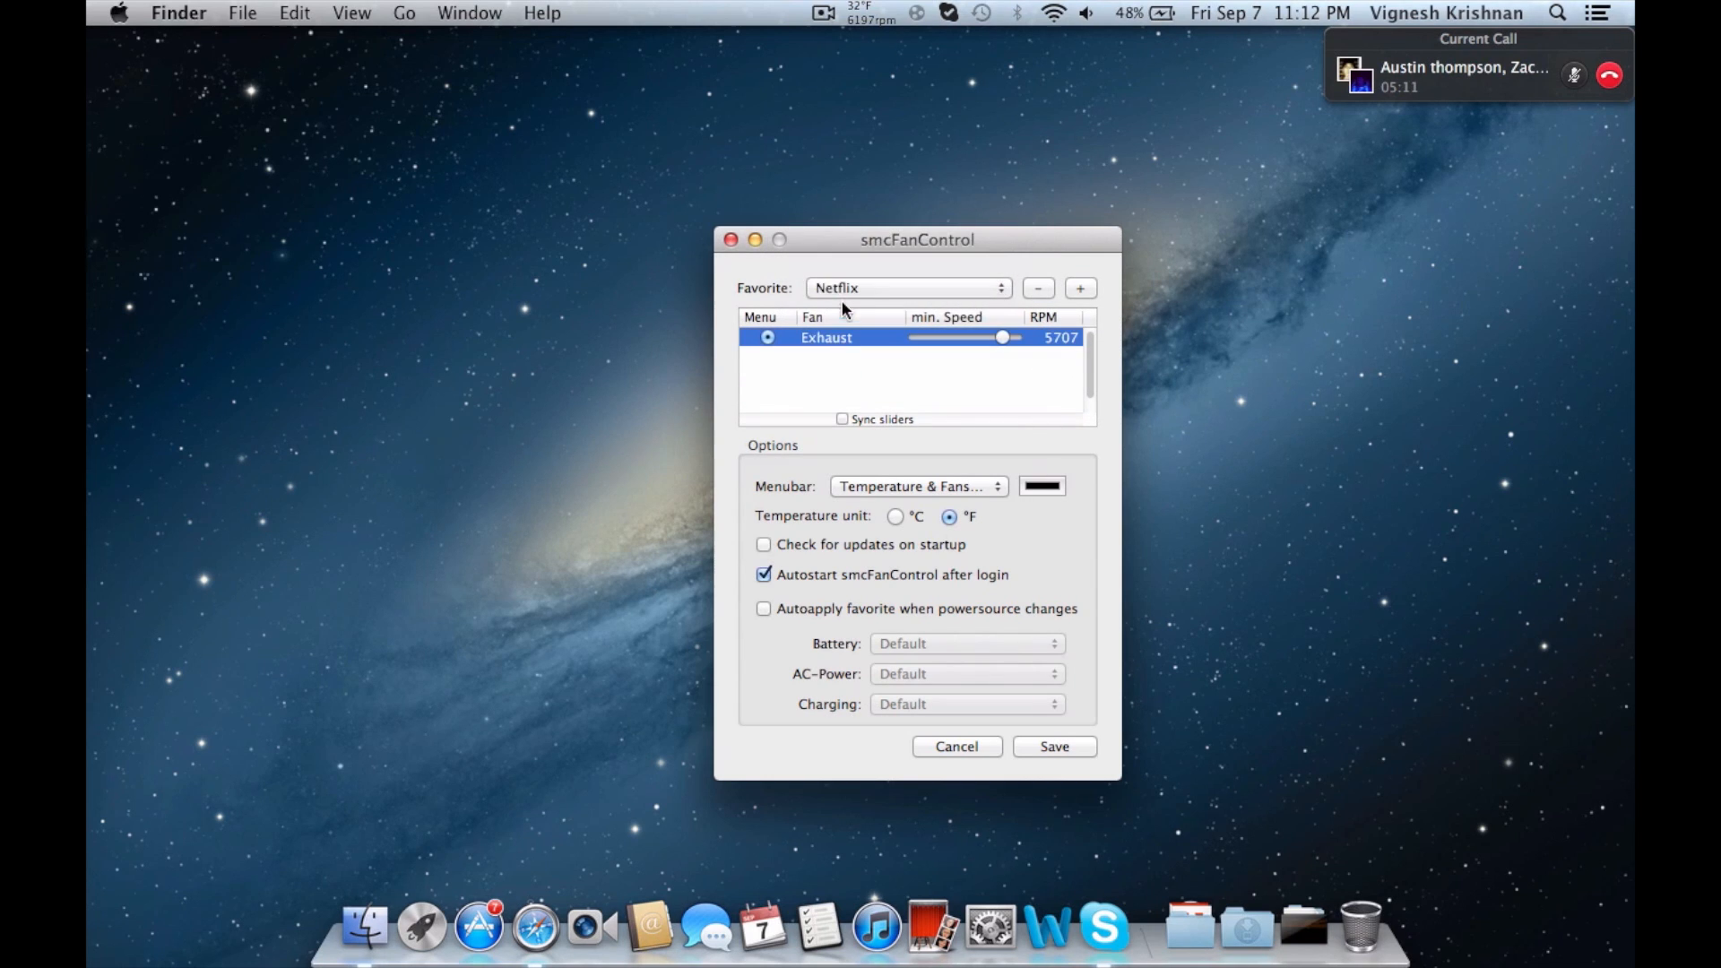
{"action": "left_click", "coordinate": [905, 287]}
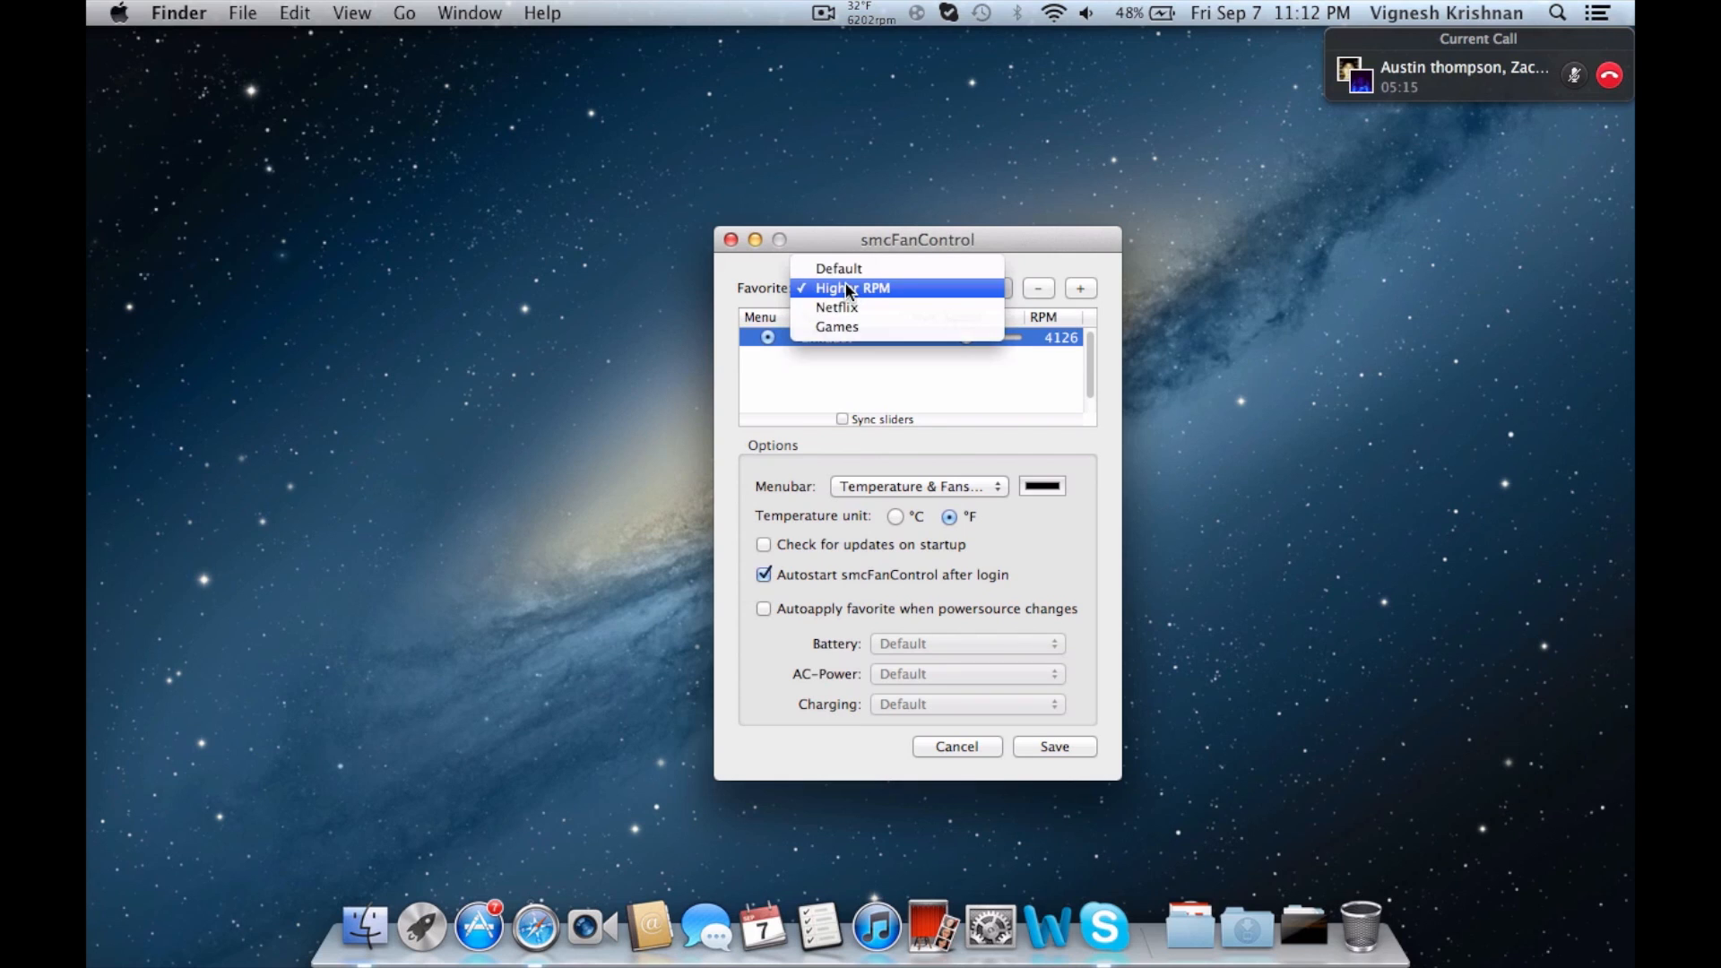
{"action": "left_click", "coordinate": [851, 287]}
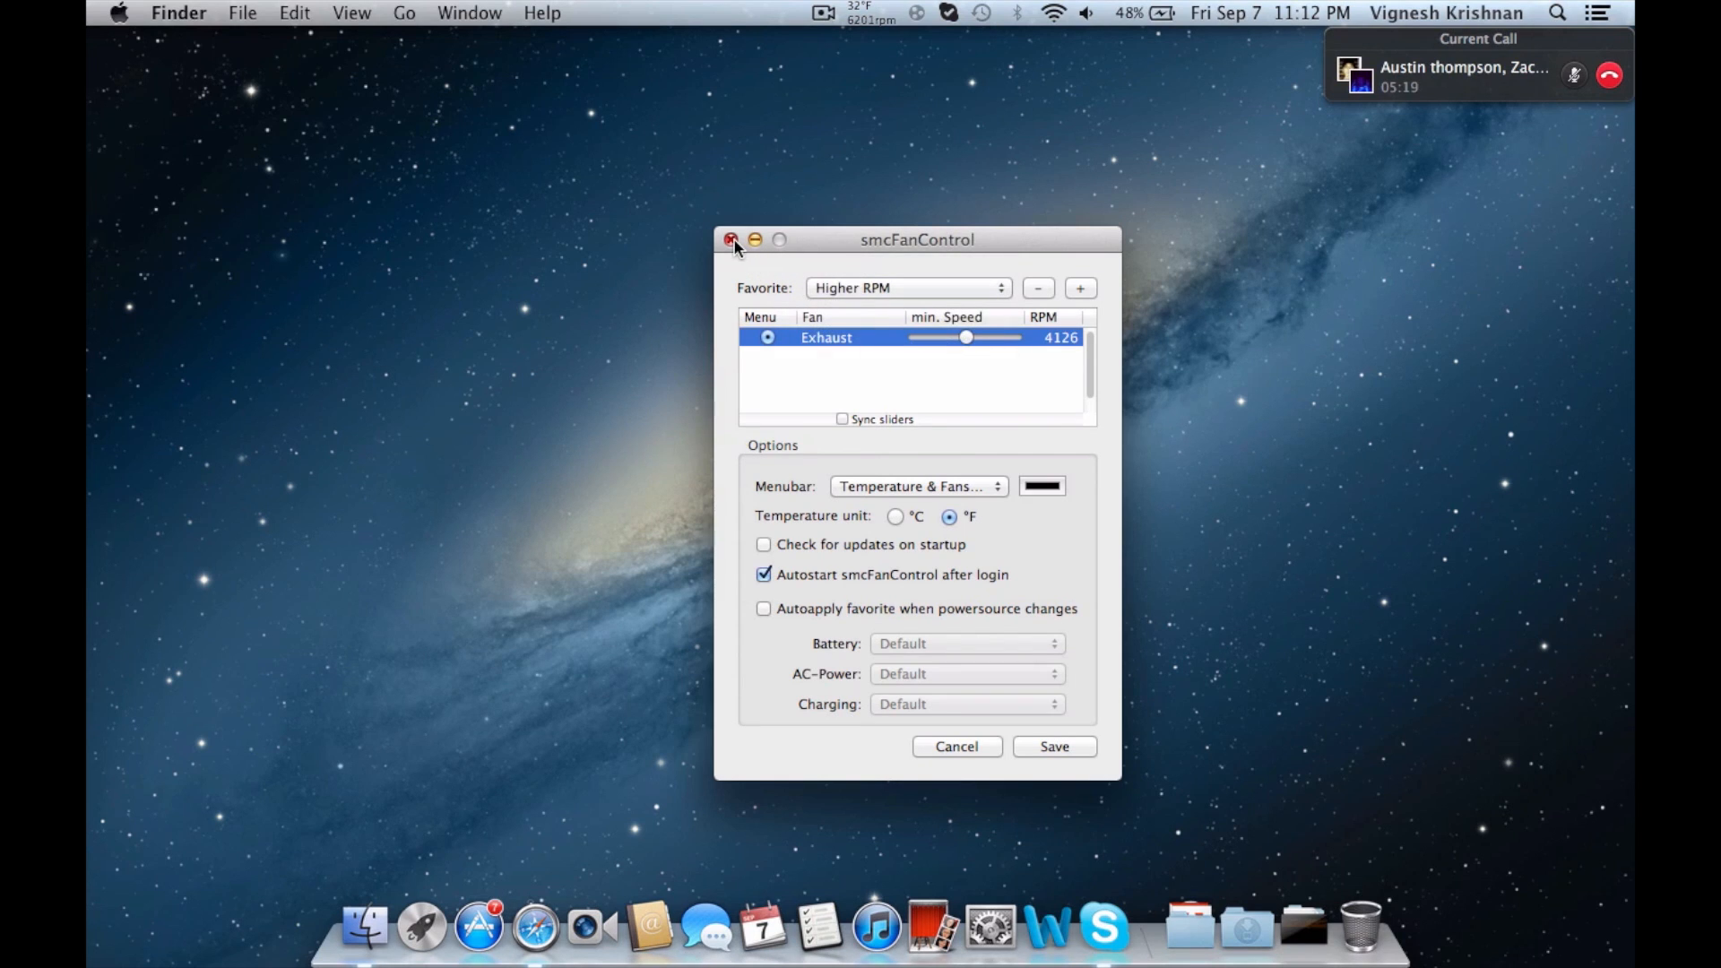
{"action": "mouse_move", "coordinate": [867, 596]}
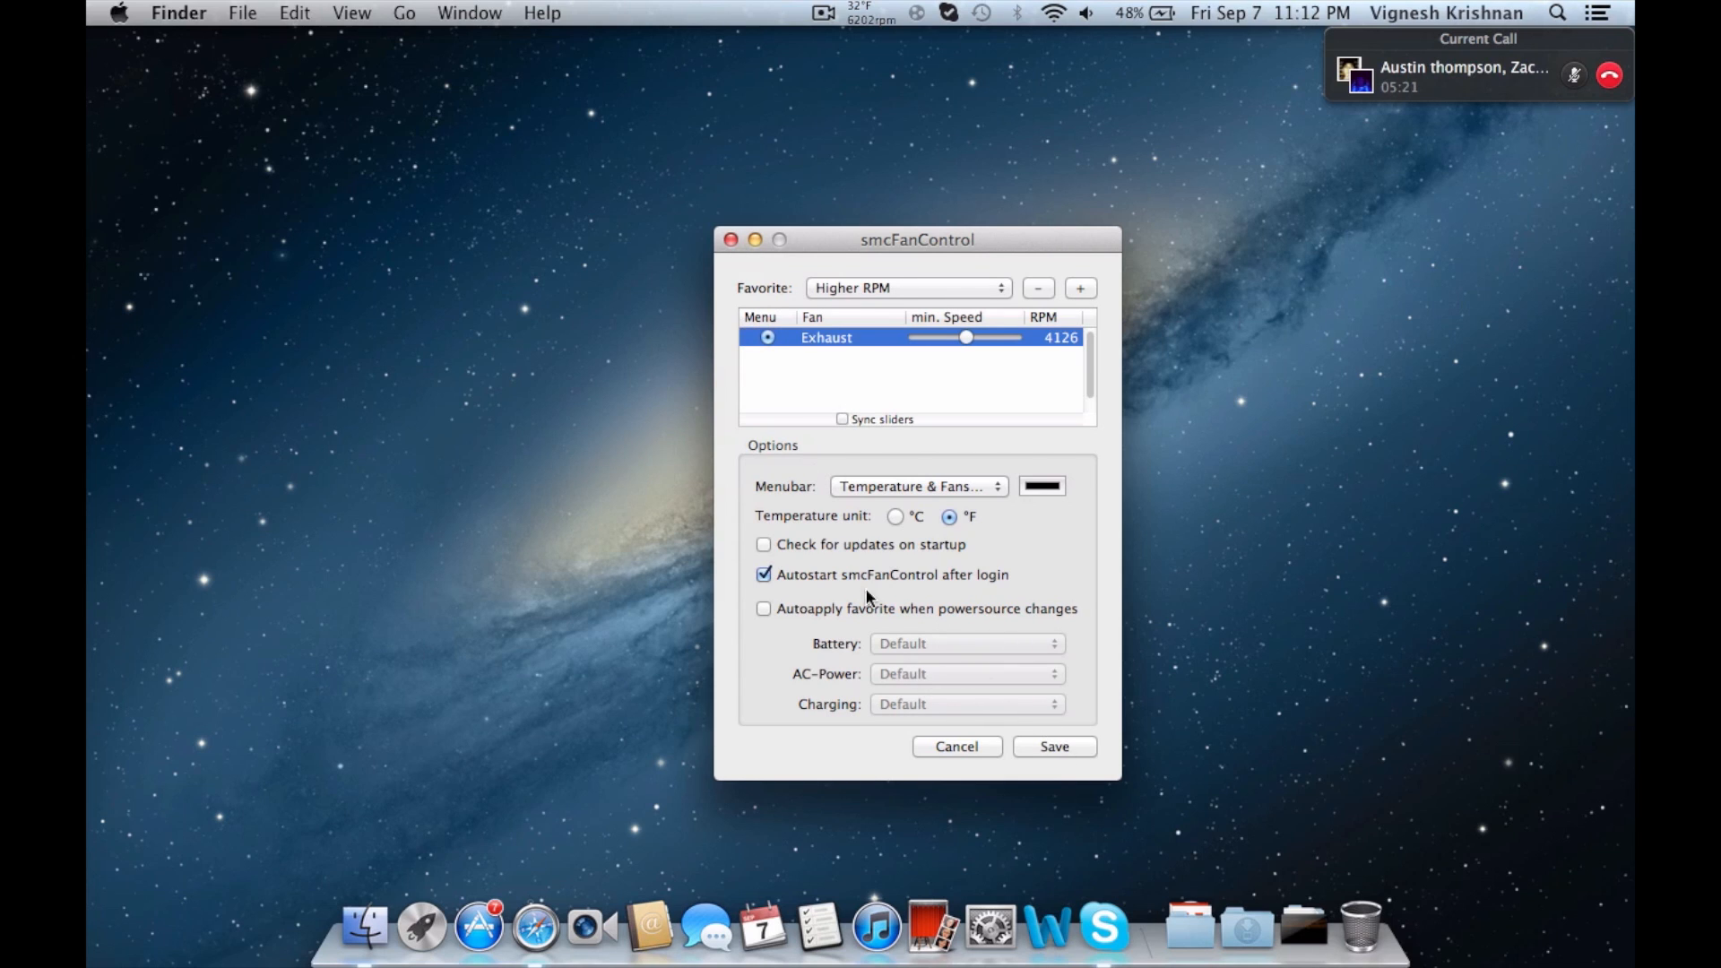
{"action": "mouse_move", "coordinate": [747, 639]}
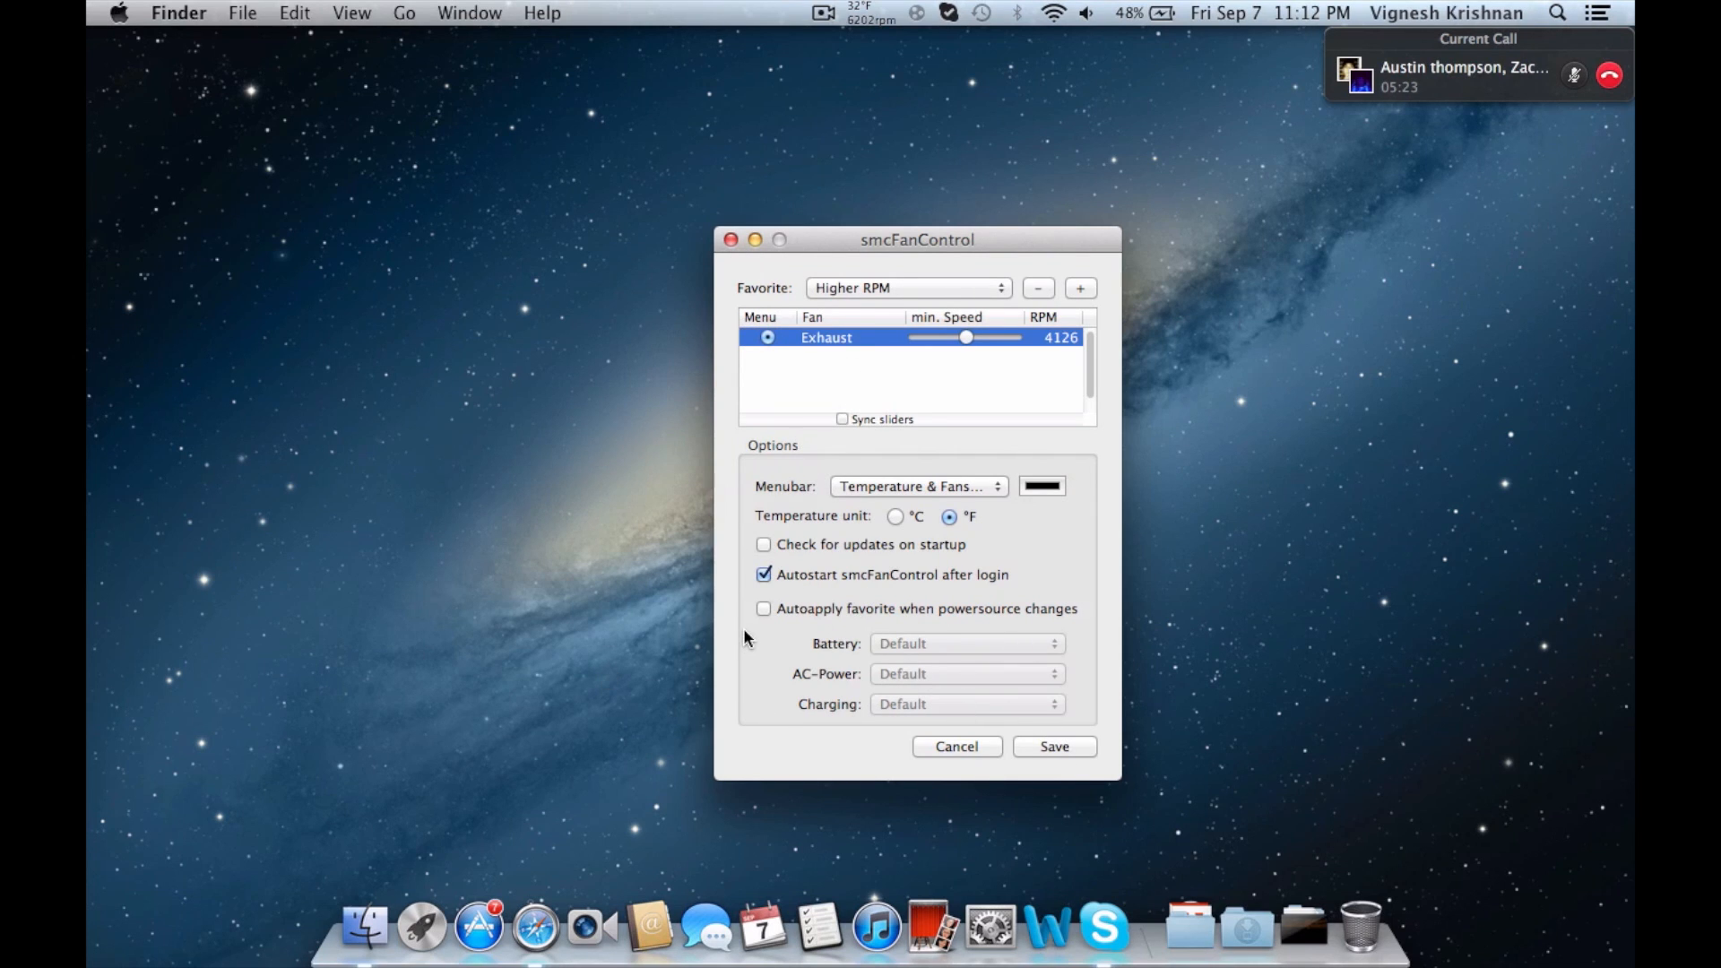
{"action": "mouse_move", "coordinate": [940, 653]}
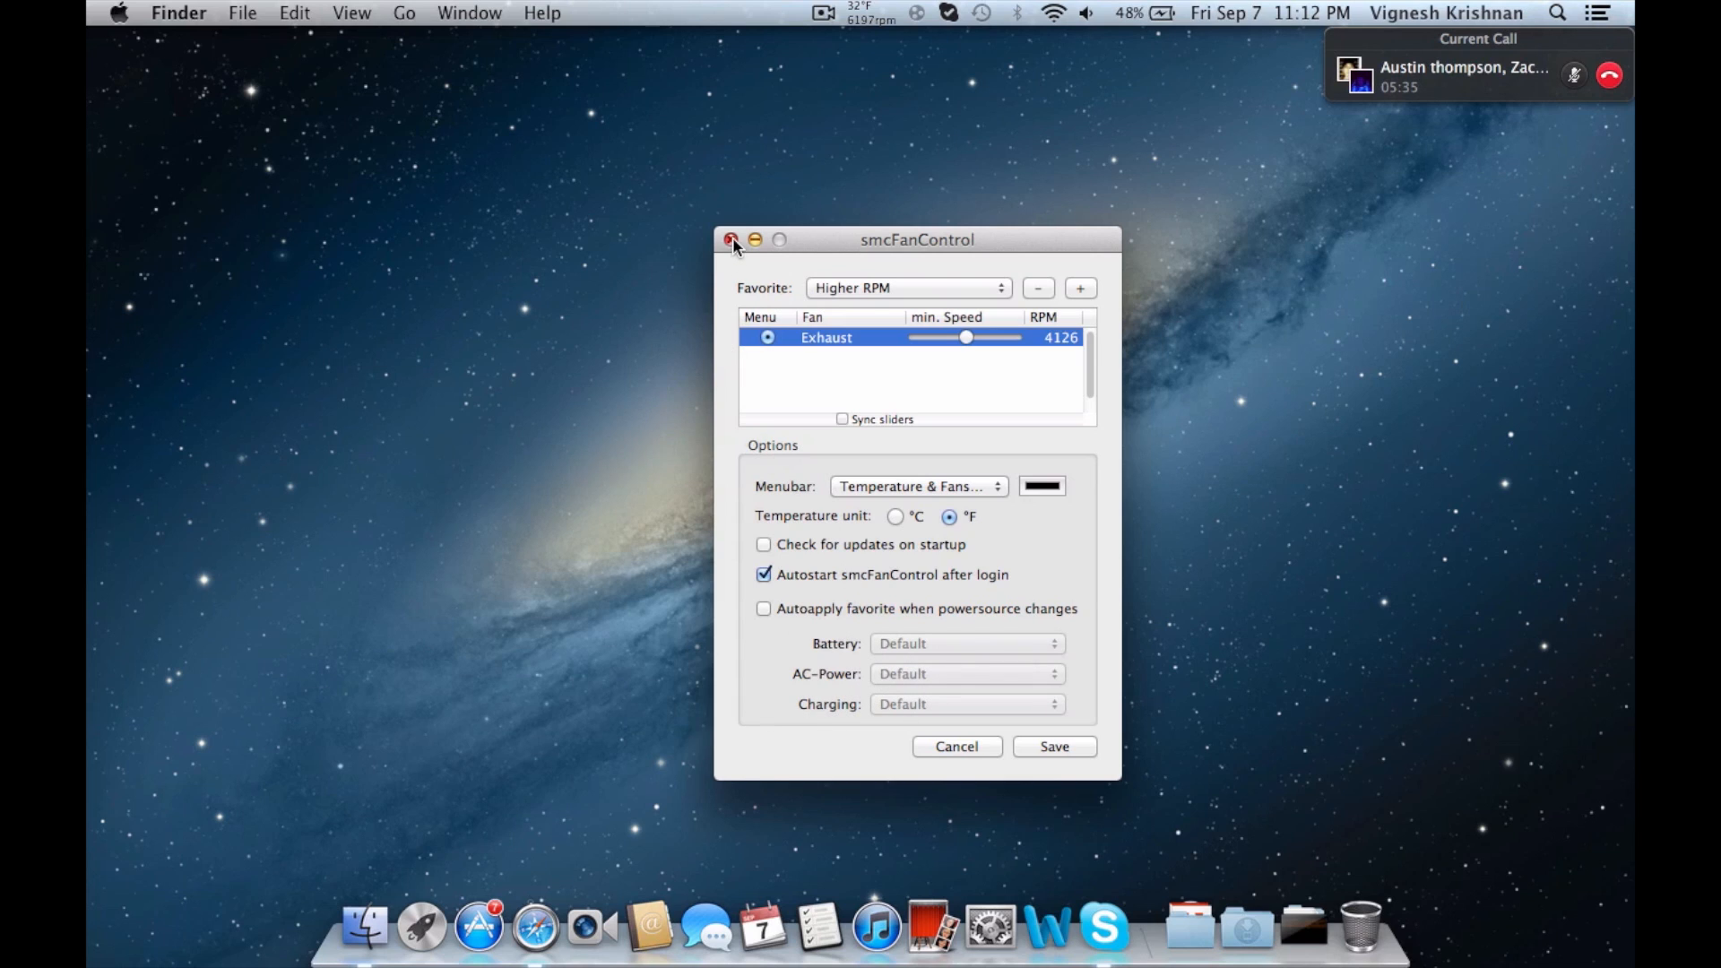
Step: Close the smcFanControl preferences window
{"action": "left_click", "coordinate": [729, 240]}
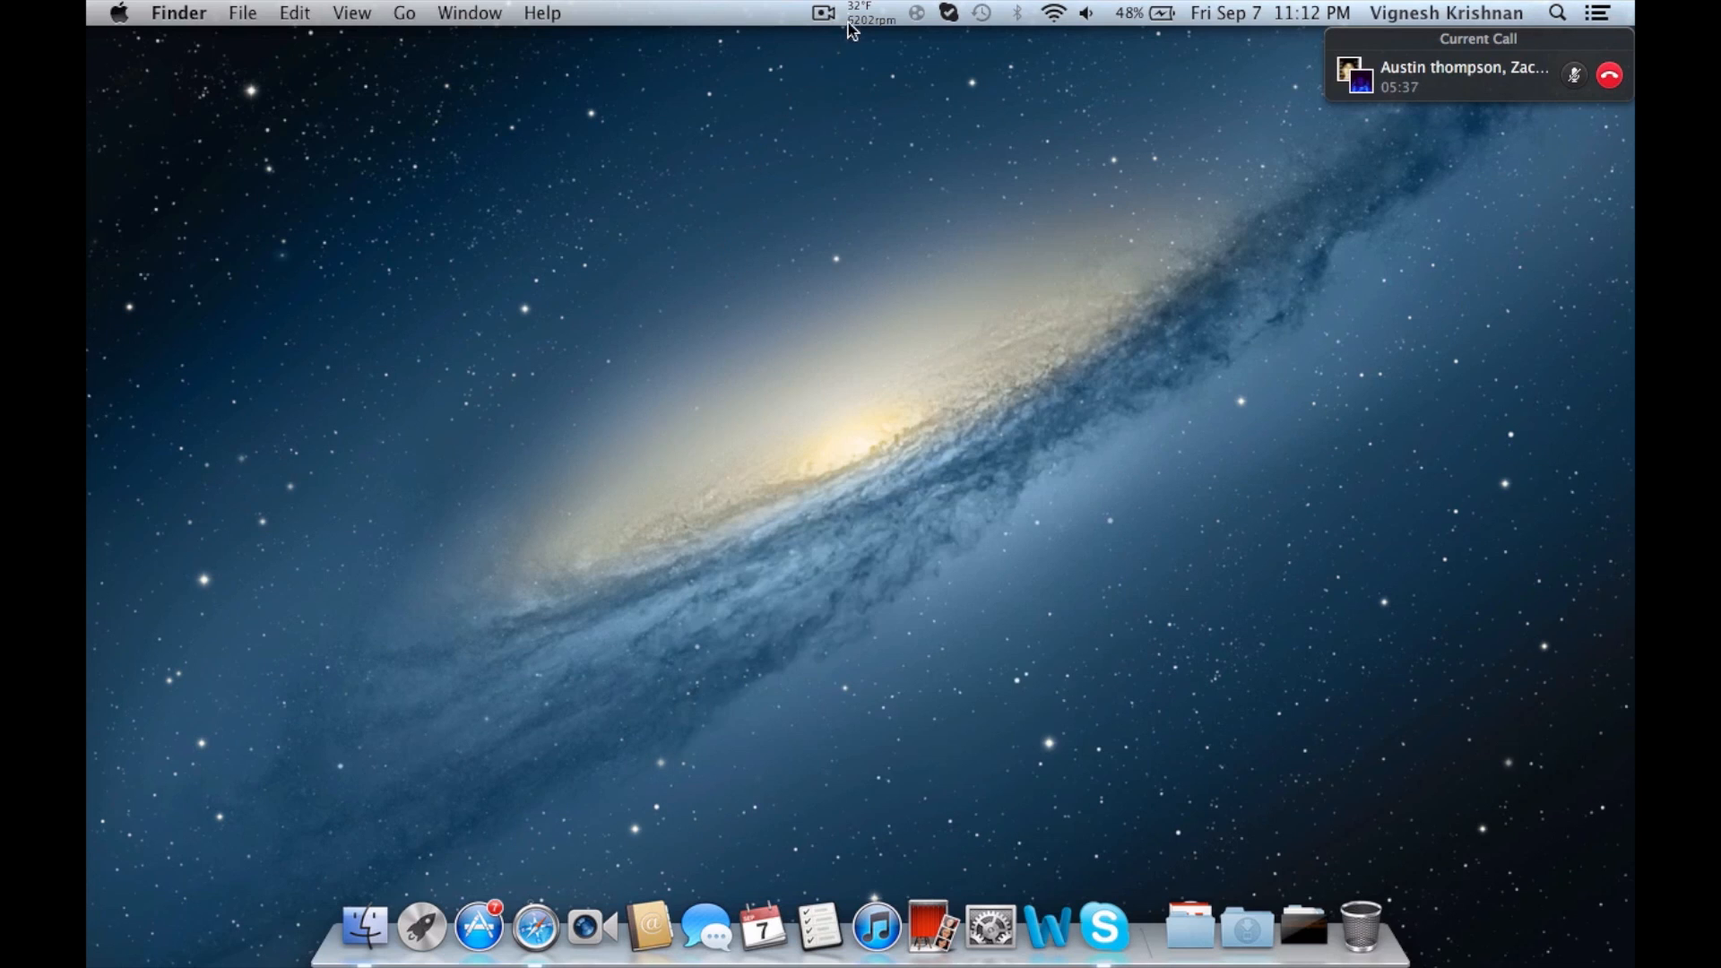
{"action": "mouse_move", "coordinate": [1096, 346]}
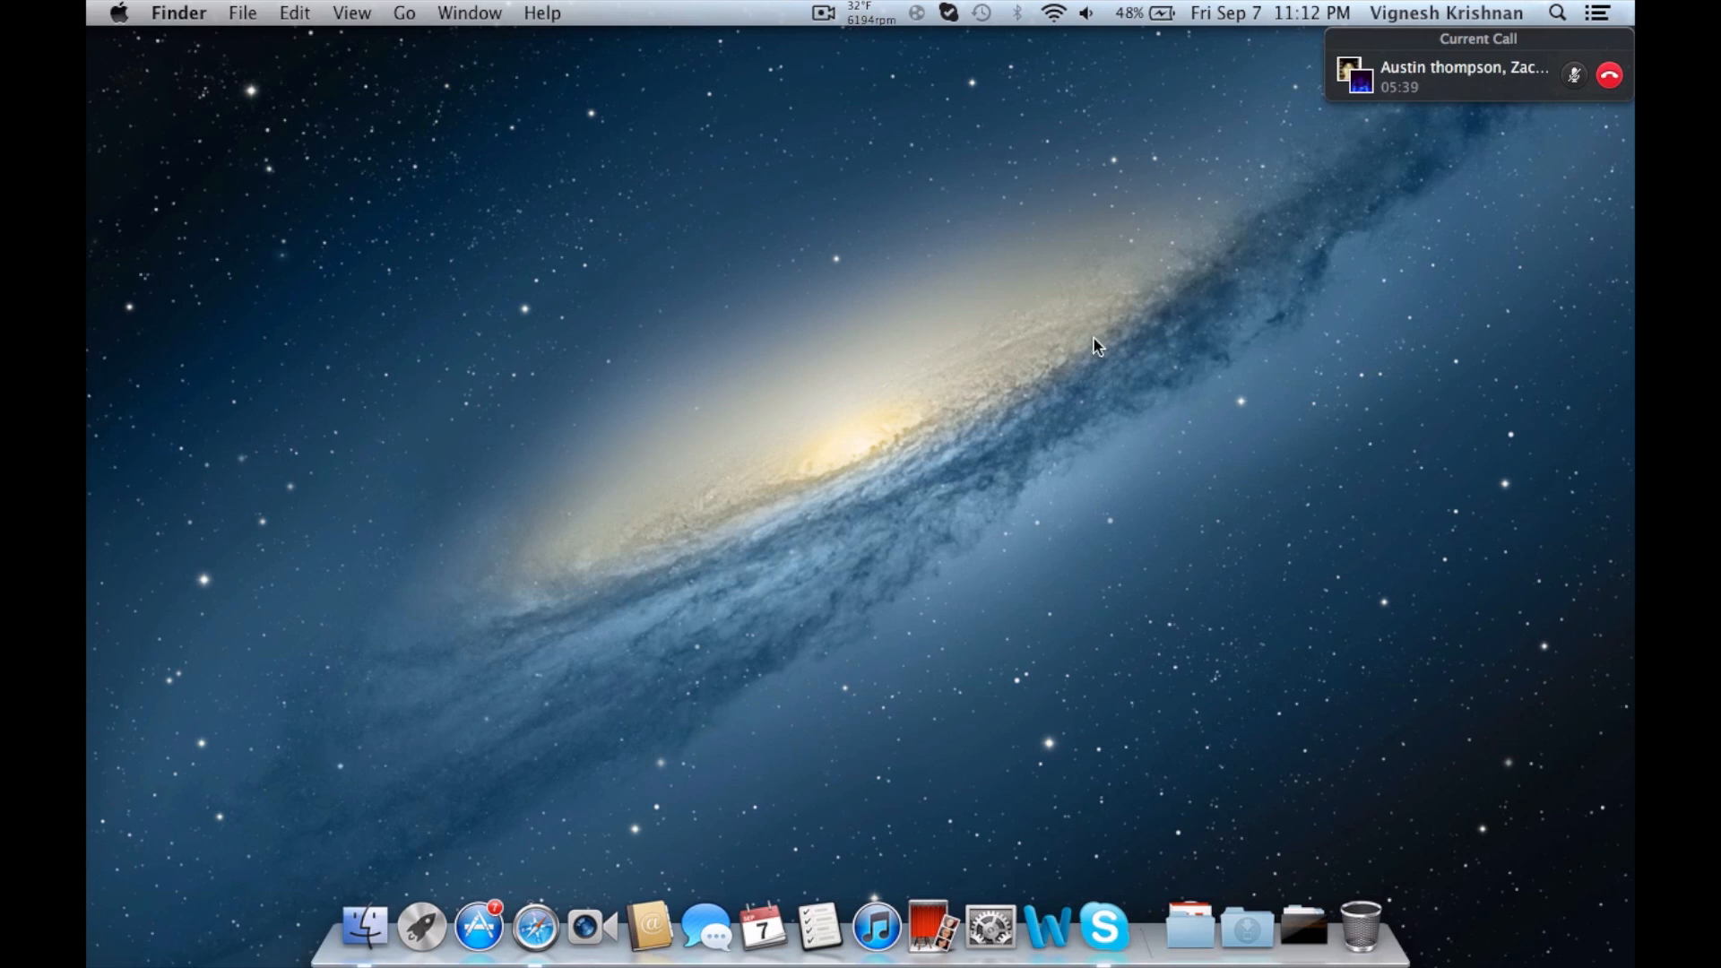
{"action": "mouse_move", "coordinate": [785, 478]}
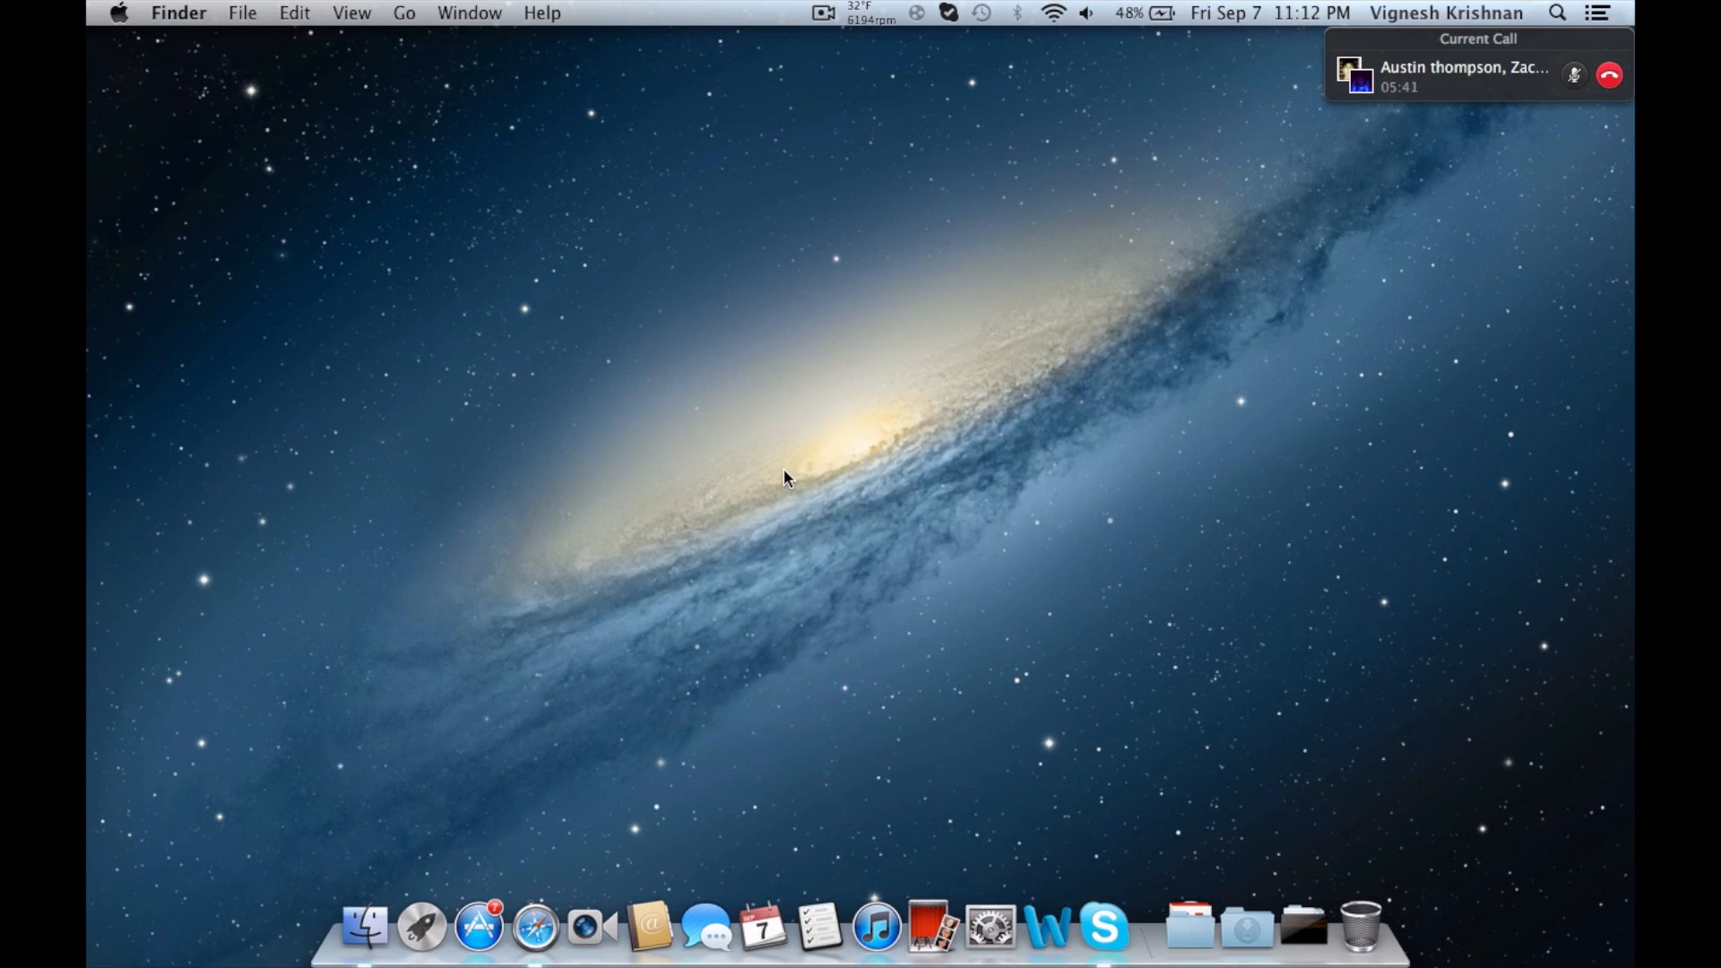
{"action": "mouse_move", "coordinate": [1052, 826]}
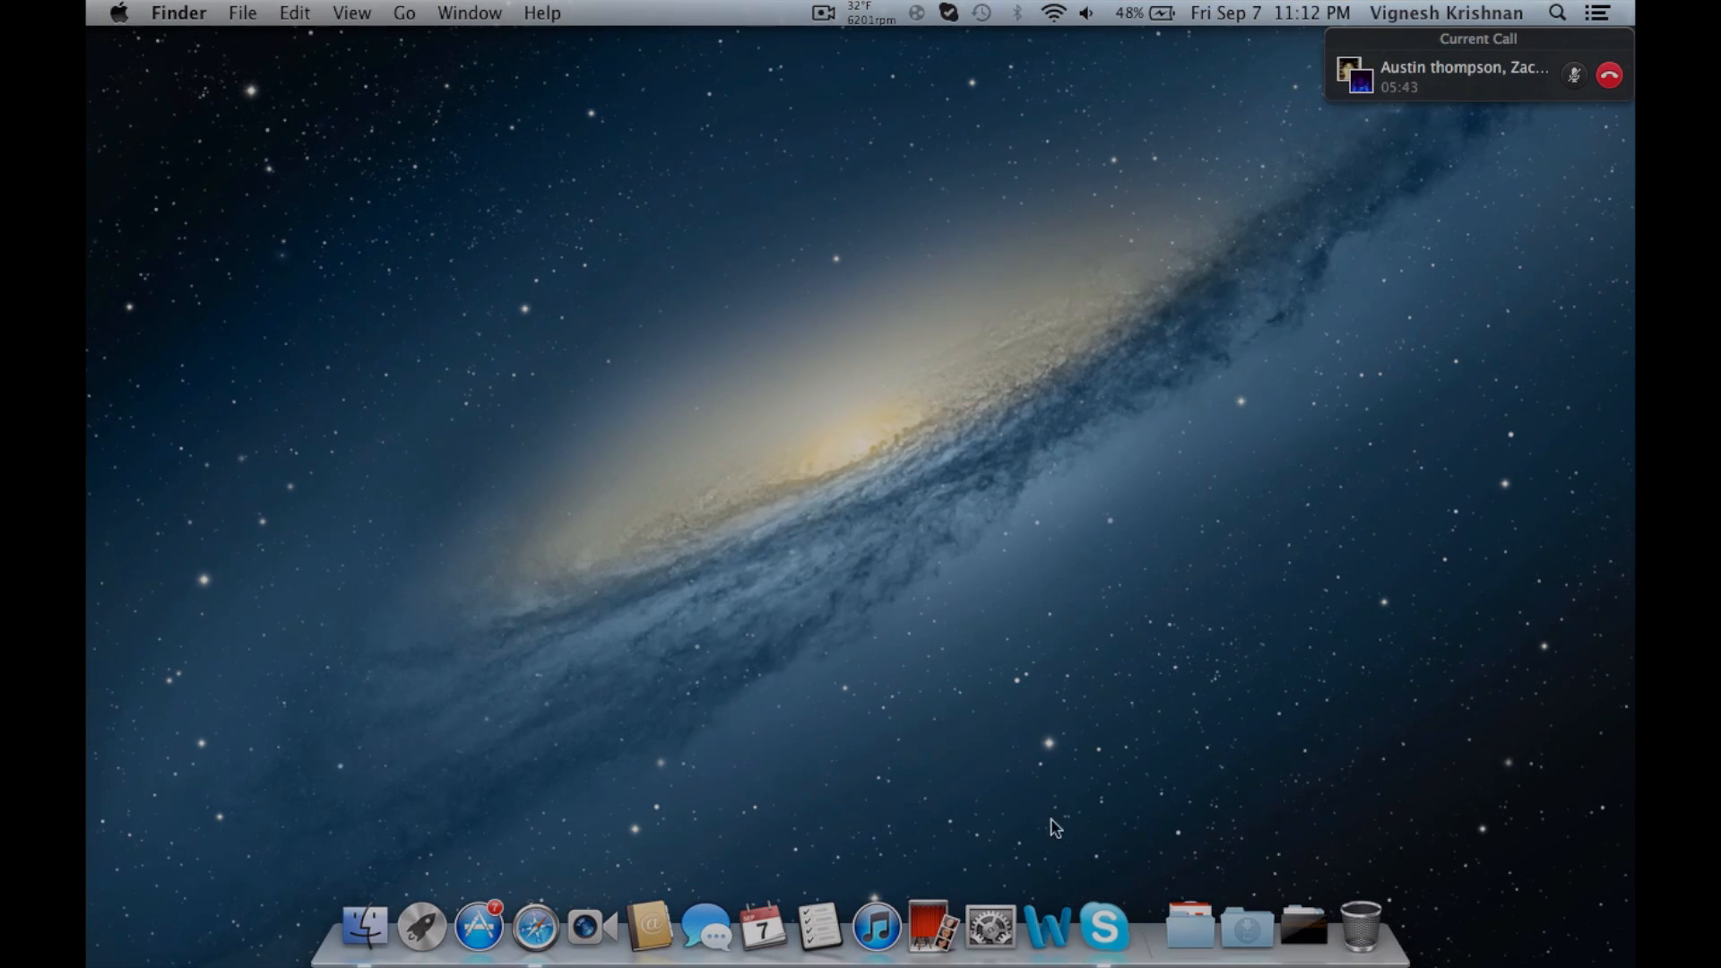